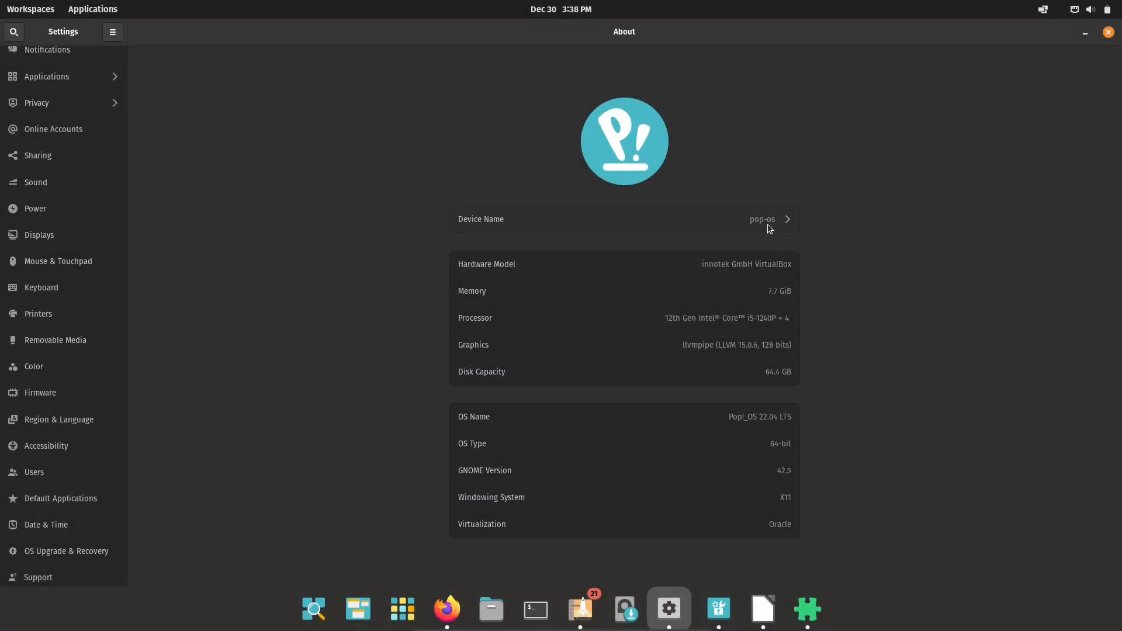
mouse_move(728, 417)
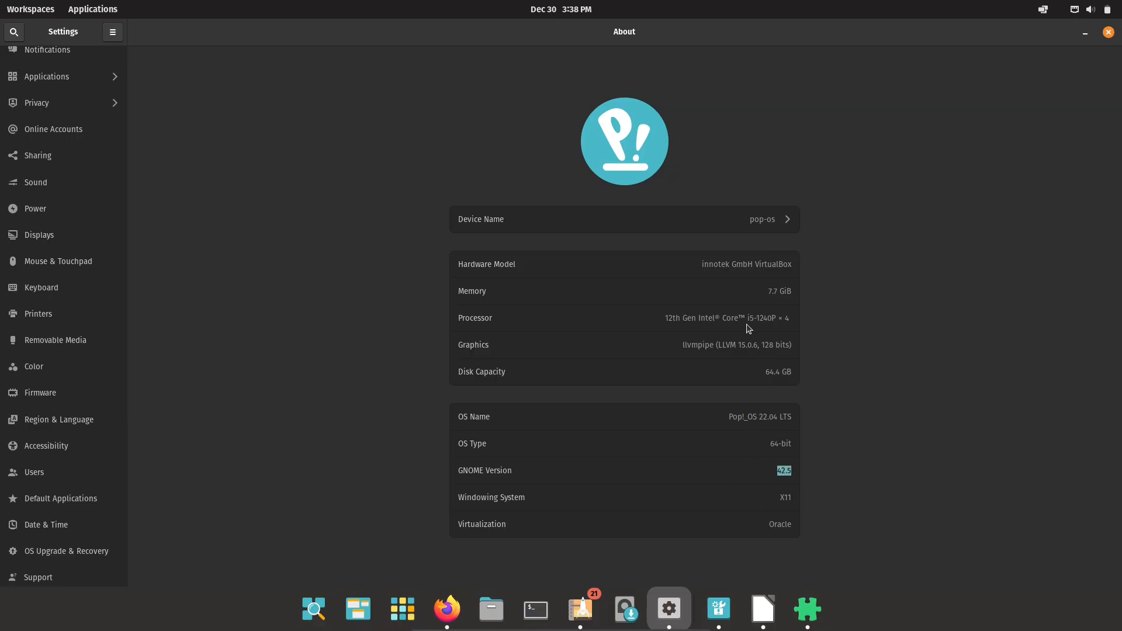
mouse_move(685, 580)
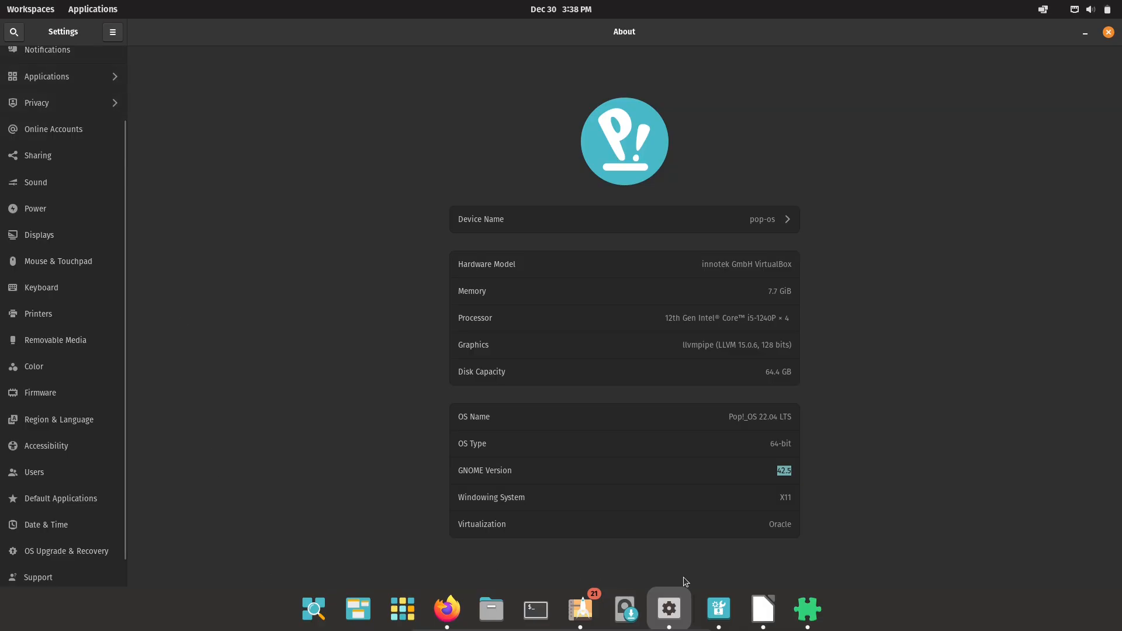
mouse_move(314, 610)
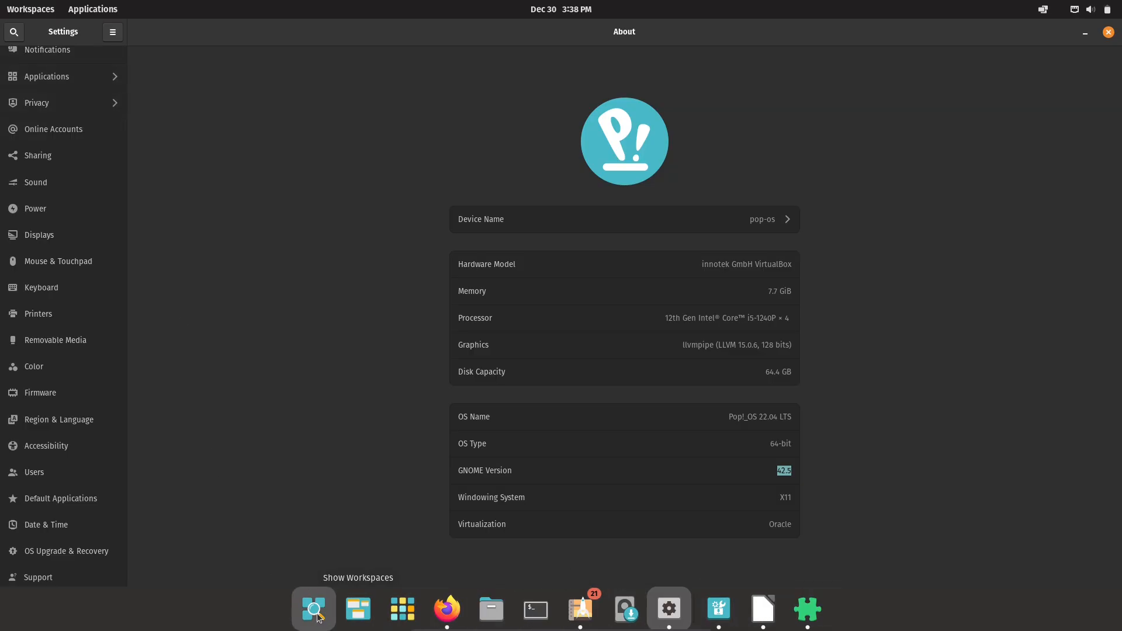
Show Pop!_Shop's Installed apps list and scroll past gedit, Weather and System Monitor.
click(581, 609)
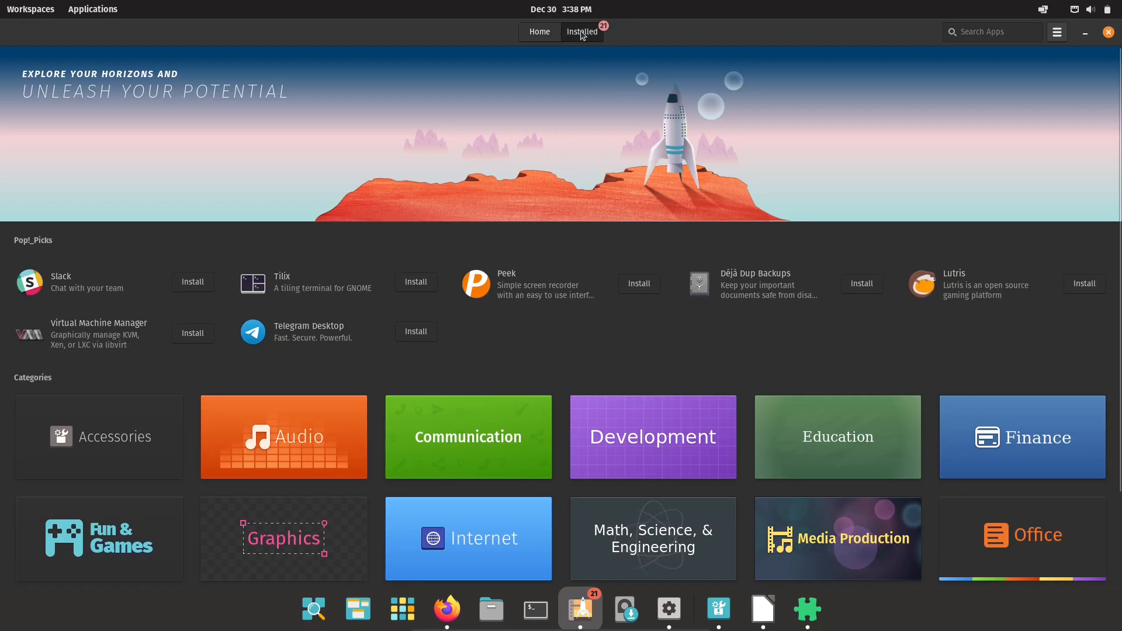
click(581, 31)
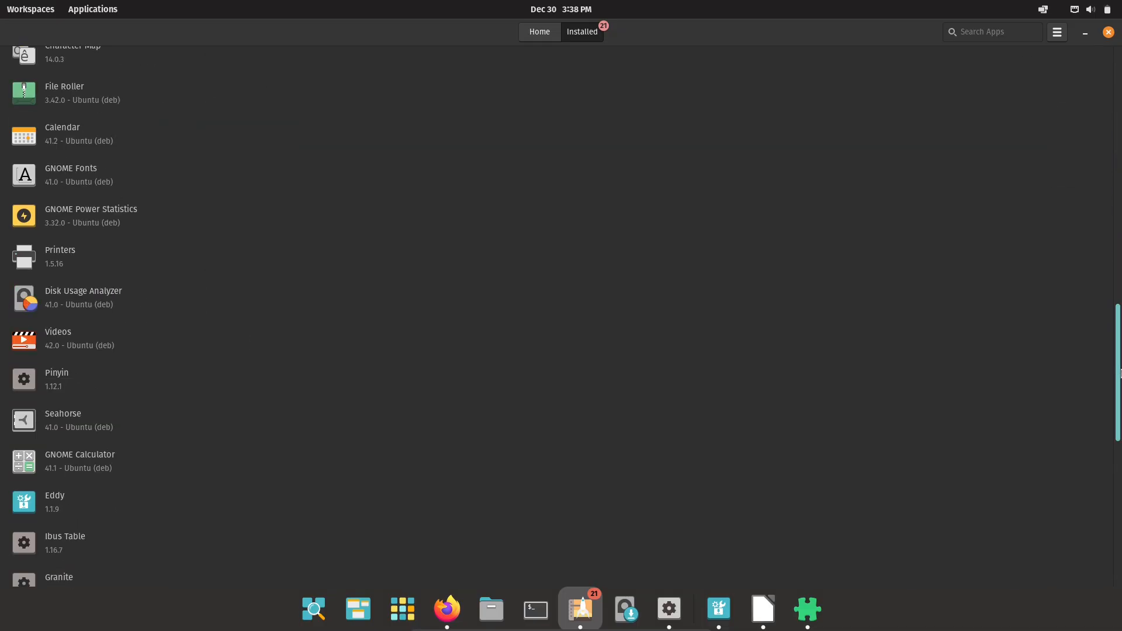
scroll(down, 3)
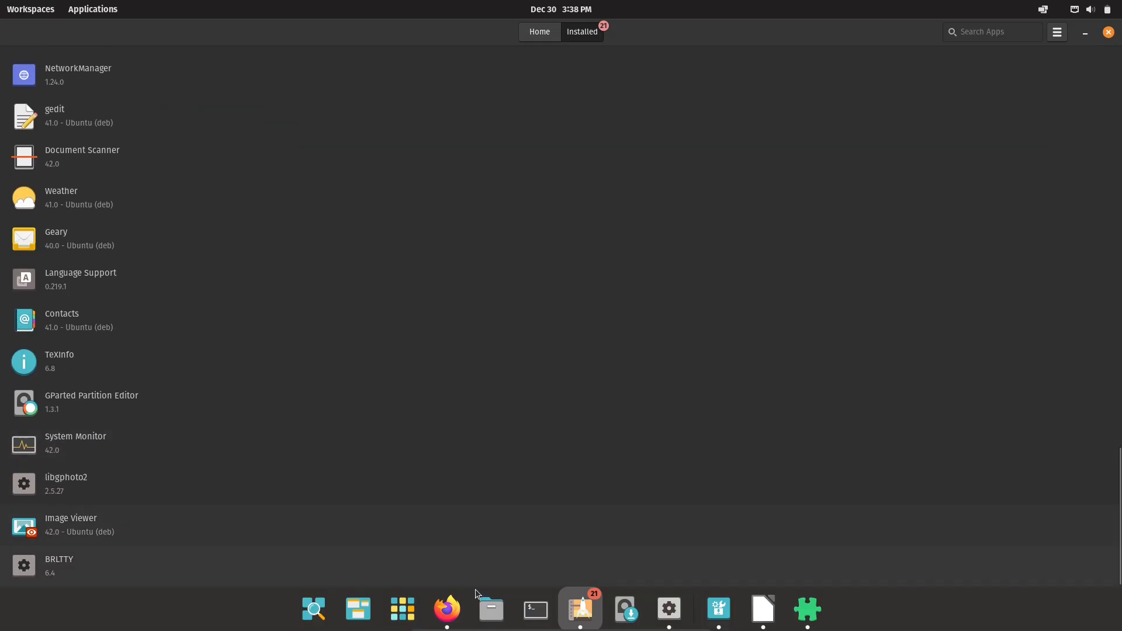
Bring Firefox forward, maximize it, and switch to the google drive search tab.
click(447, 609)
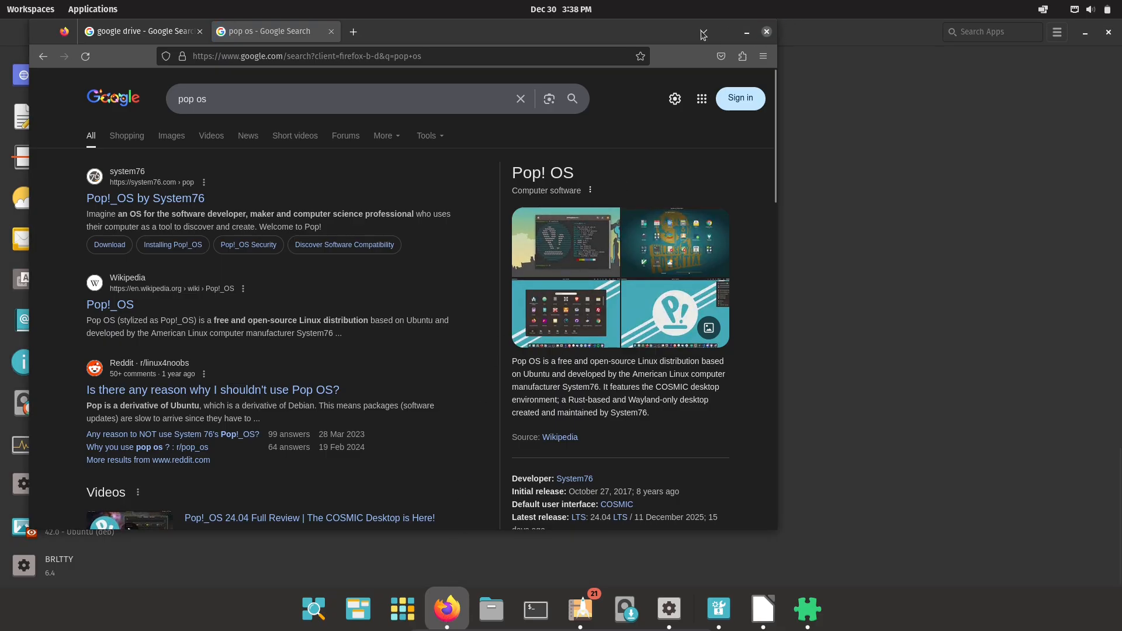
click(702, 32)
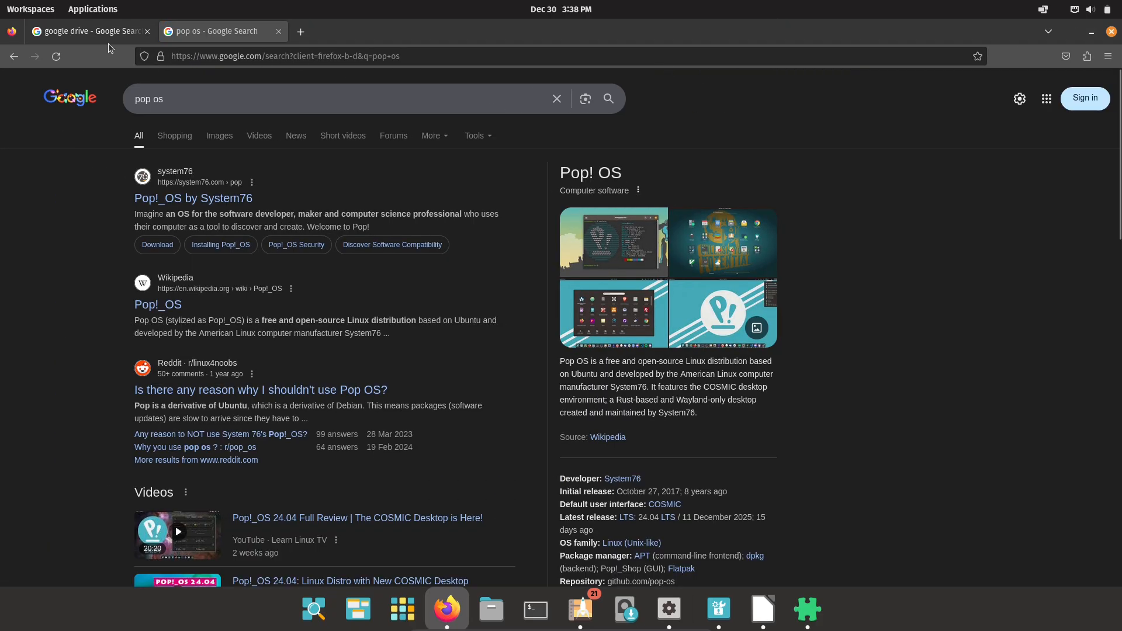
click(88, 31)
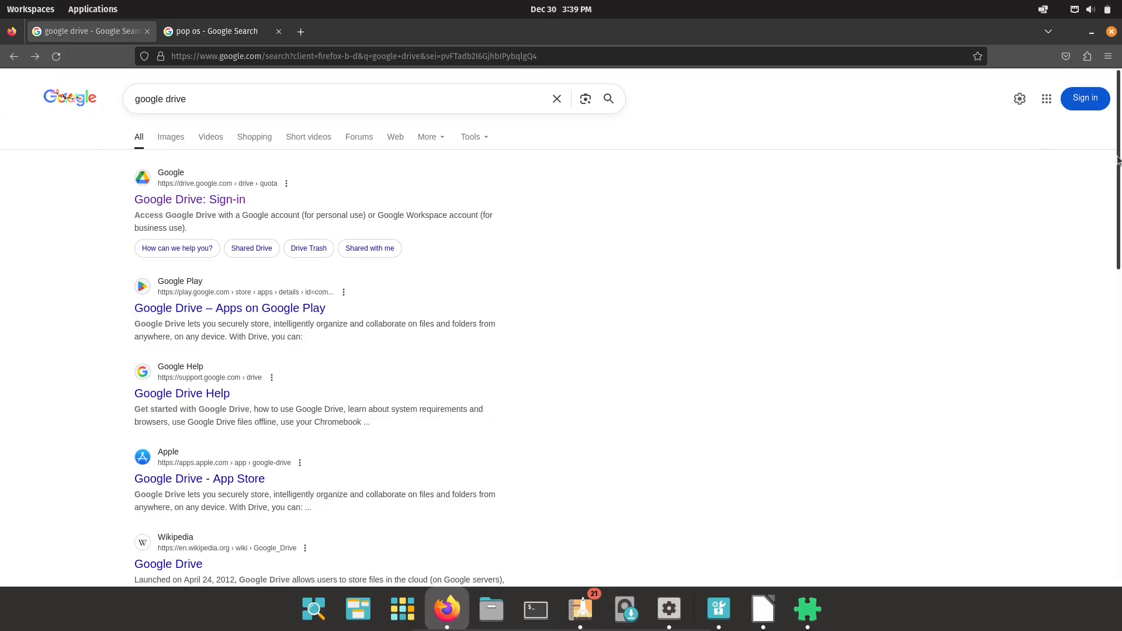
scroll(down, 3)
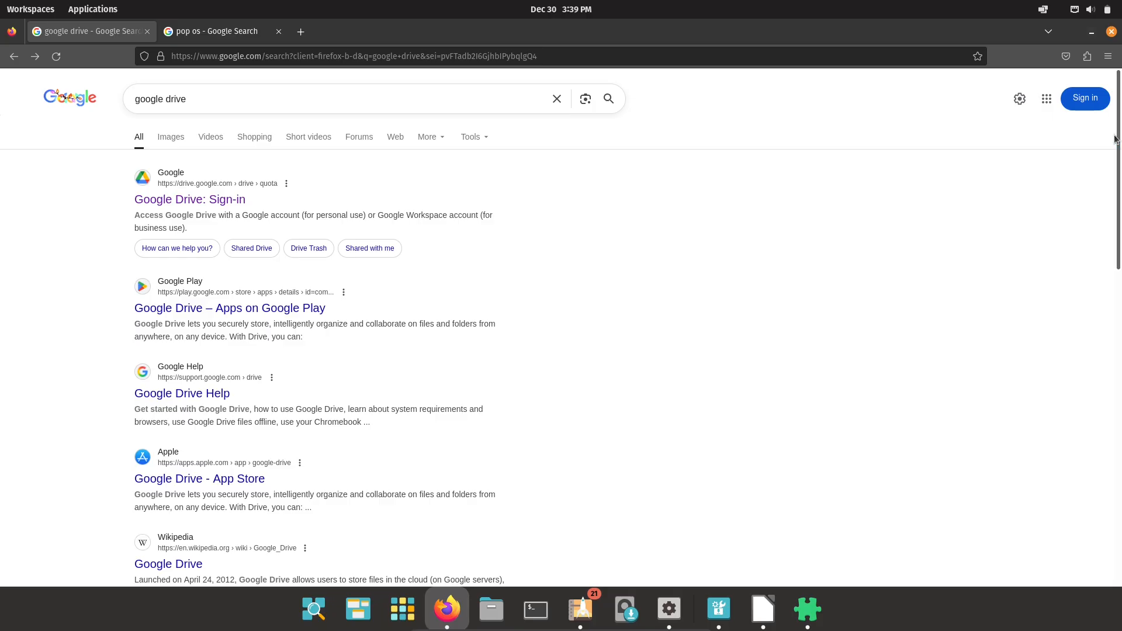
mouse_move(216, 209)
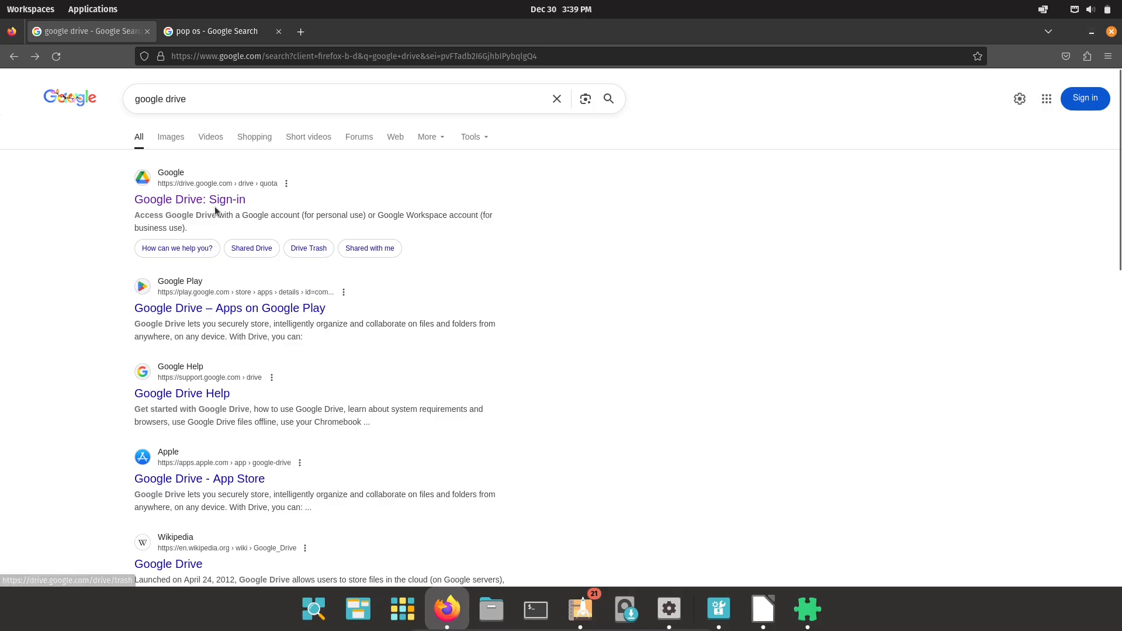
Visit the Google Drive sign-in result, go back, and search 'google drive storage limit'.
click(190, 199)
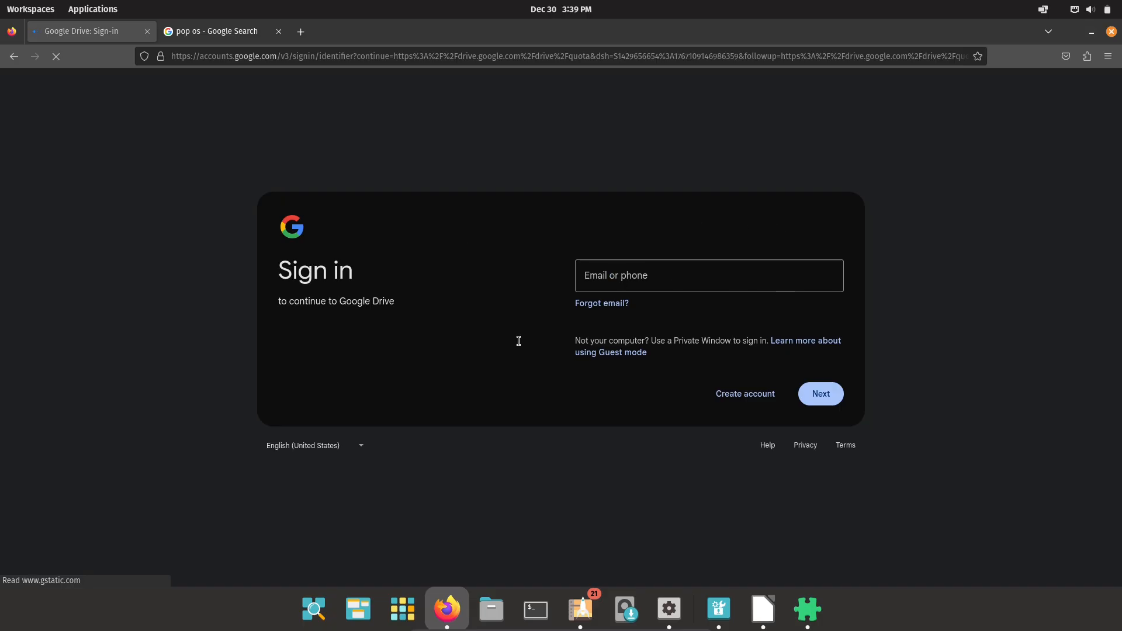
click(710, 275)
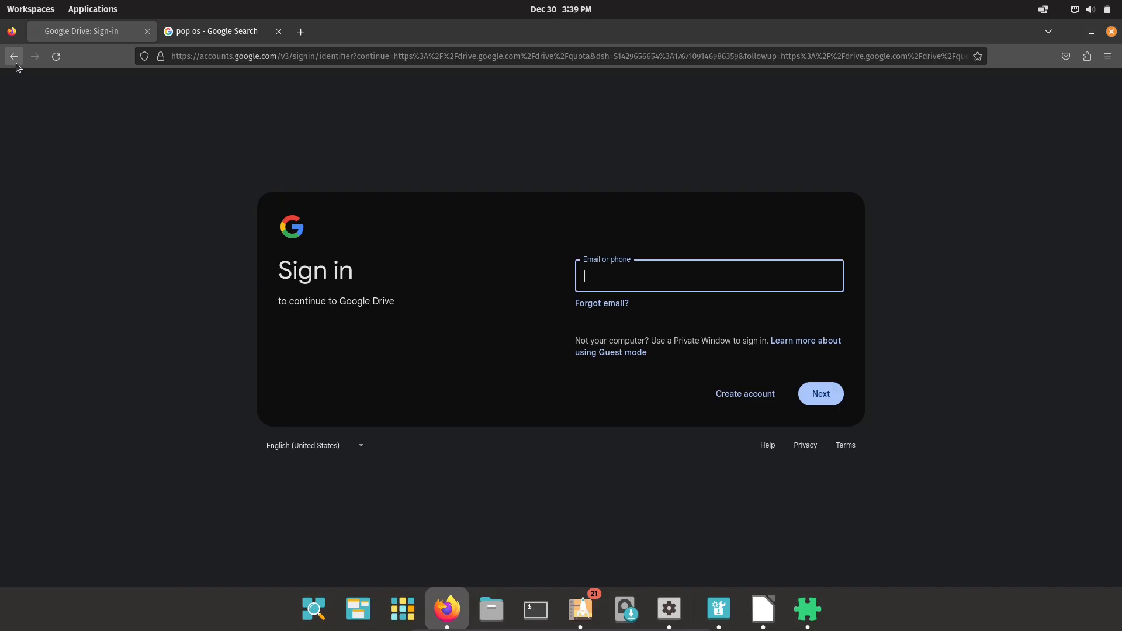
click(15, 56)
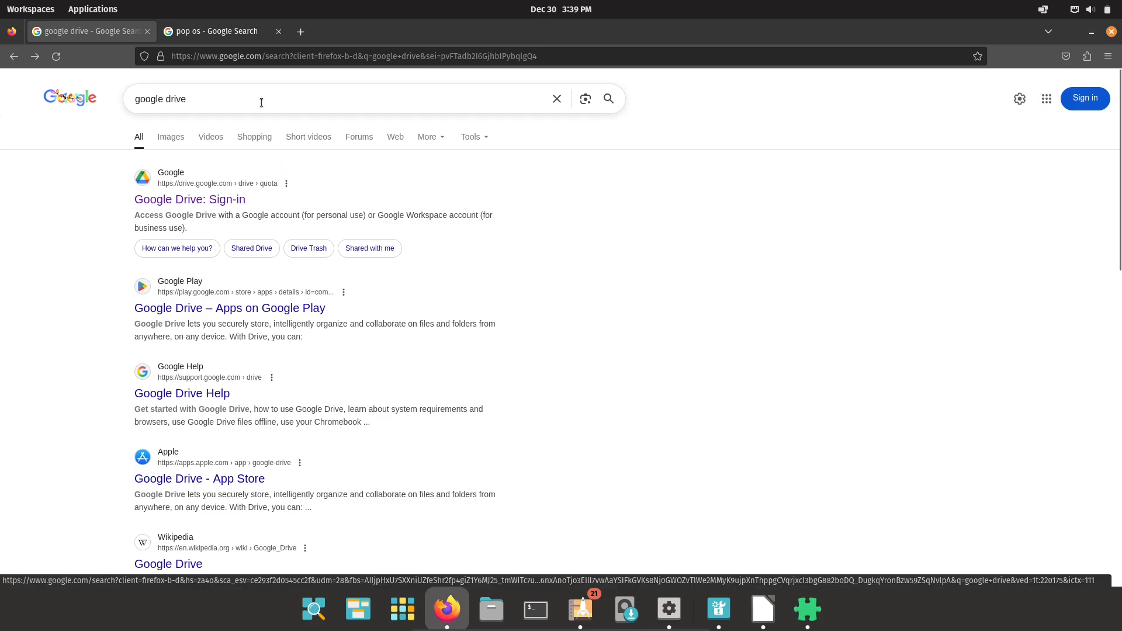
click(261, 99)
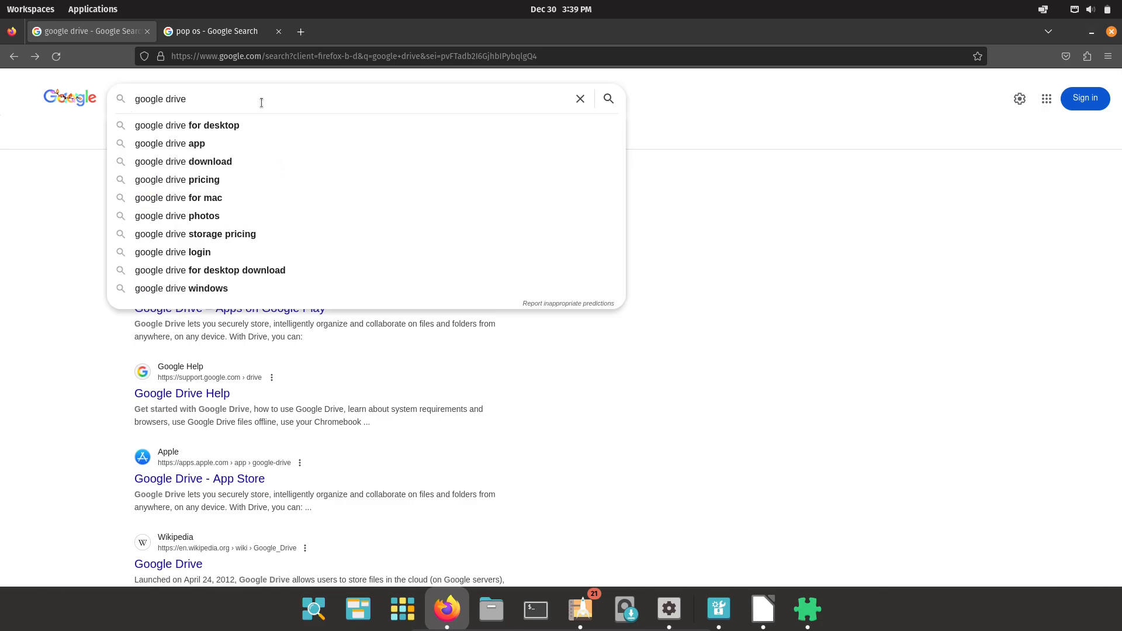
text(st)
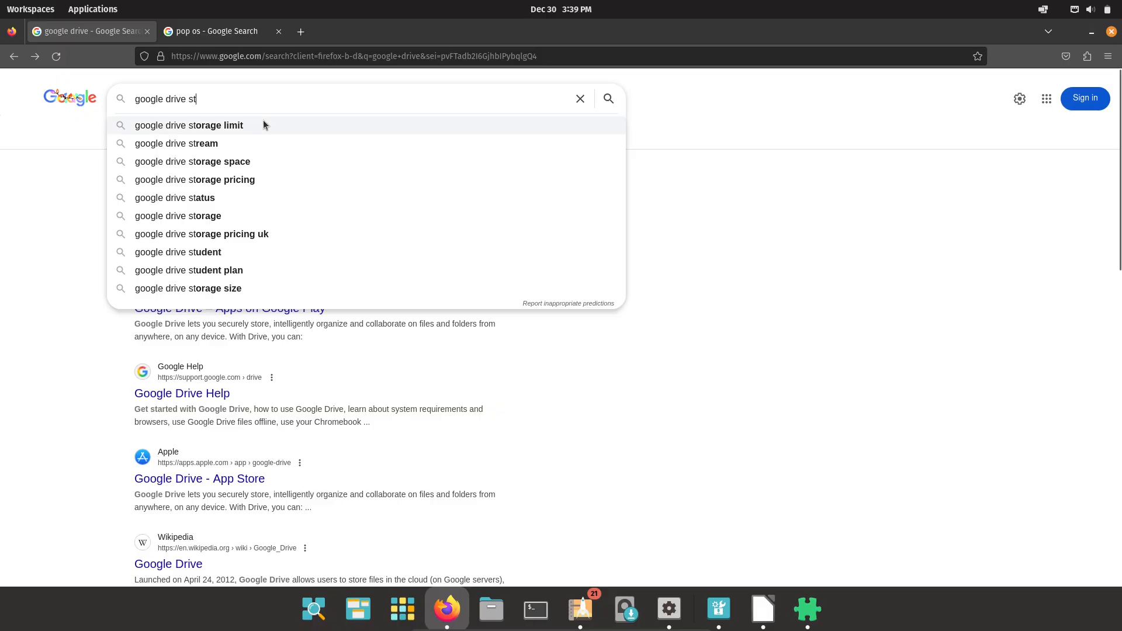
click(189, 125)
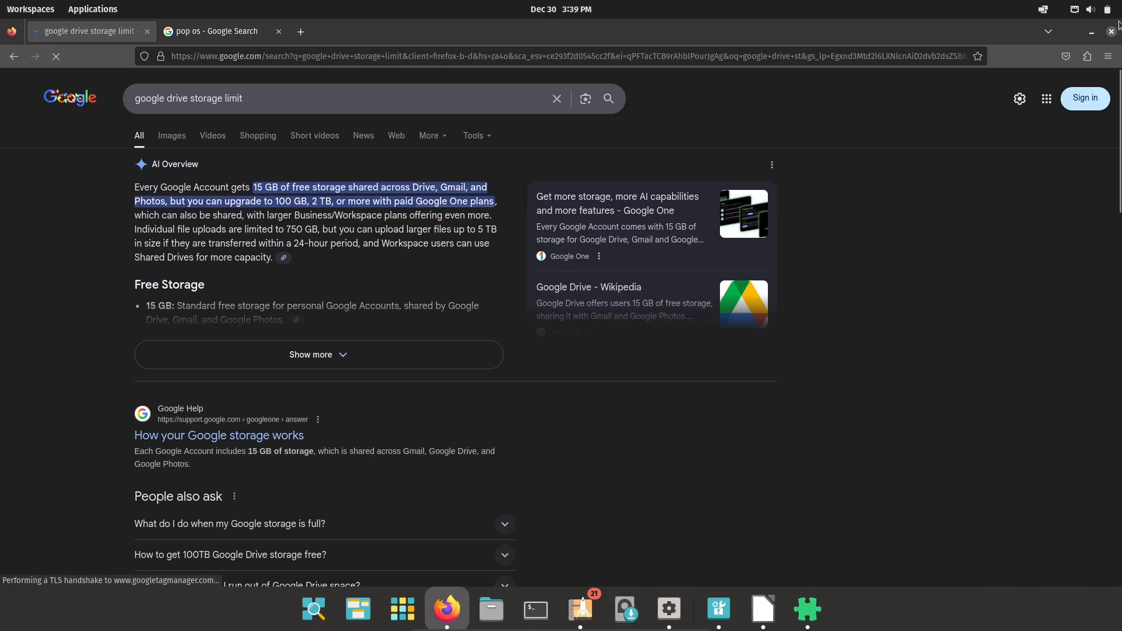
click(216, 31)
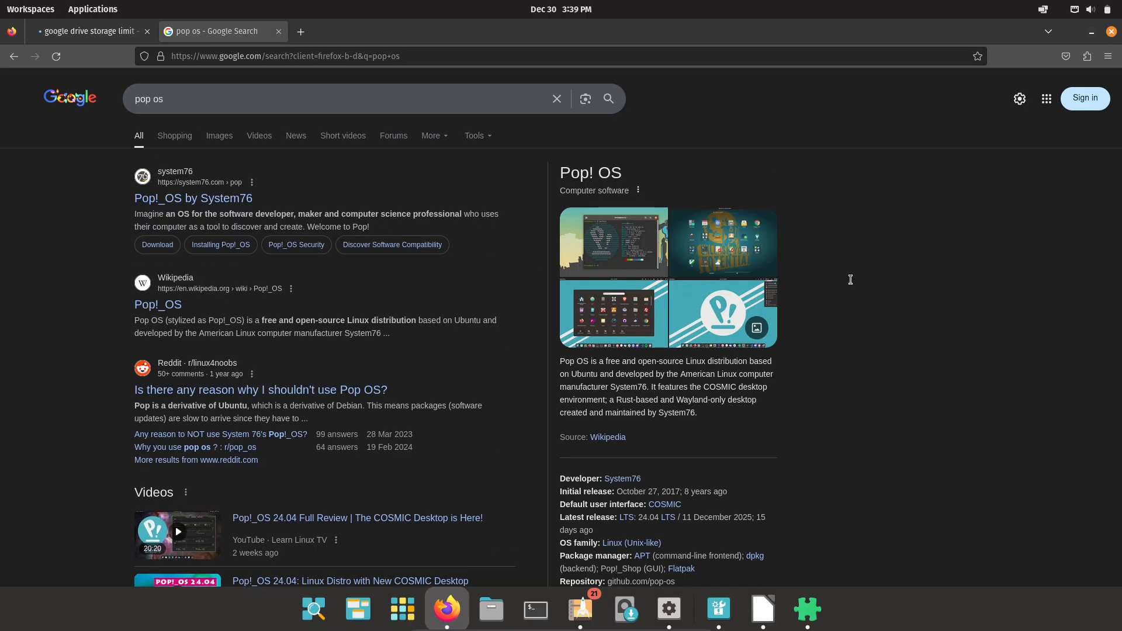
click(220, 198)
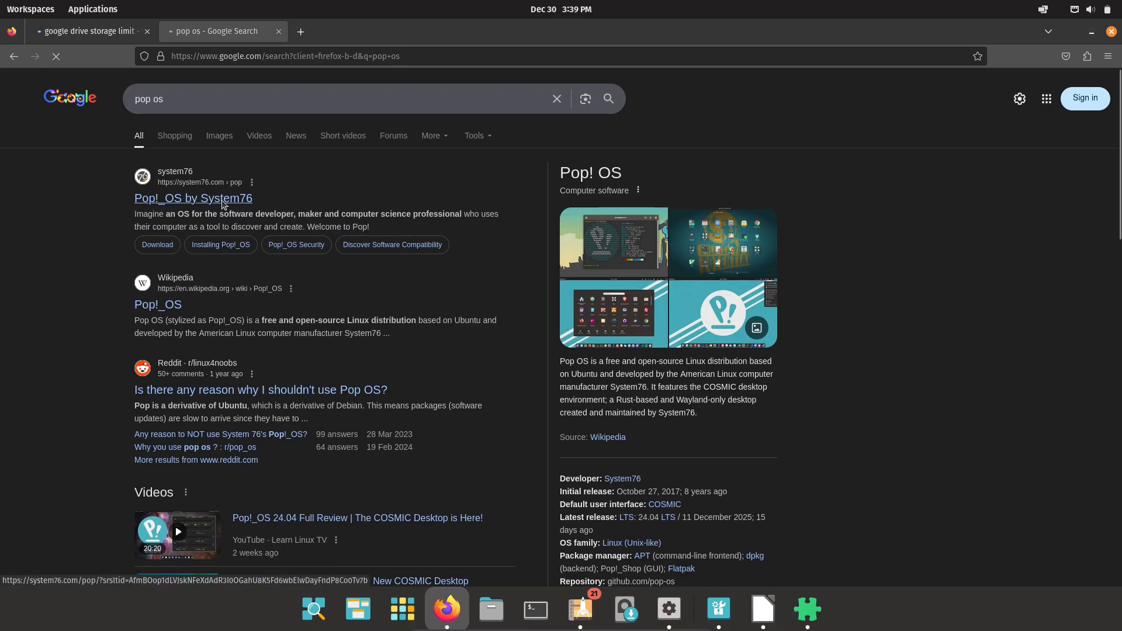
click(192, 197)
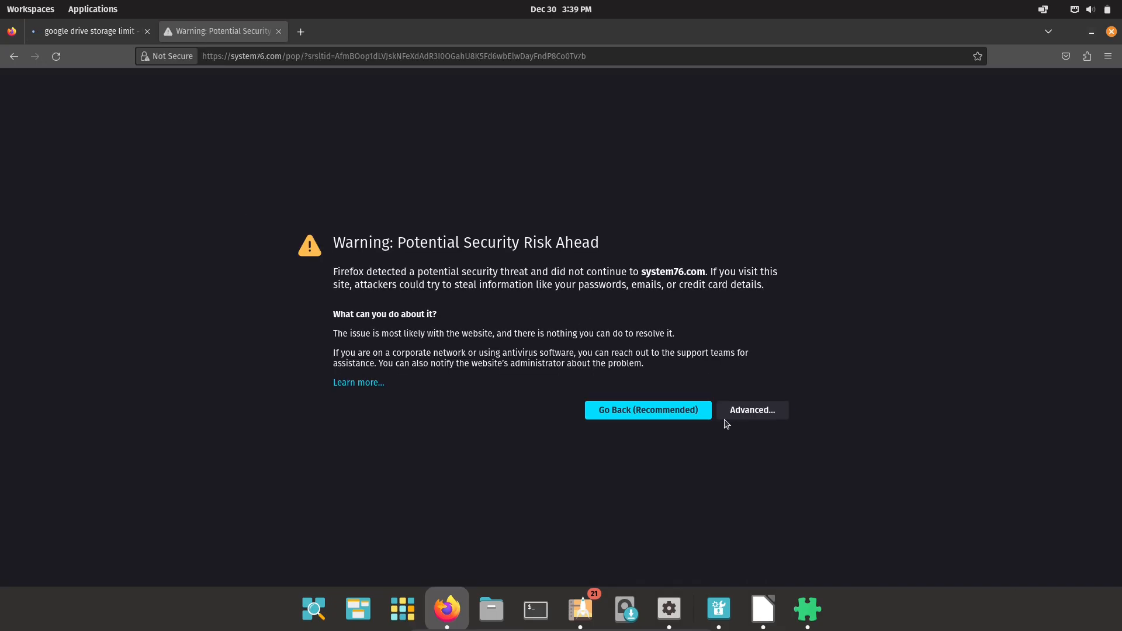
click(752, 411)
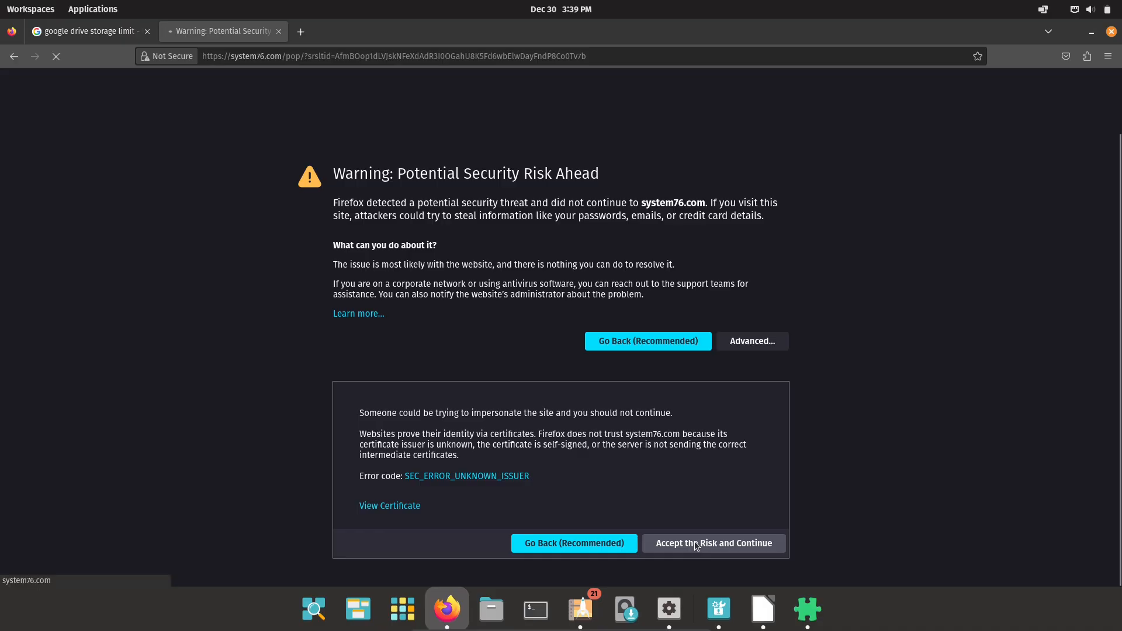
click(713, 542)
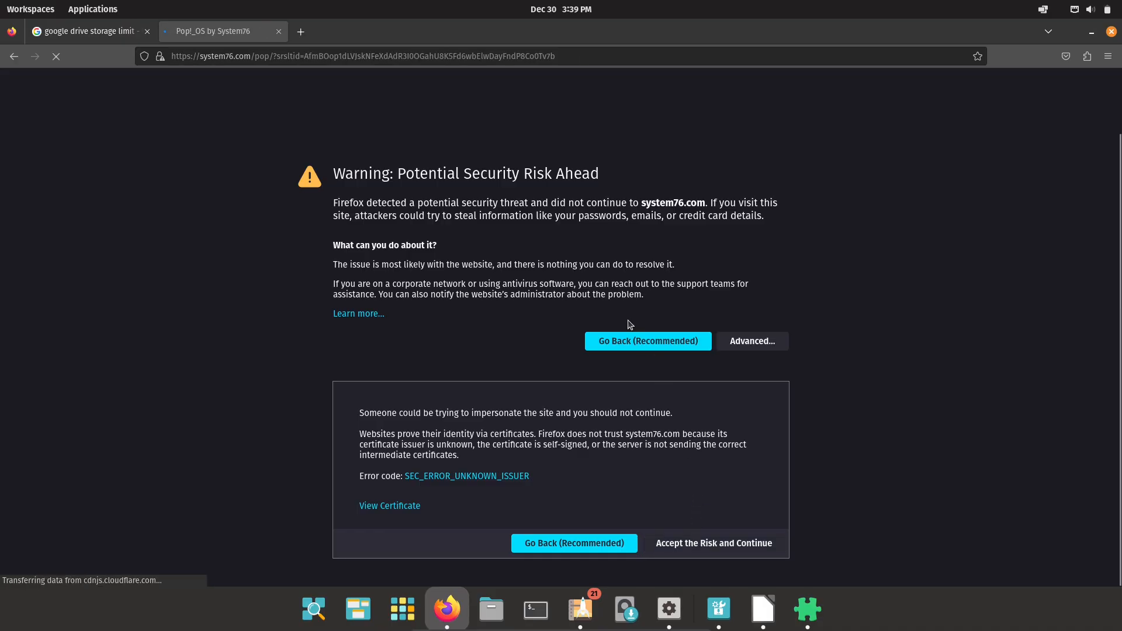
click(713, 543)
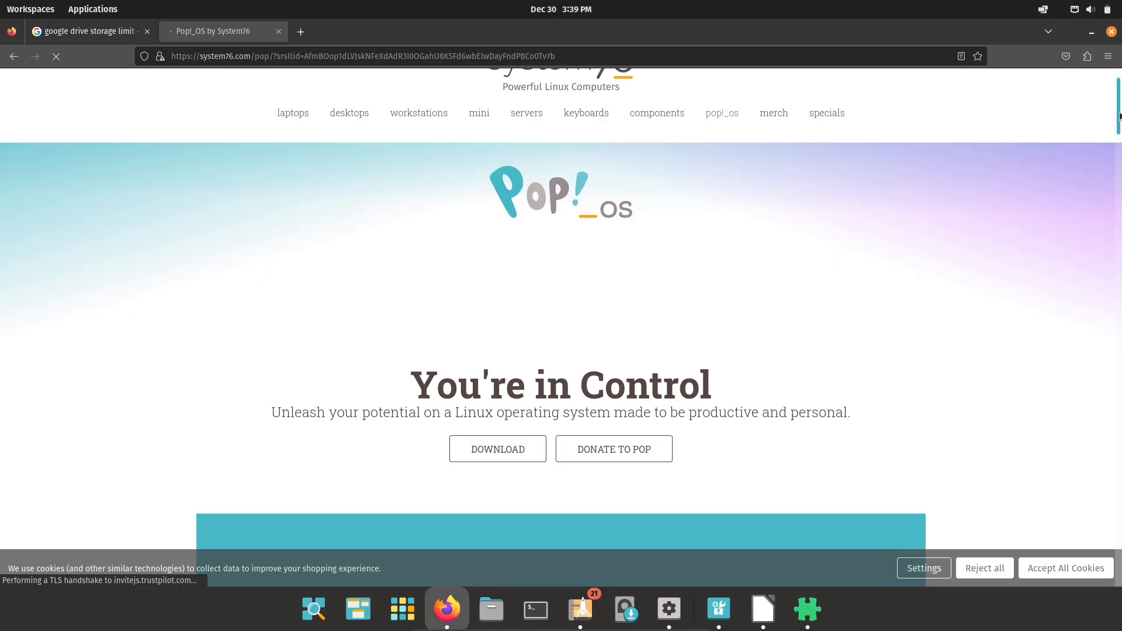
scroll(down, 3)
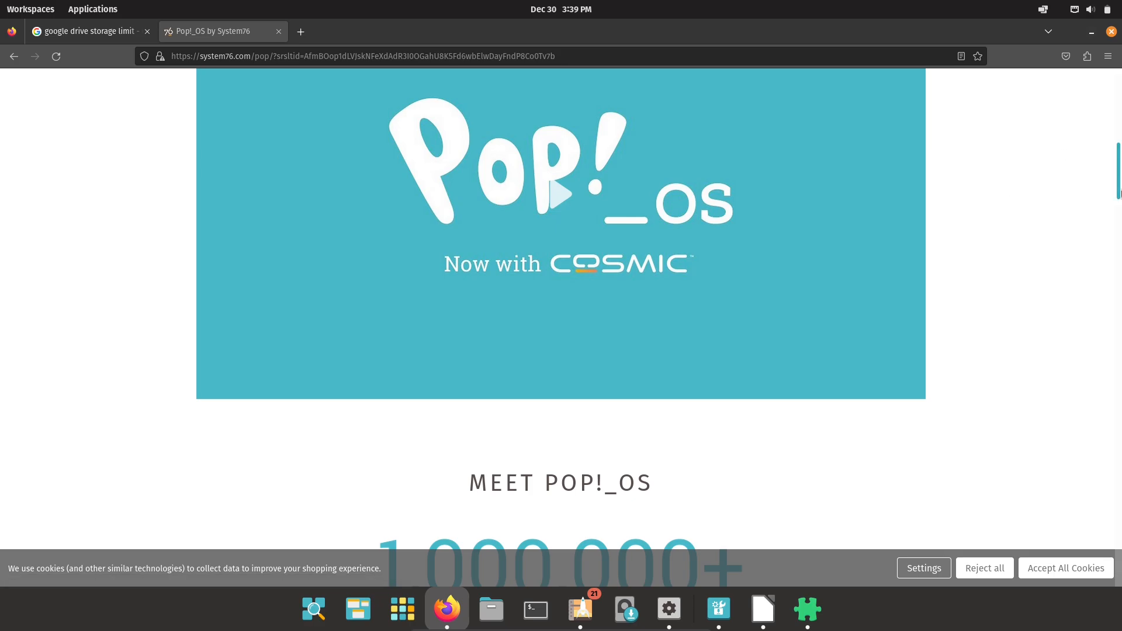
scroll(down, 3)
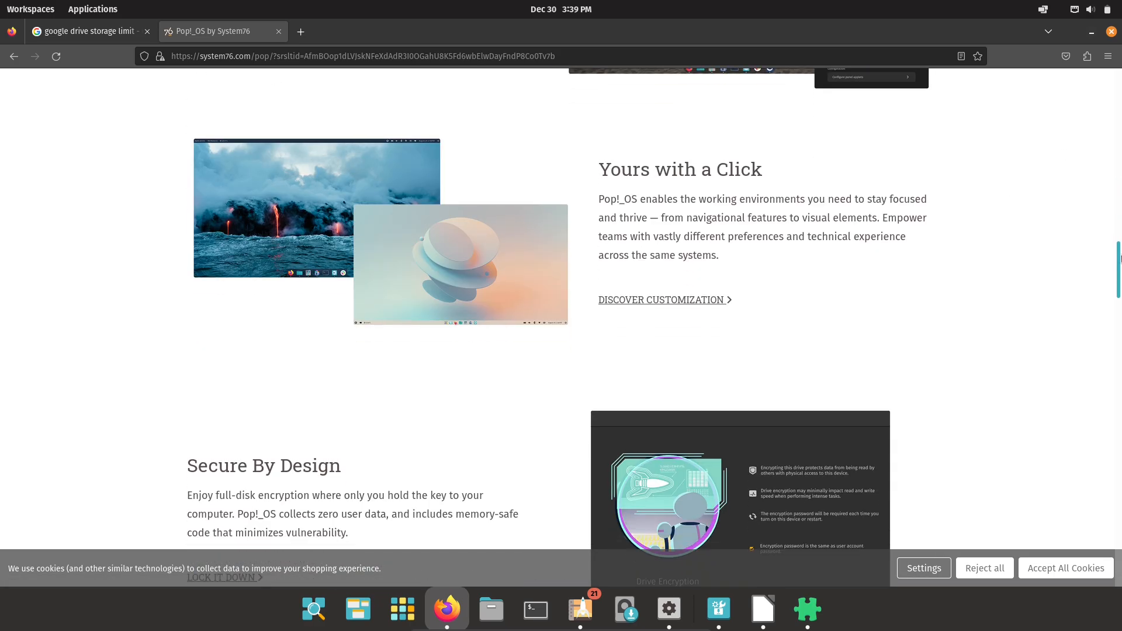
scroll(down, 3)
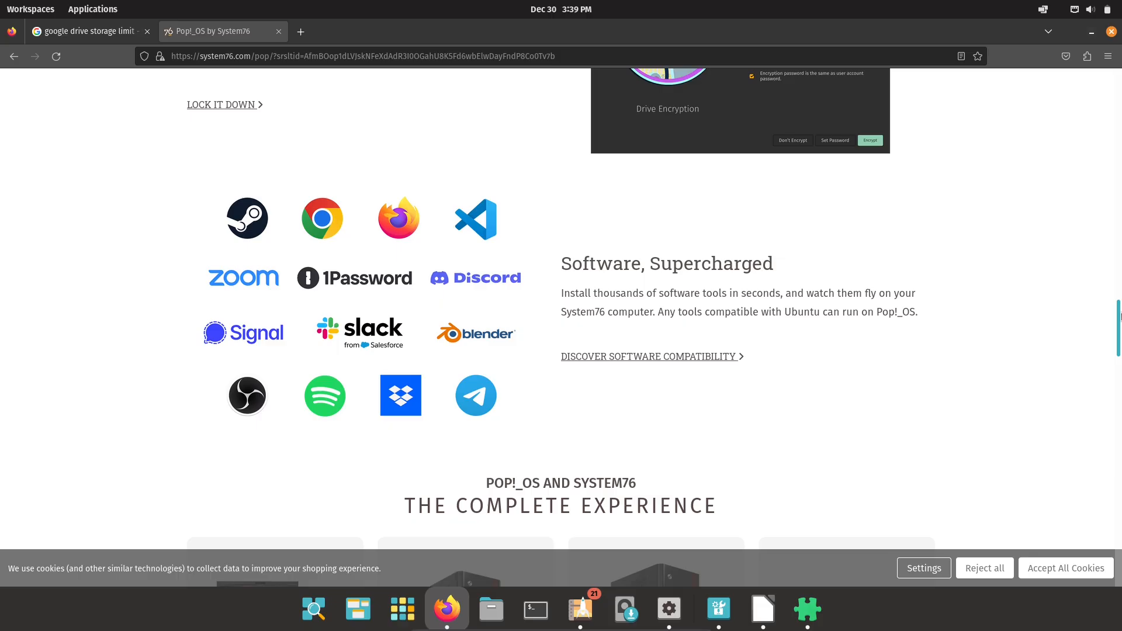
scroll(down, 3)
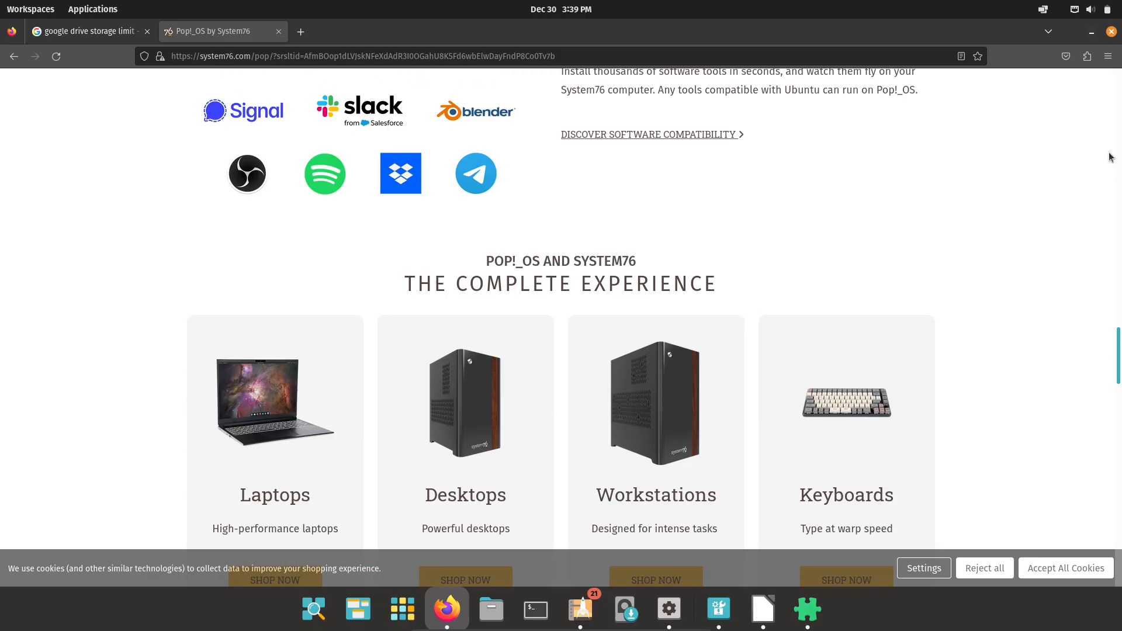
scroll(up, 3)
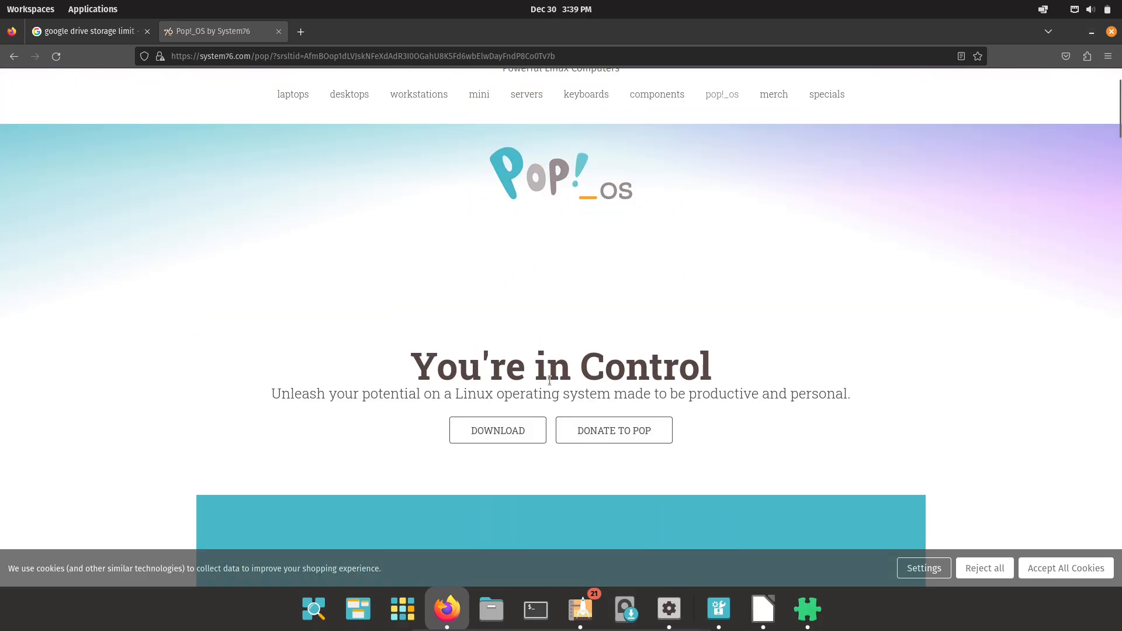
Go to the Pop!_OS download page and scroll through it.
click(497, 430)
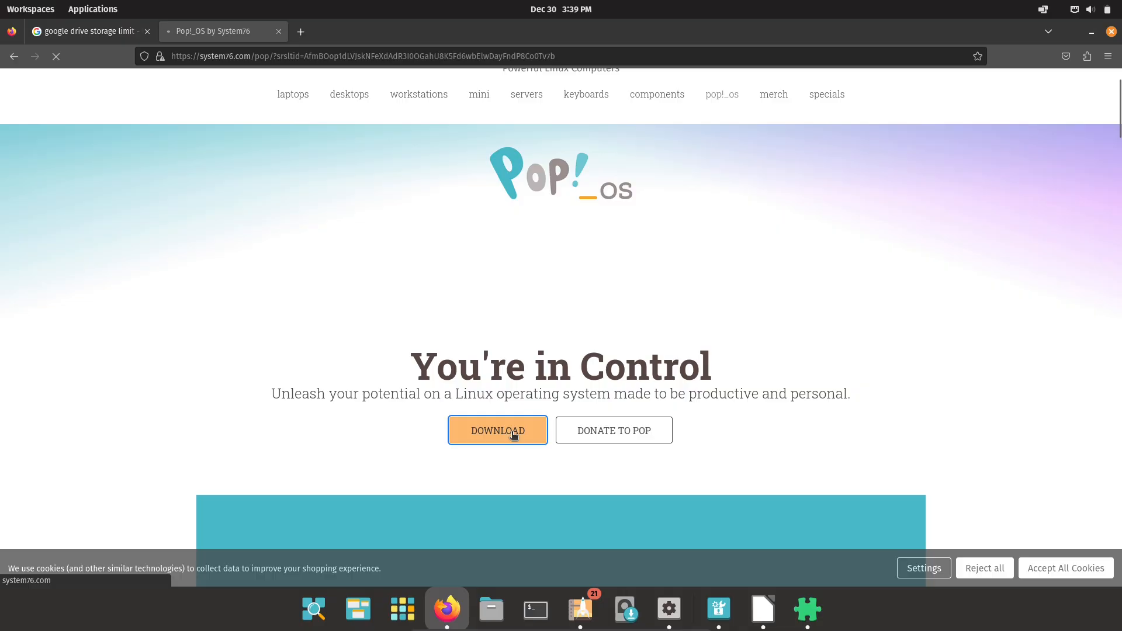
click(497, 430)
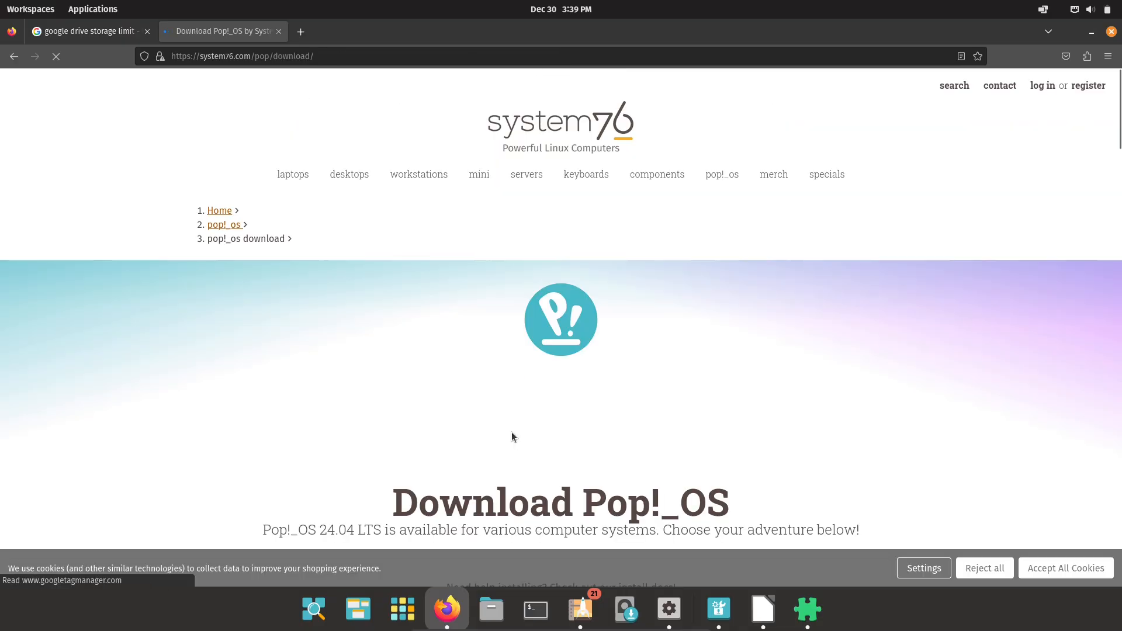
scroll(down, 3)
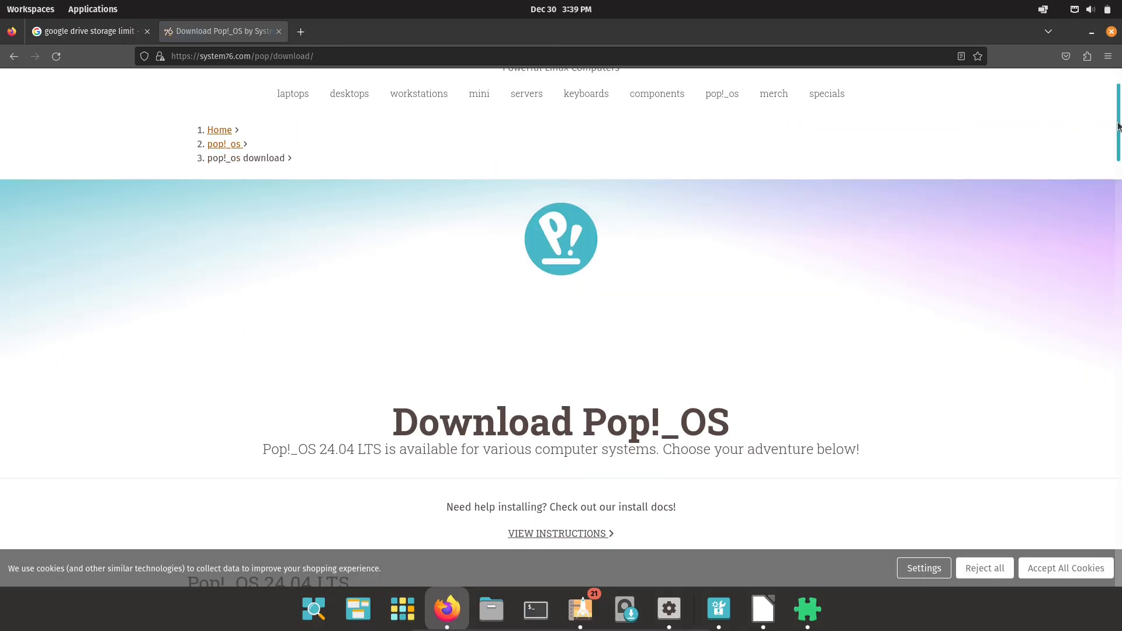
scroll(down, 3)
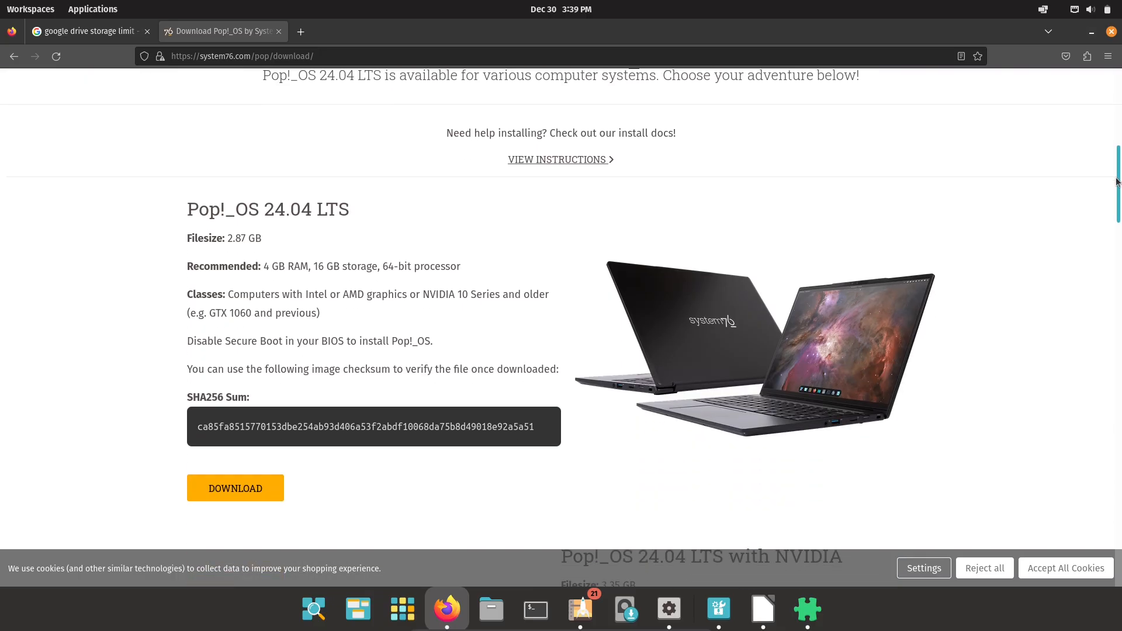
scroll(down, 3)
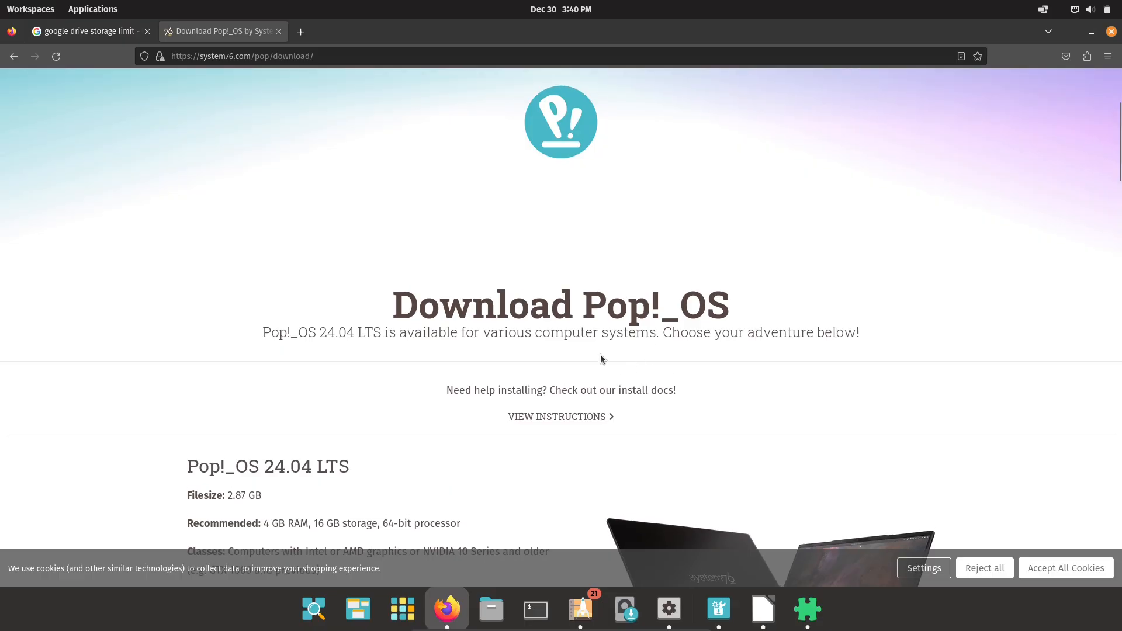
Open the Installing Pop!_OS instructions article and scroll through the guide.
click(580, 416)
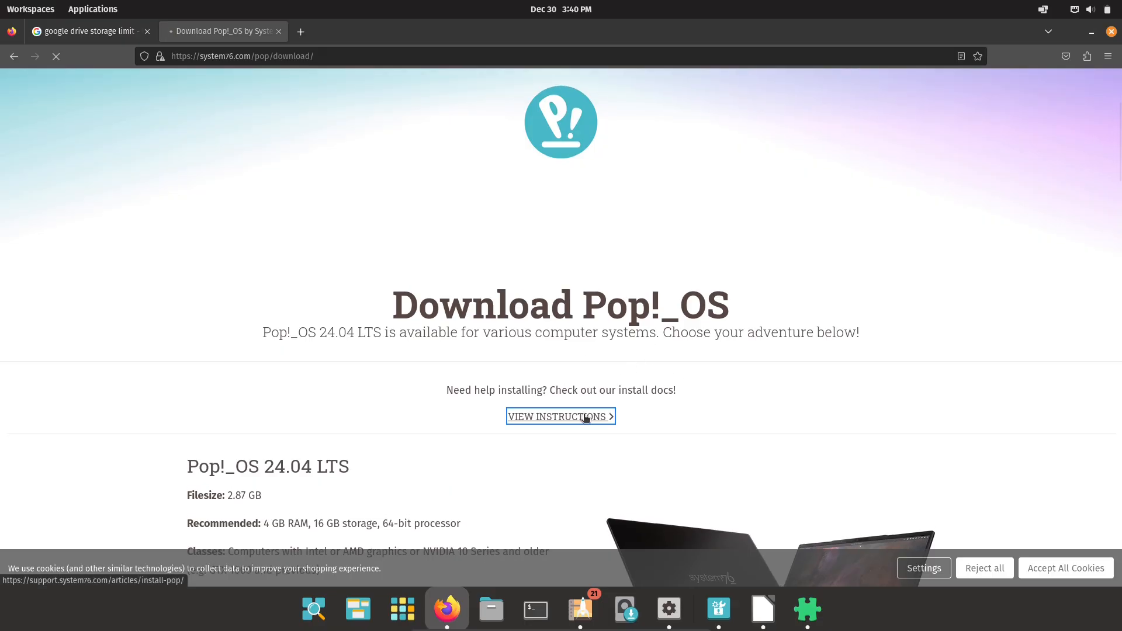
click(561, 416)
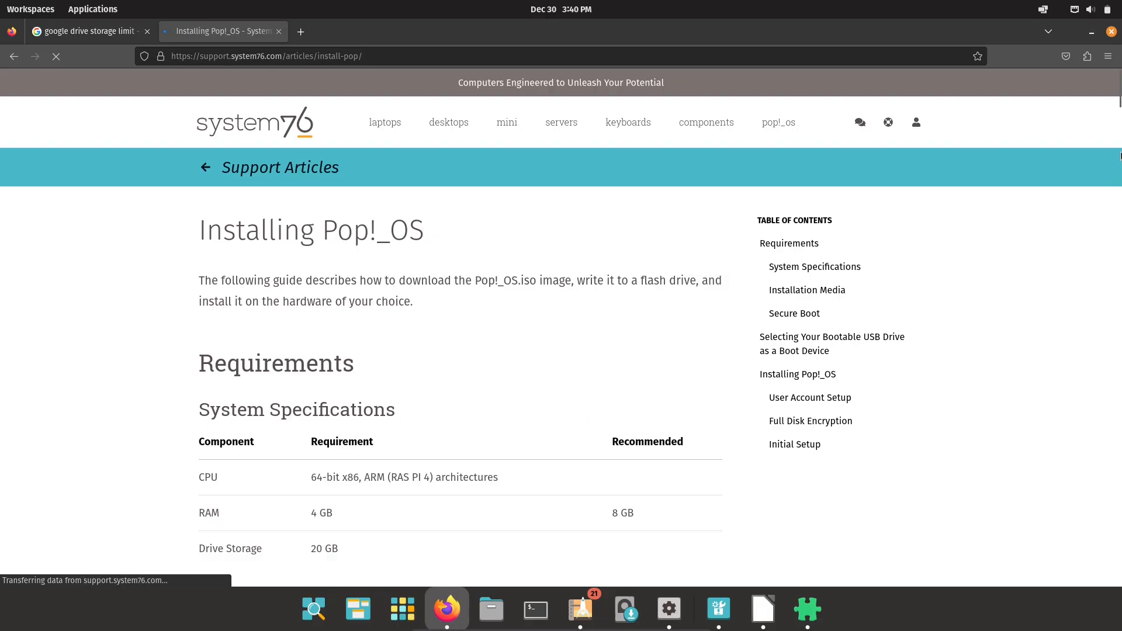
scroll(down, 3)
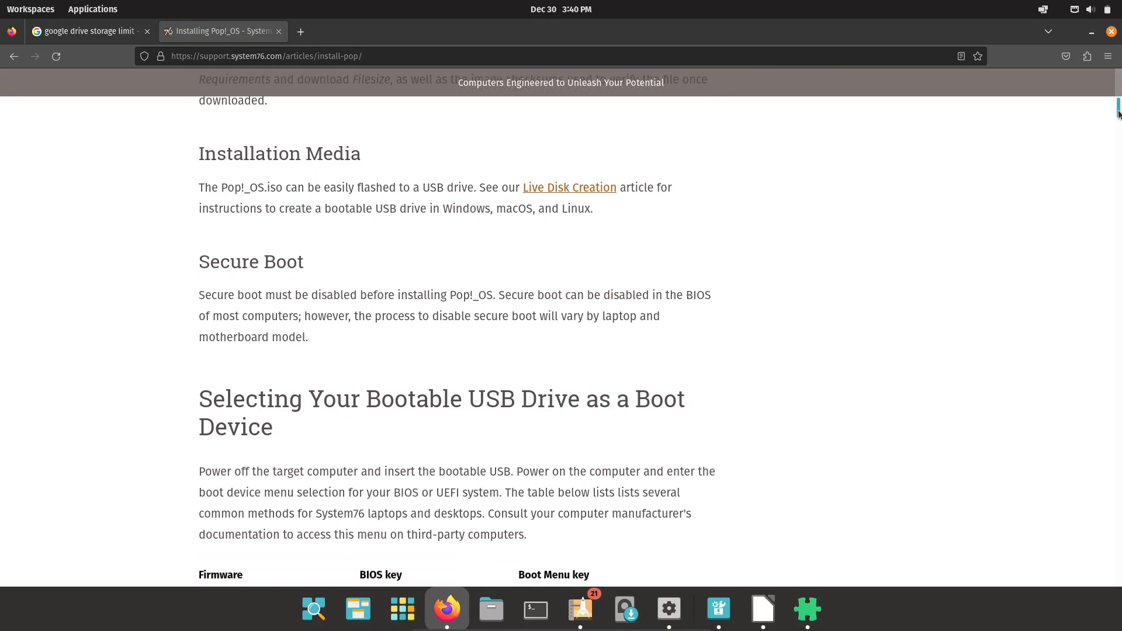
scroll(down, 3)
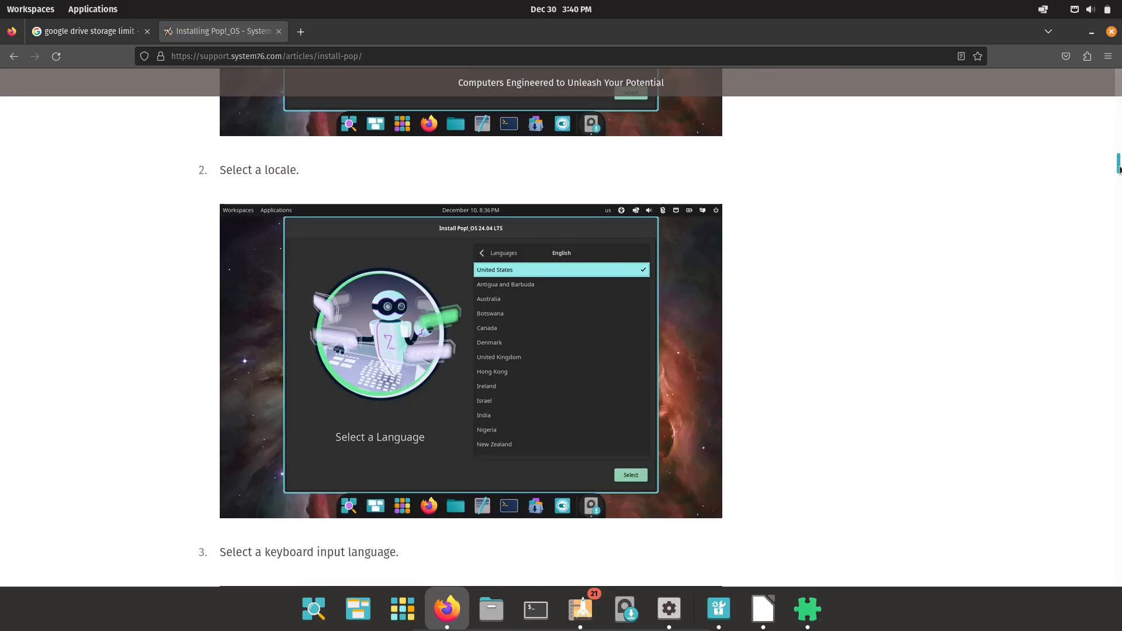
scroll(down, 3)
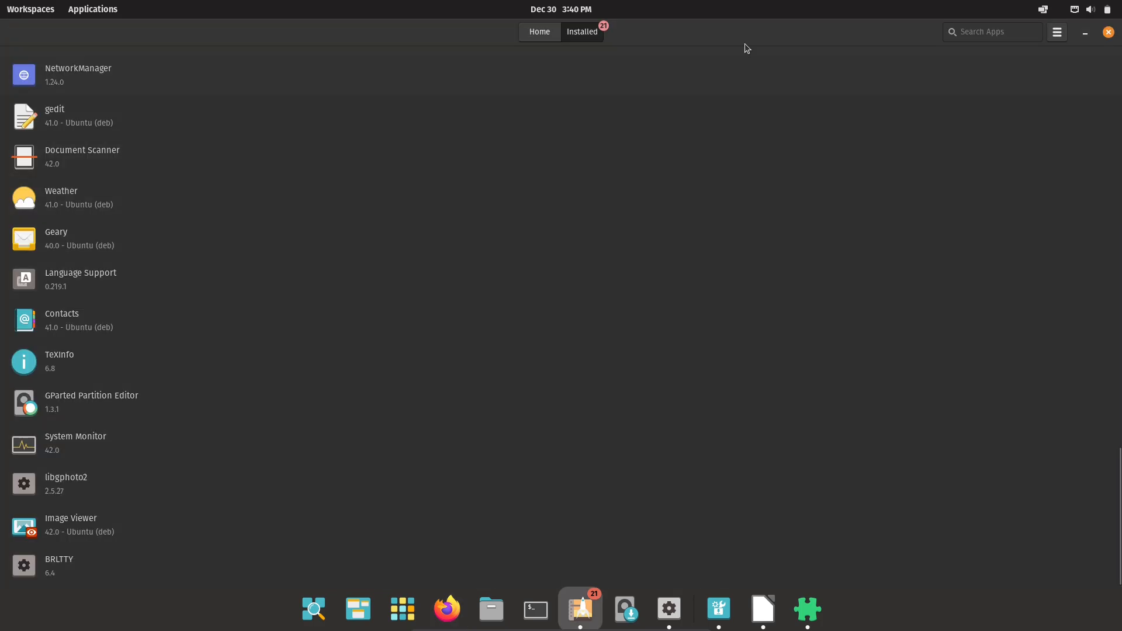
mouse_move(976, 40)
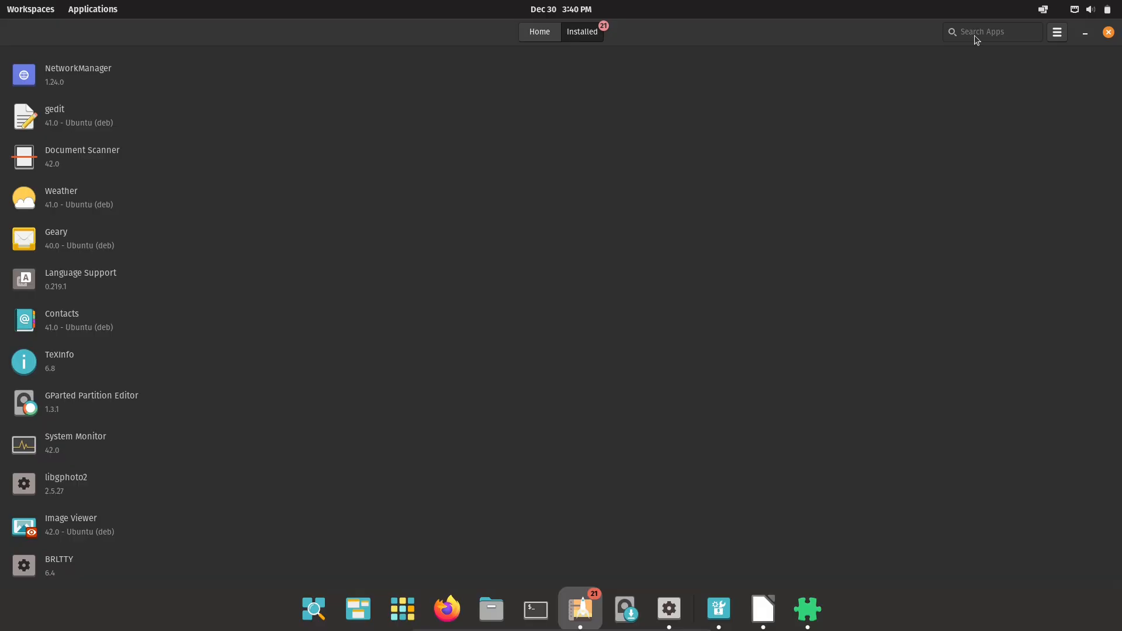
mouse_move(982, 37)
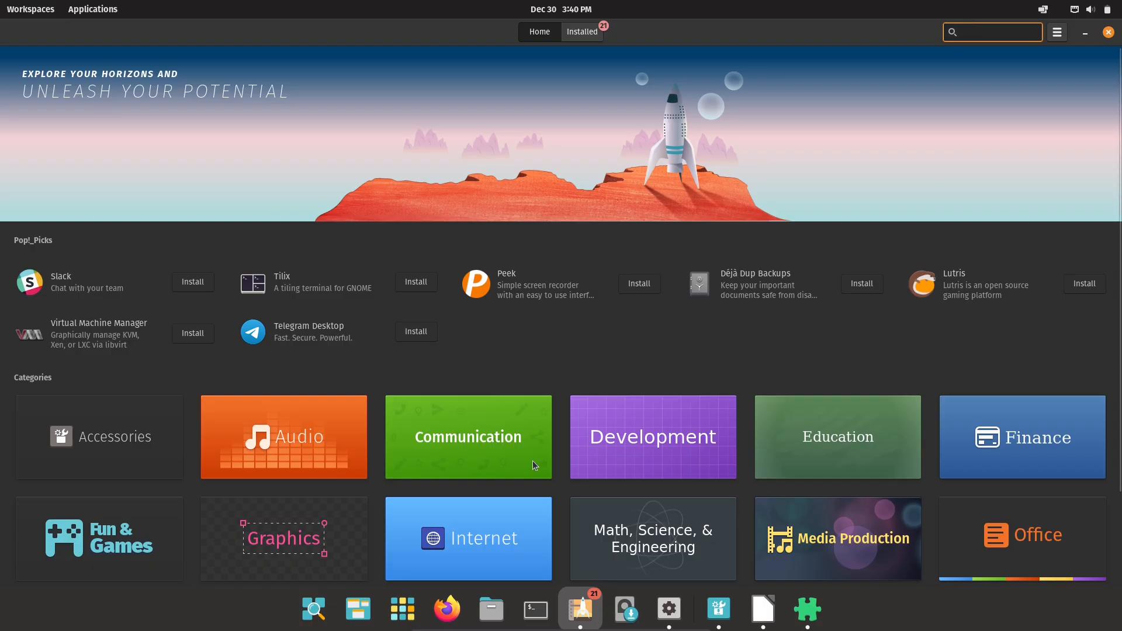
Open the Audio category tile on Pop!_Shop's home page.
click(284, 437)
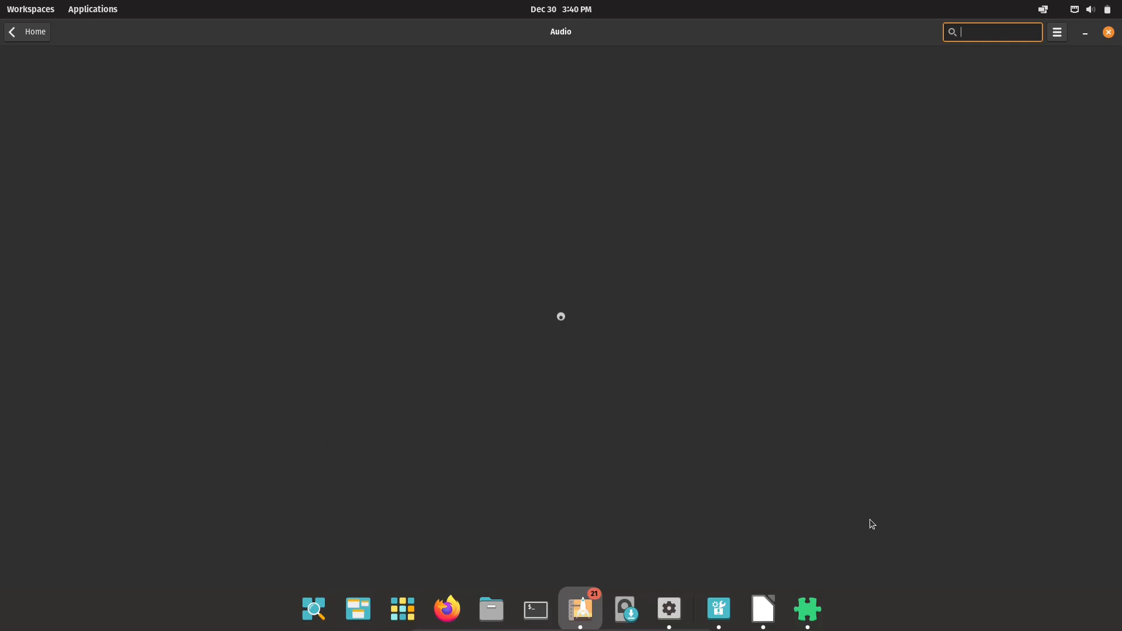
click(808, 609)
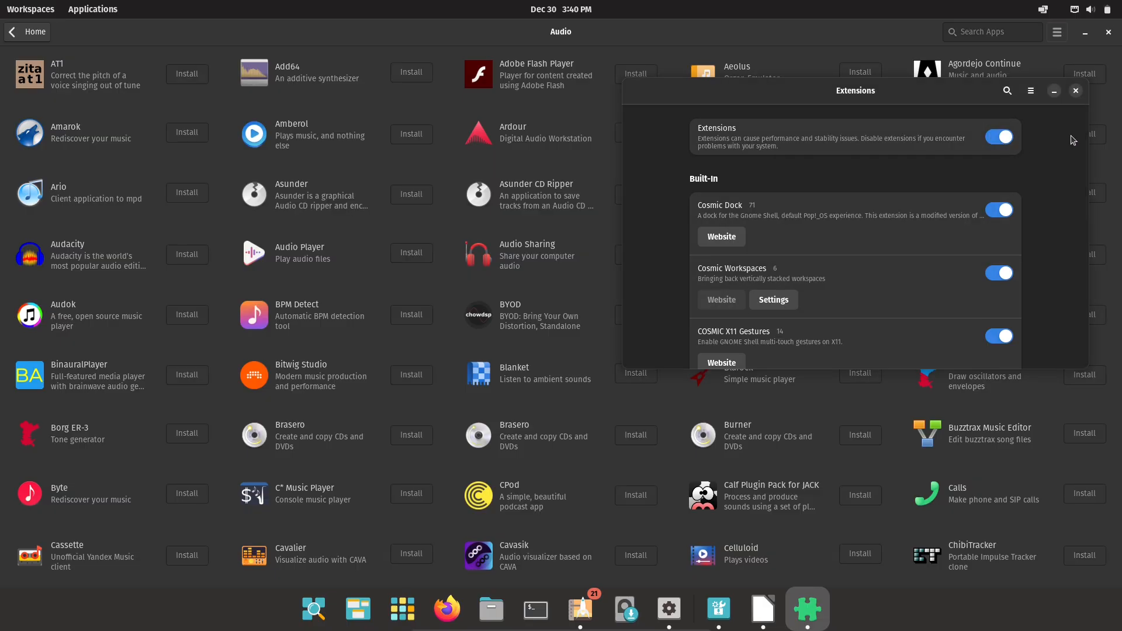
scroll(down, 3)
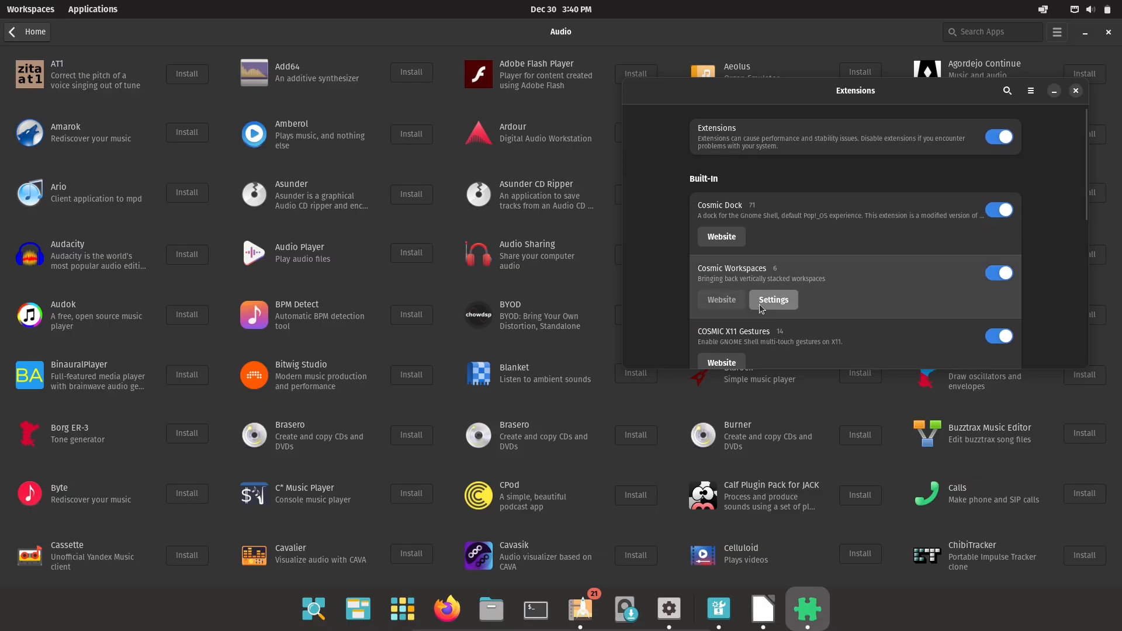
click(773, 300)
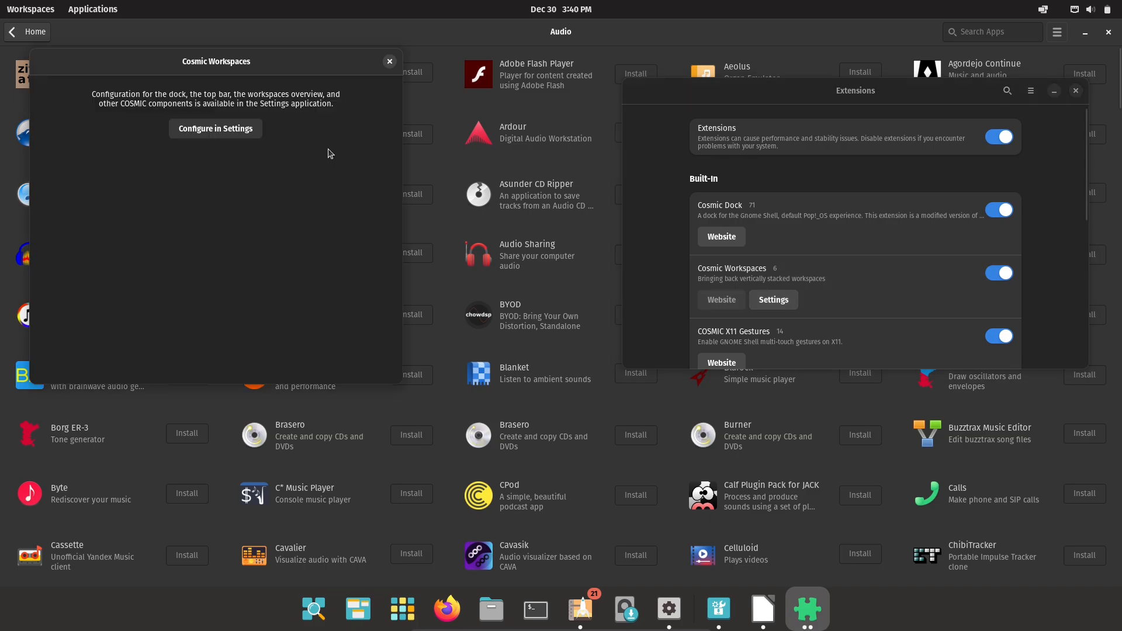
click(389, 62)
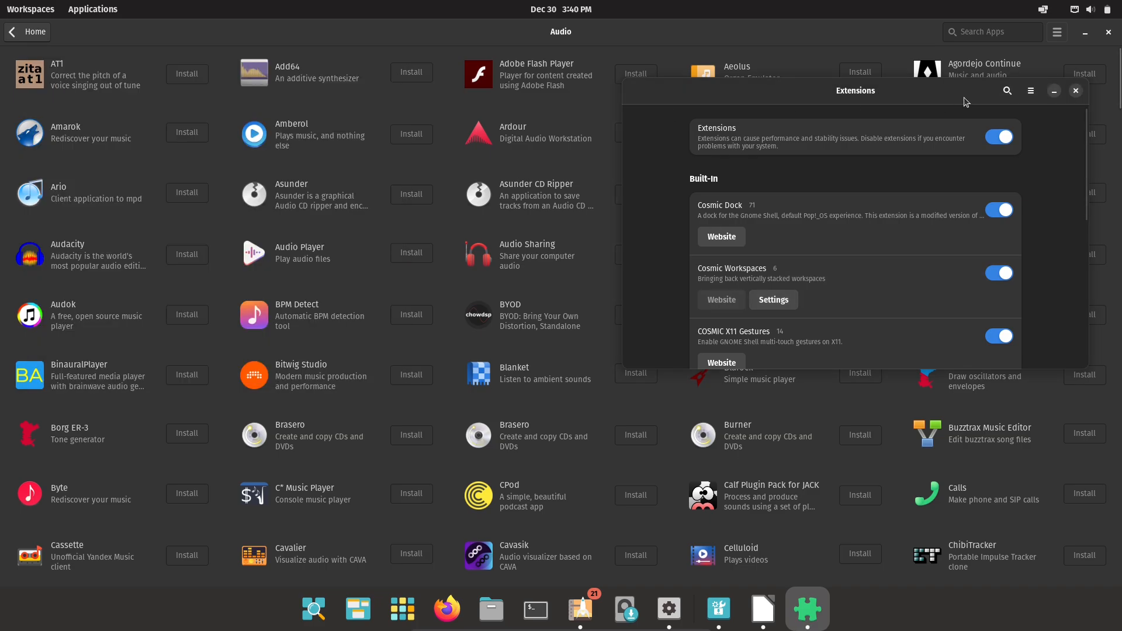
click(1076, 90)
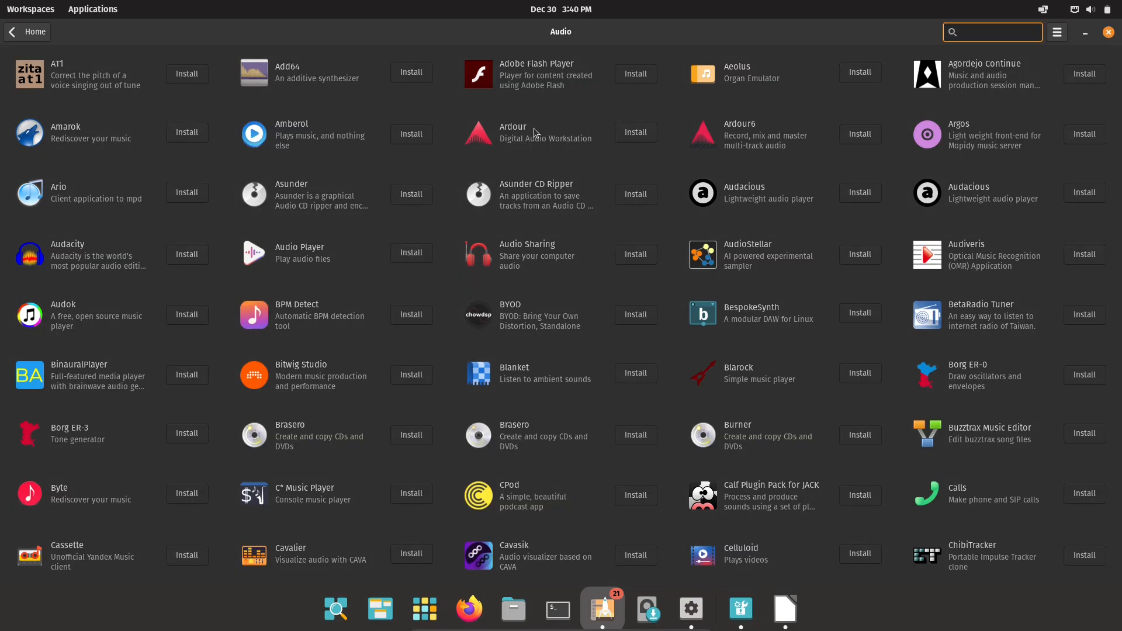
View the Ardour and Audacious detail pages, then open Audacity's details.
click(513, 132)
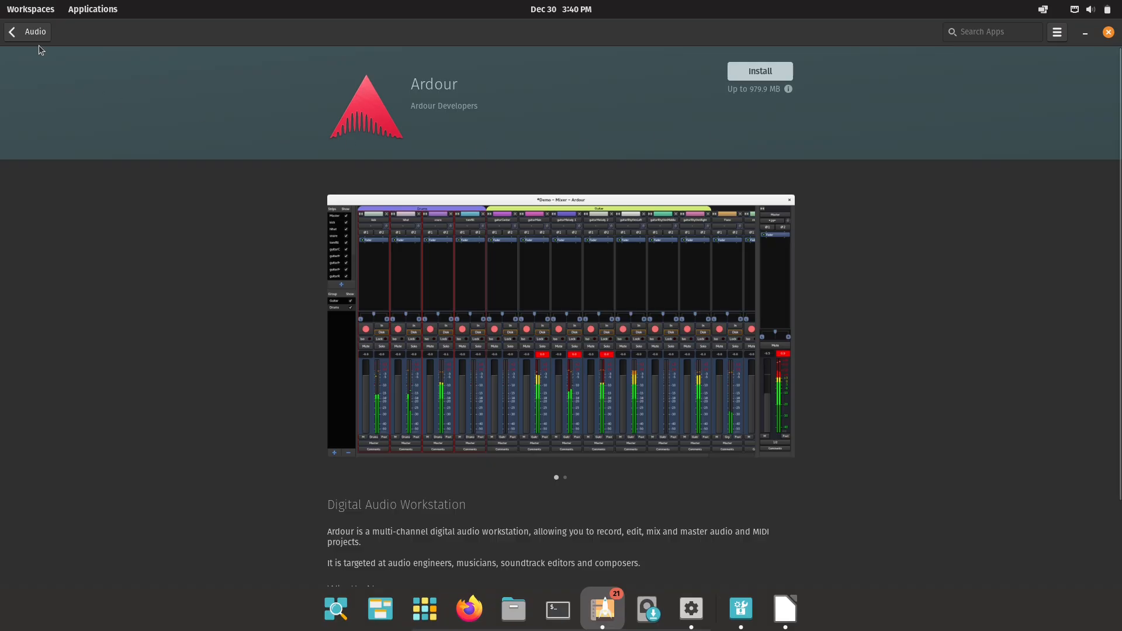
click(15, 32)
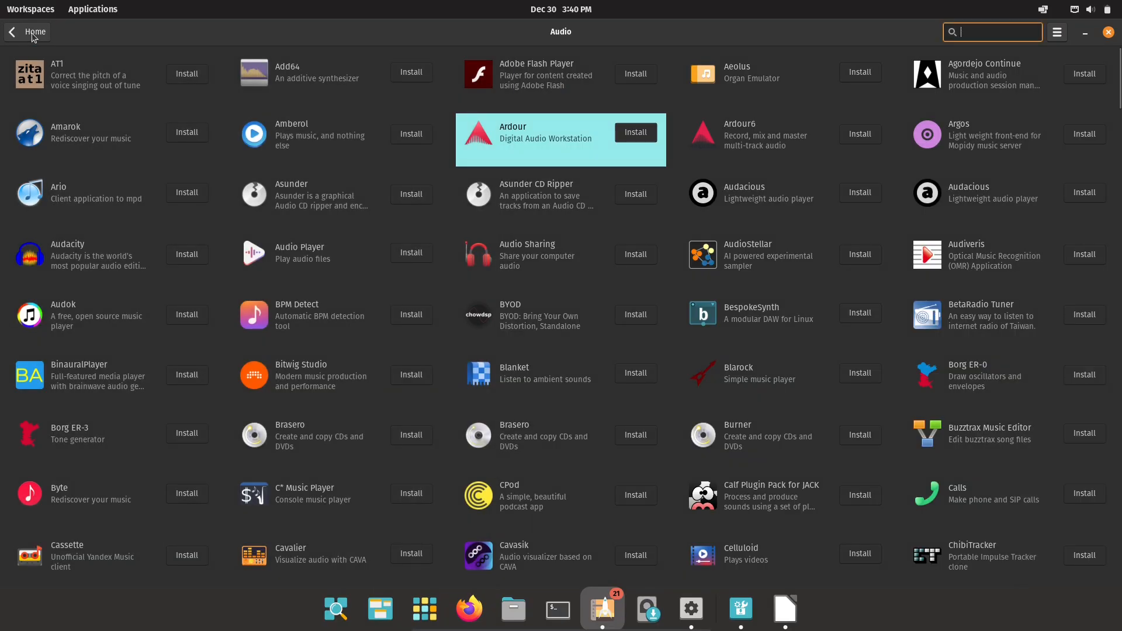
mouse_move(1038, 201)
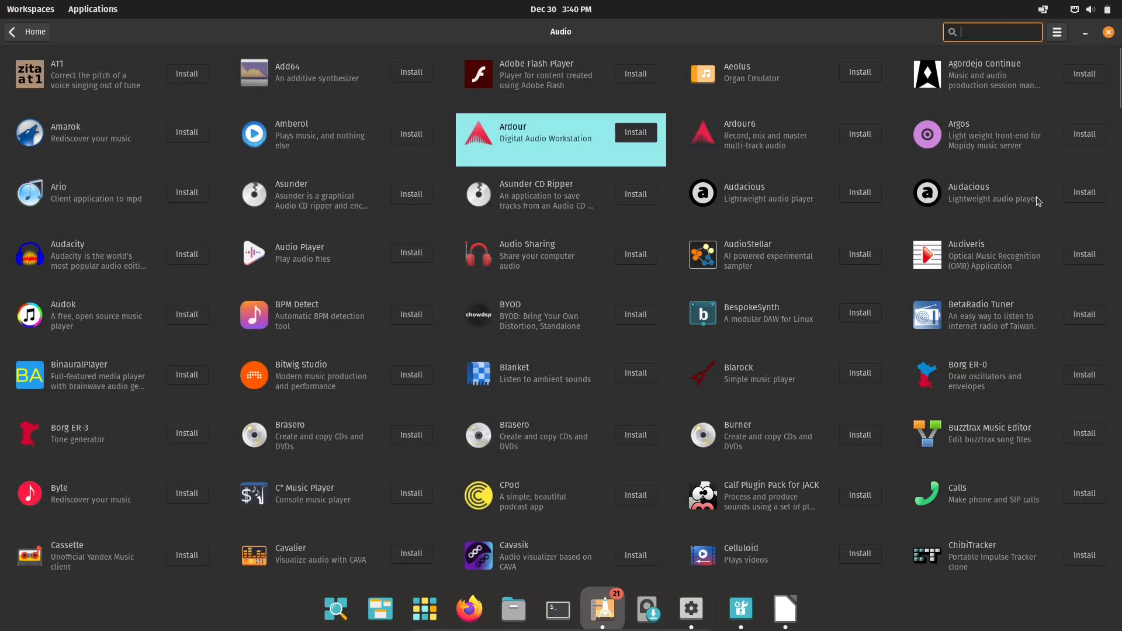
mouse_move(1013, 200)
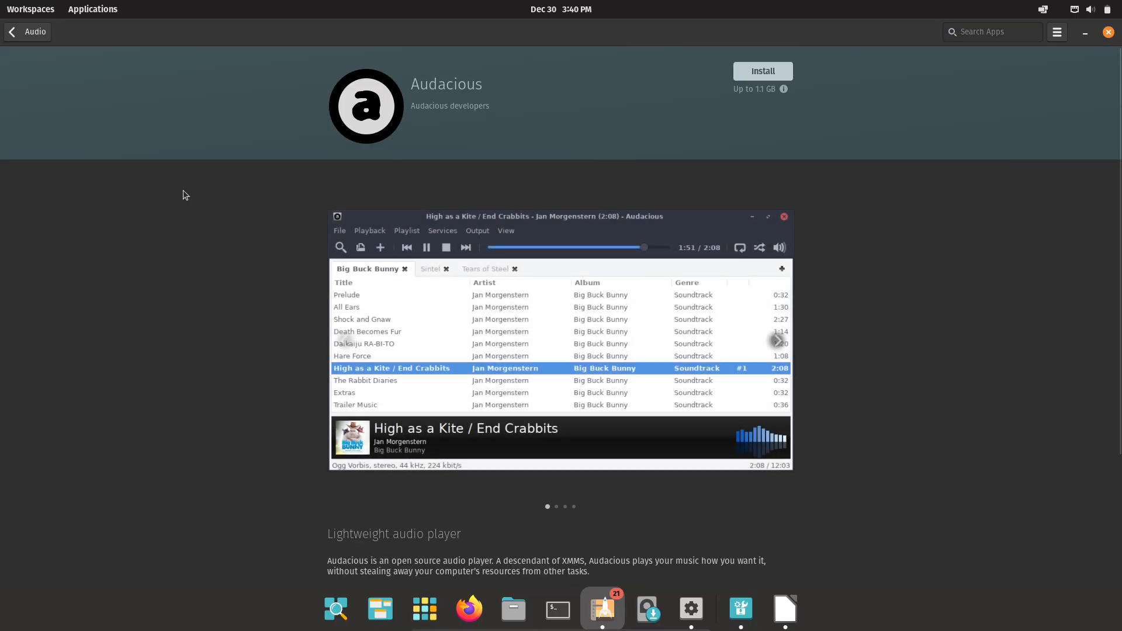
click(12, 31)
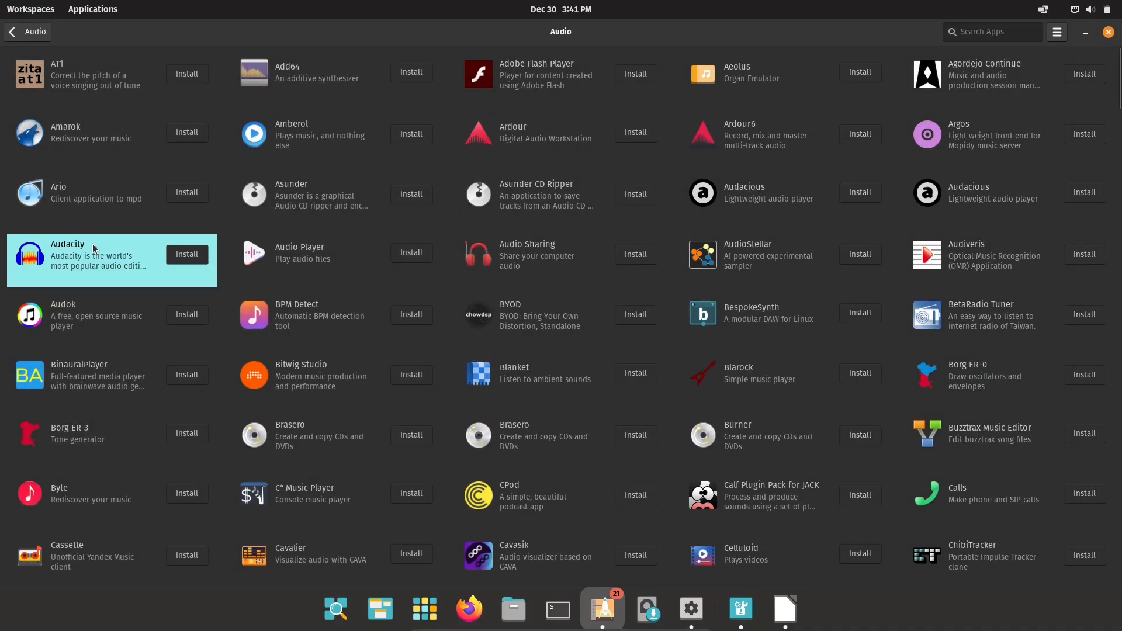
click(88, 256)
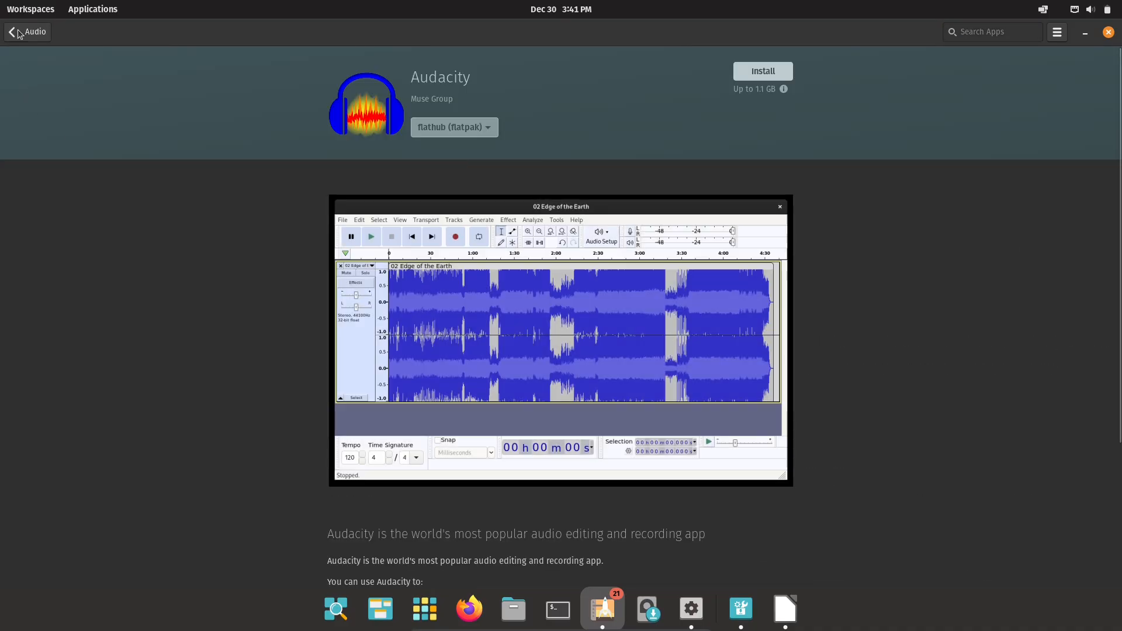
Leave Audacity's page, scroll the home page, and open the Media Production category.
click(14, 32)
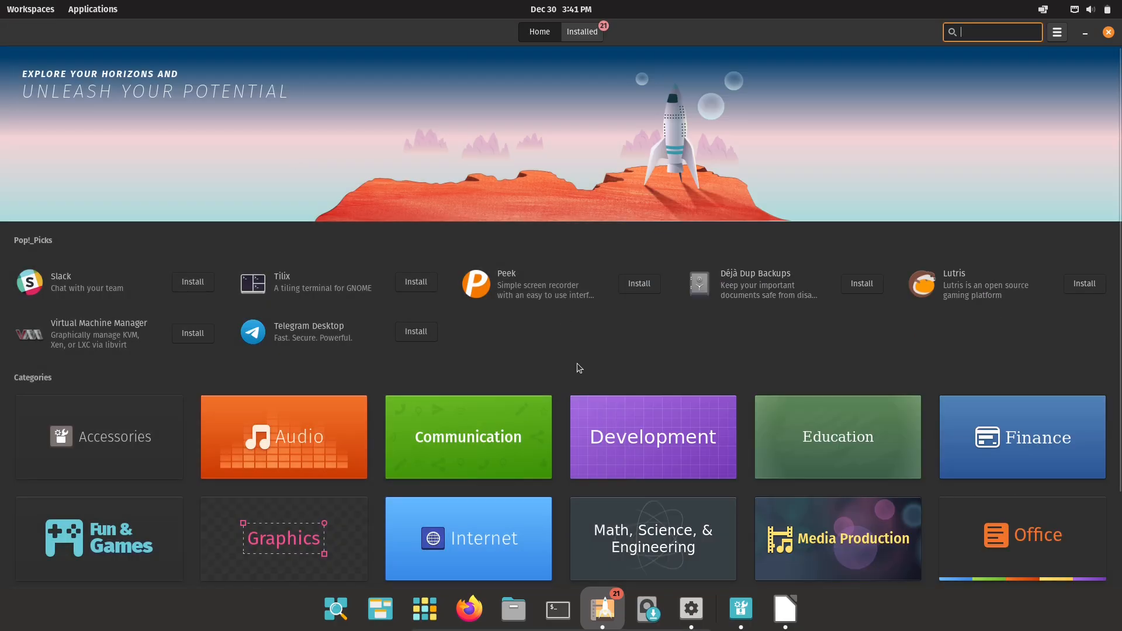
mouse_move(1041, 512)
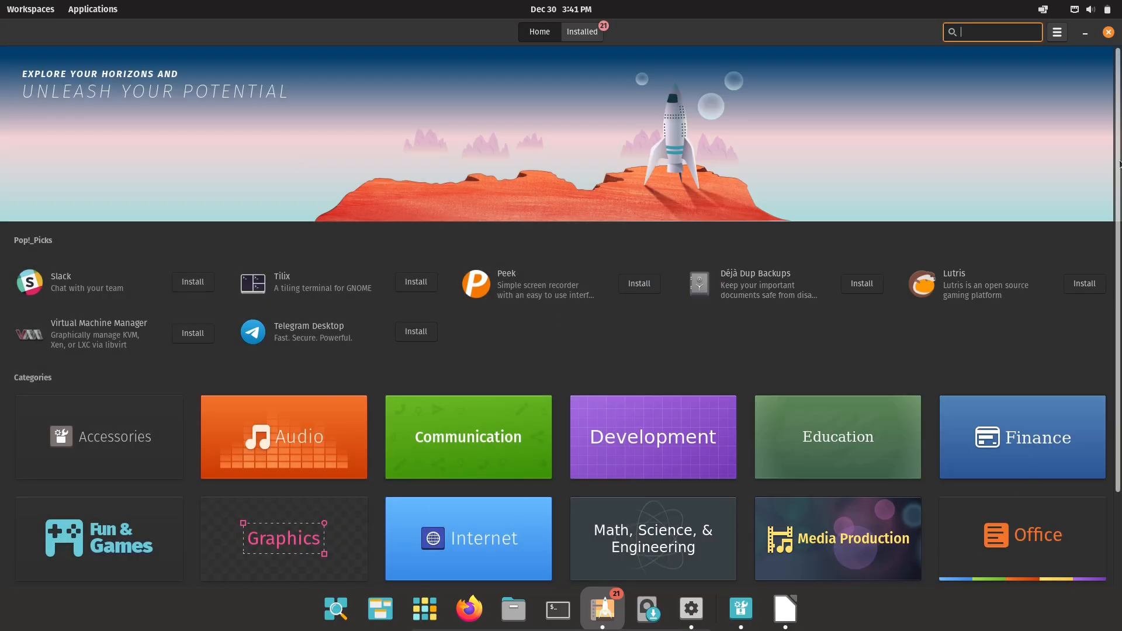
scroll(down, 3)
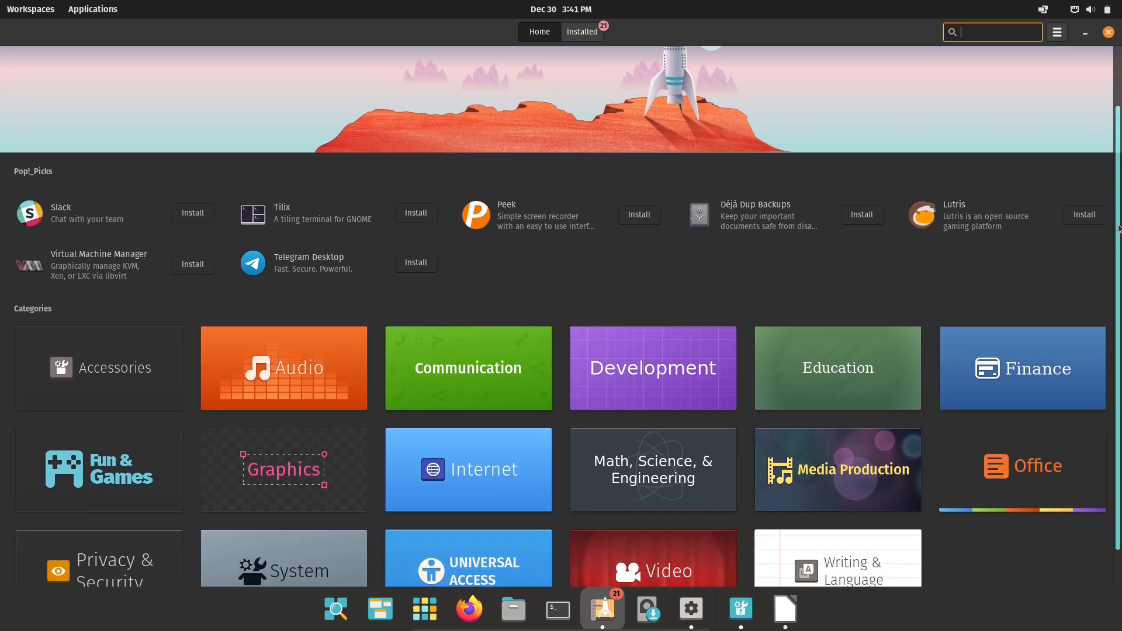
scroll(down, 3)
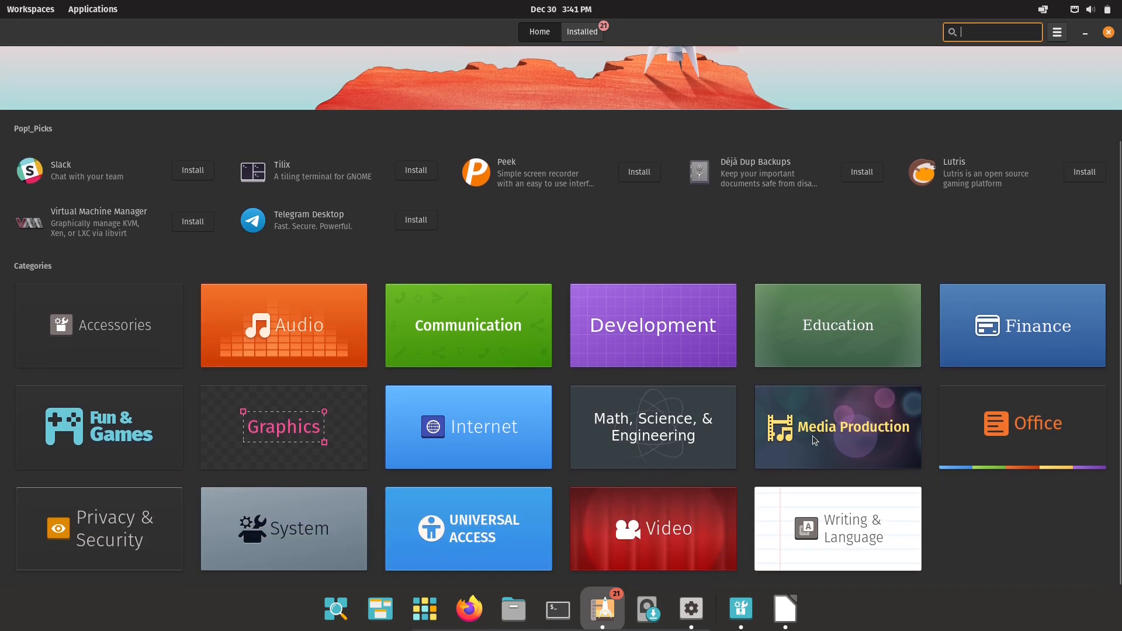
click(838, 426)
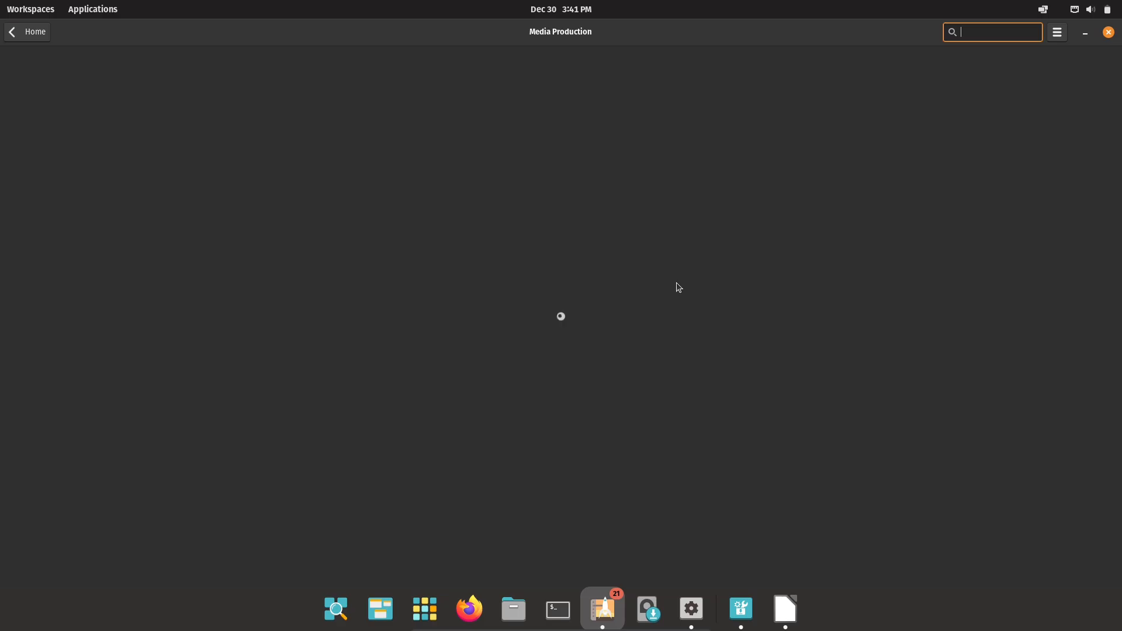
mouse_move(785, 609)
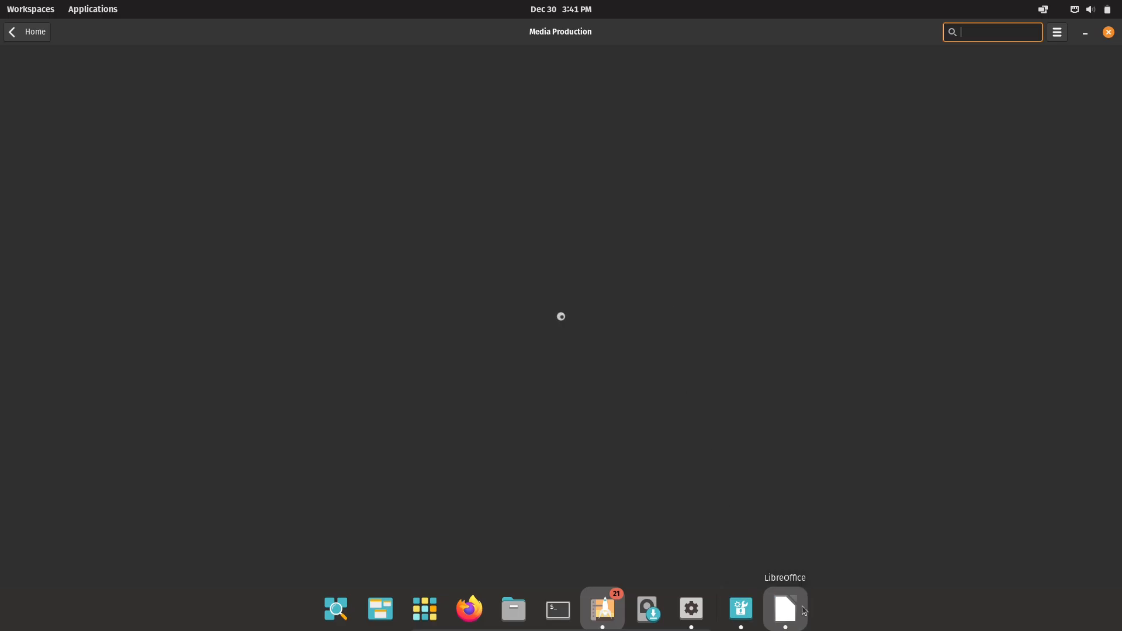
Launch LibreOffice and close its About dialog showing version 7.3.7.2.
click(785, 608)
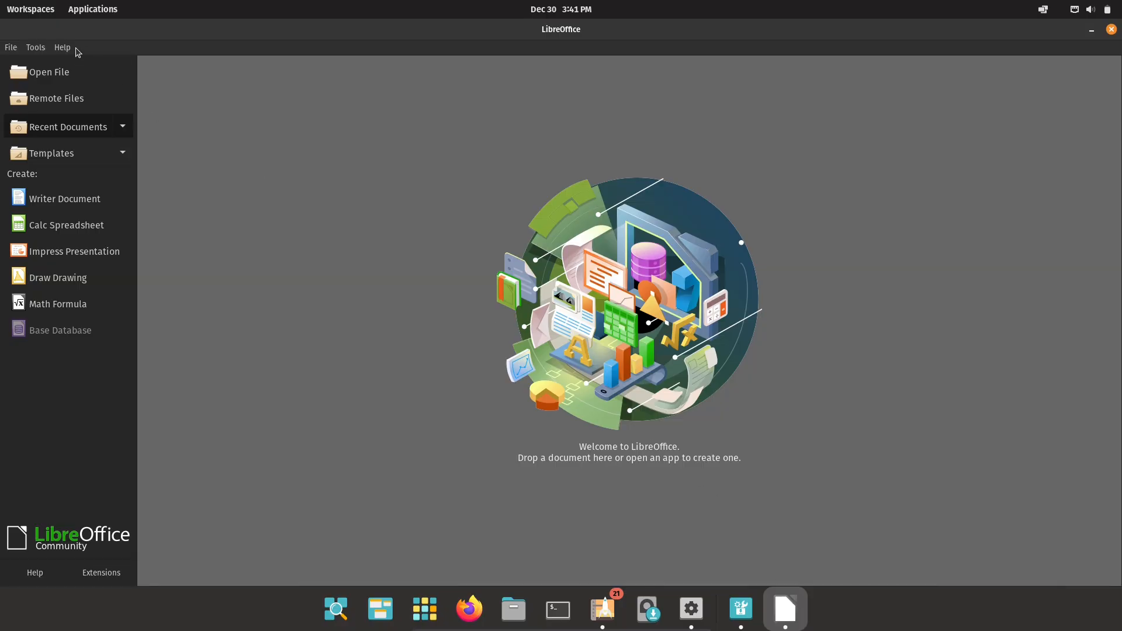
mouse_move(713, 289)
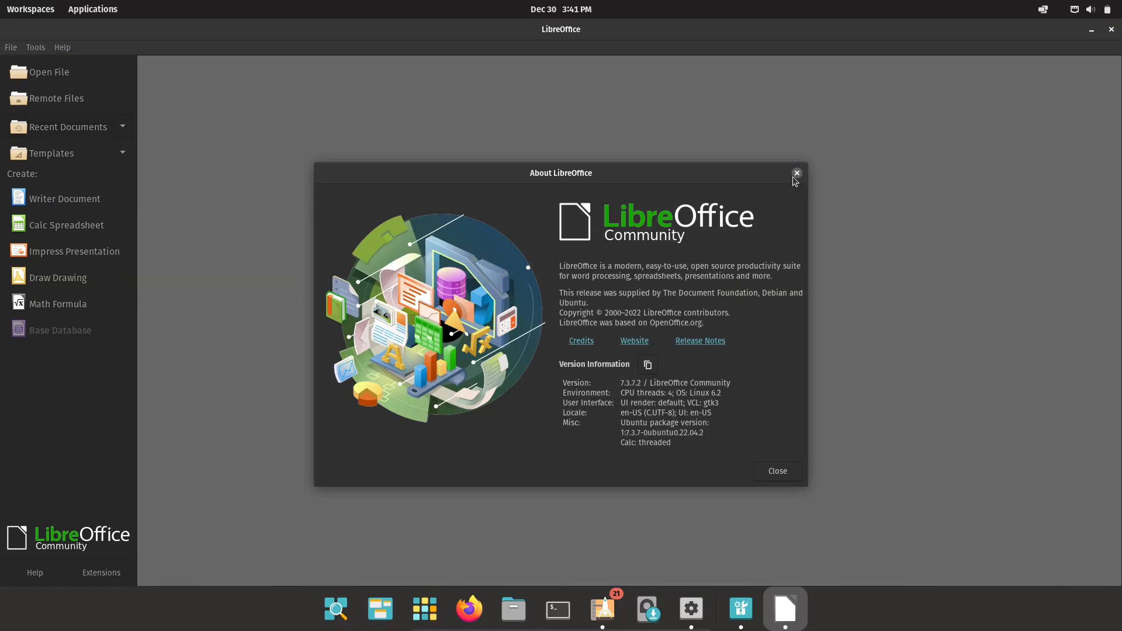
click(796, 173)
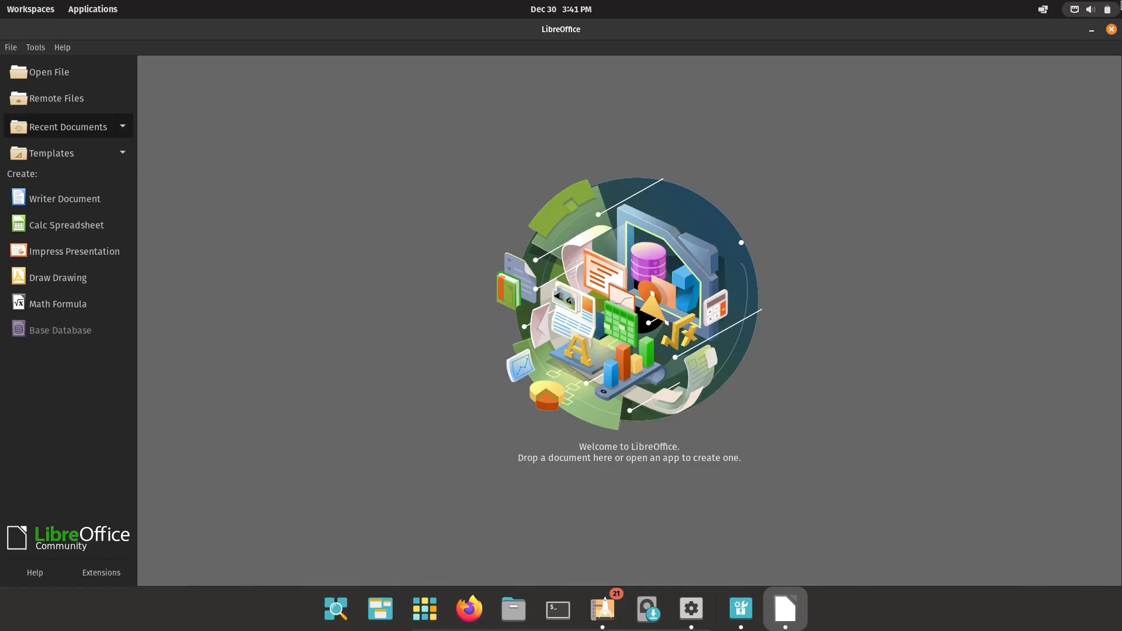
Return to Pop!_Shop and search the Media Production apps for 'davinci', finding nothing.
click(602, 609)
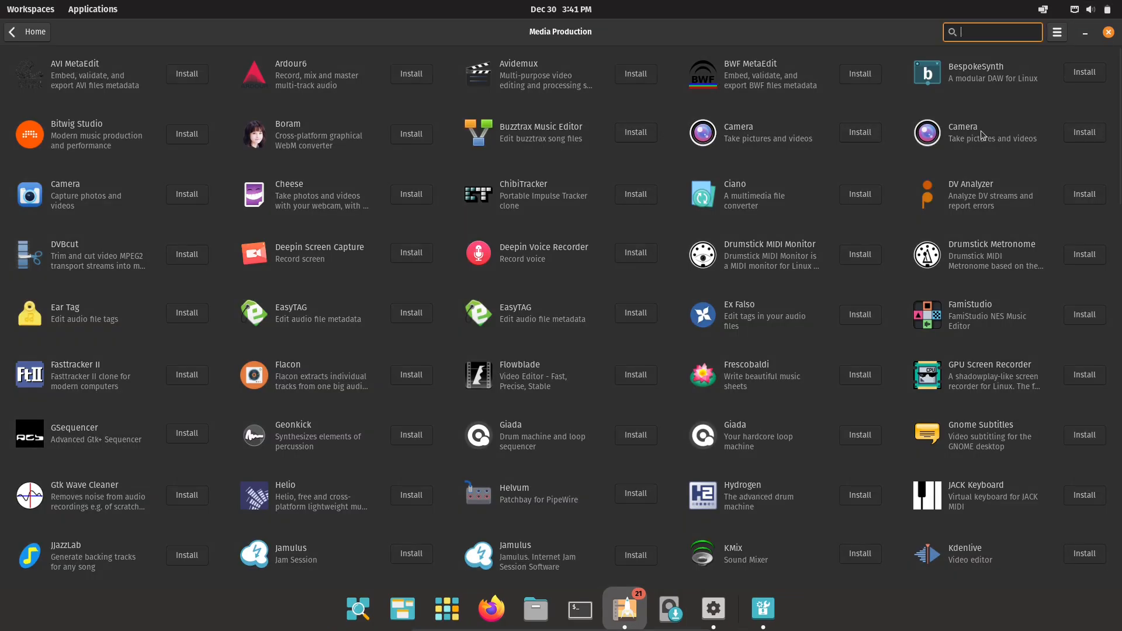
mouse_move(759, 209)
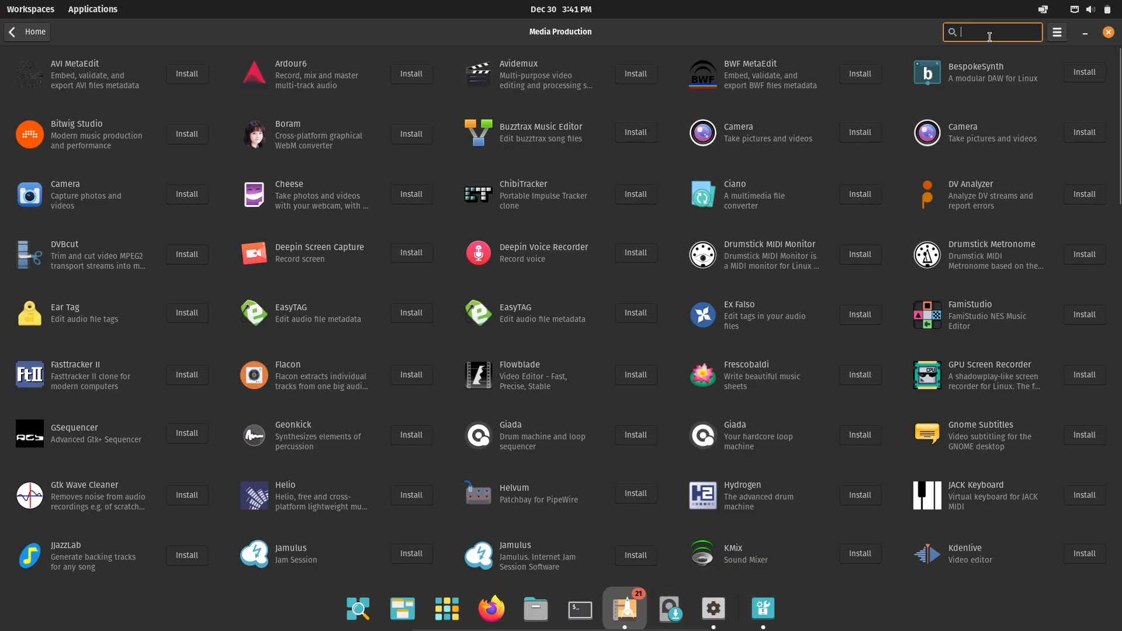
text(d)
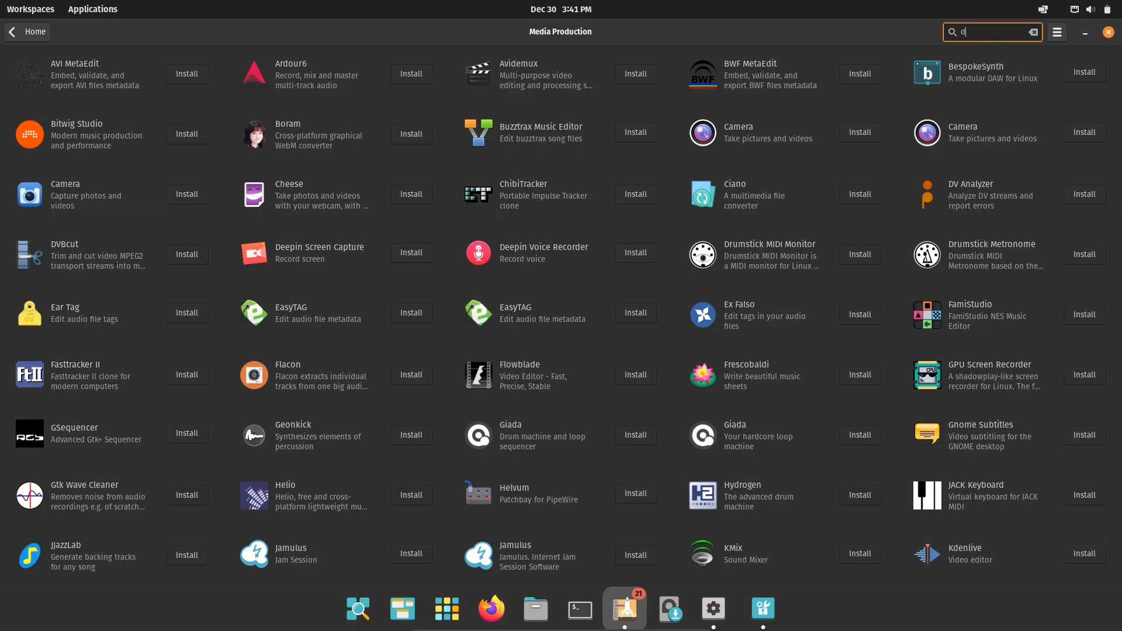
text(a)
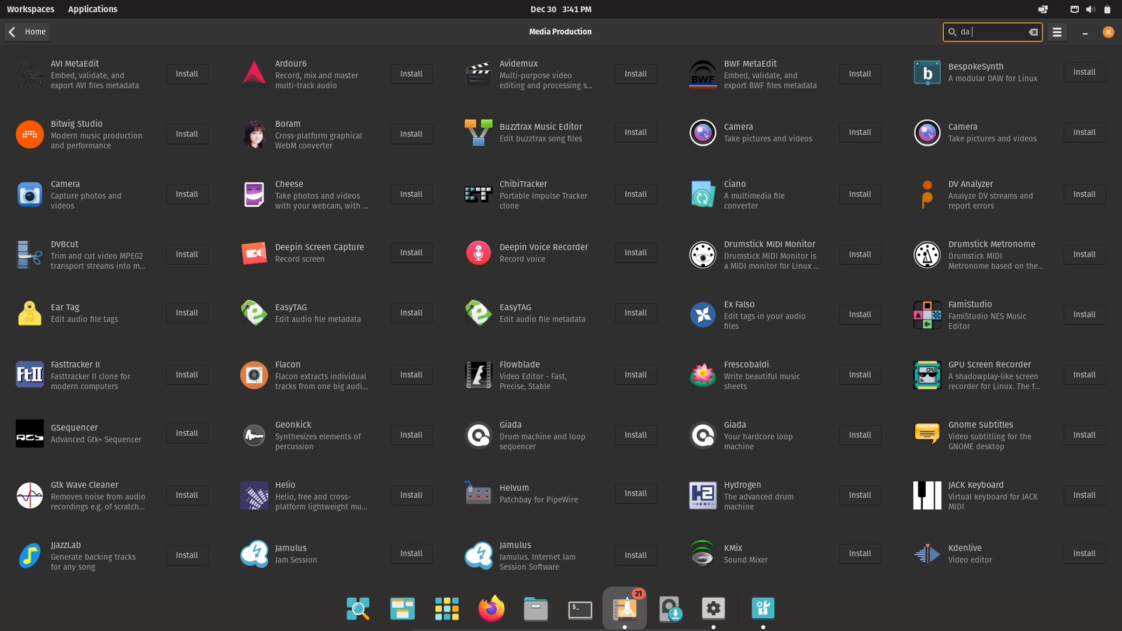
click(1033, 32)
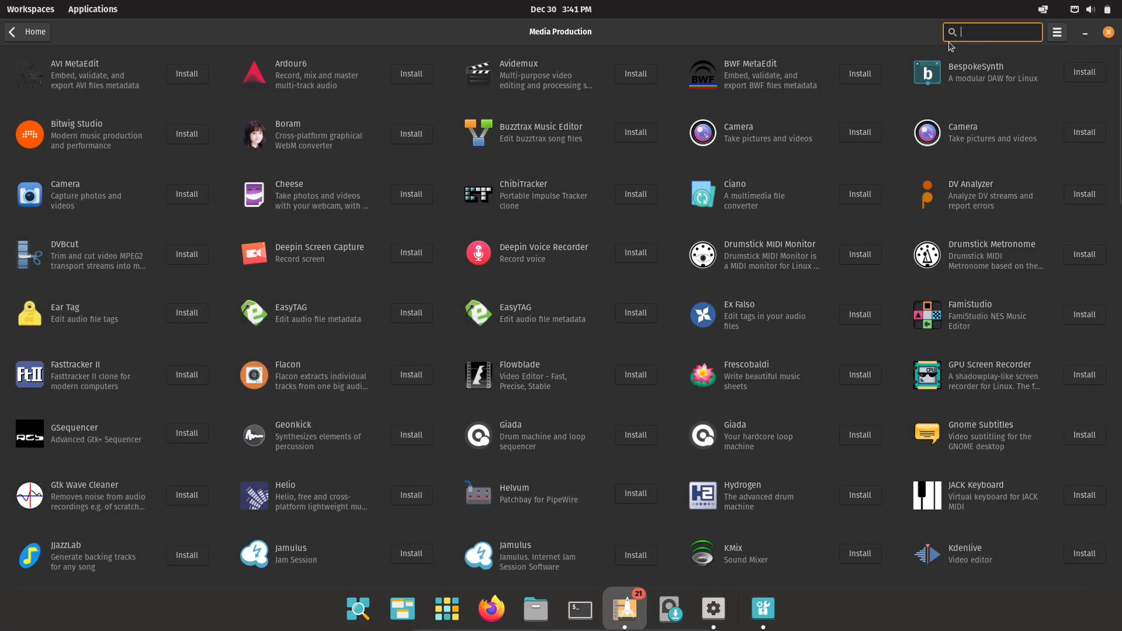
text(d)
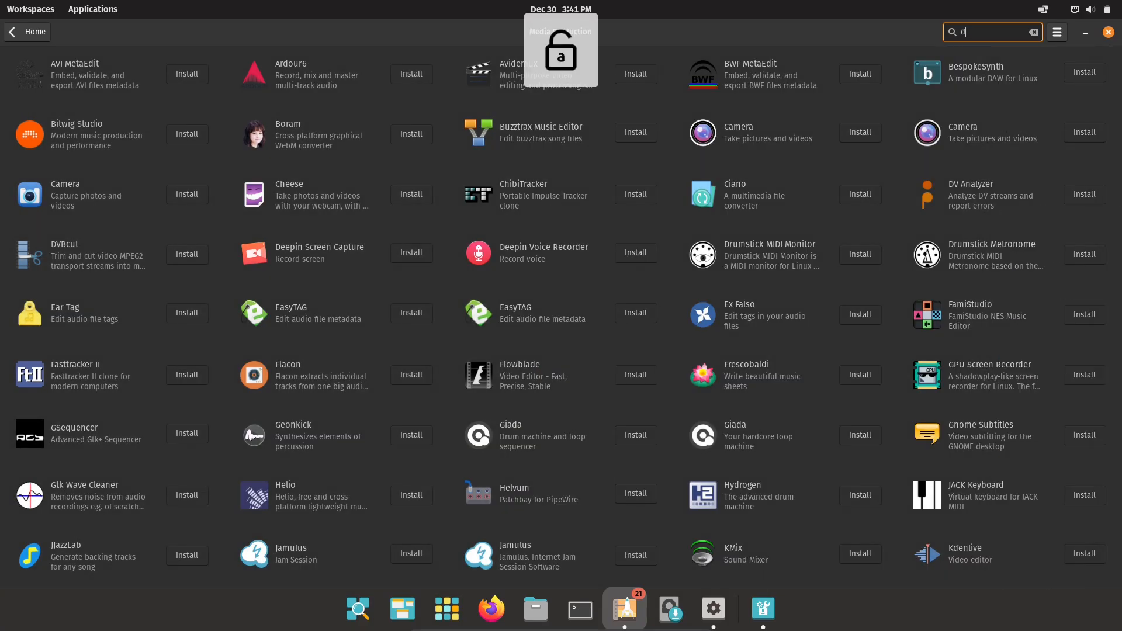
text(avinci)
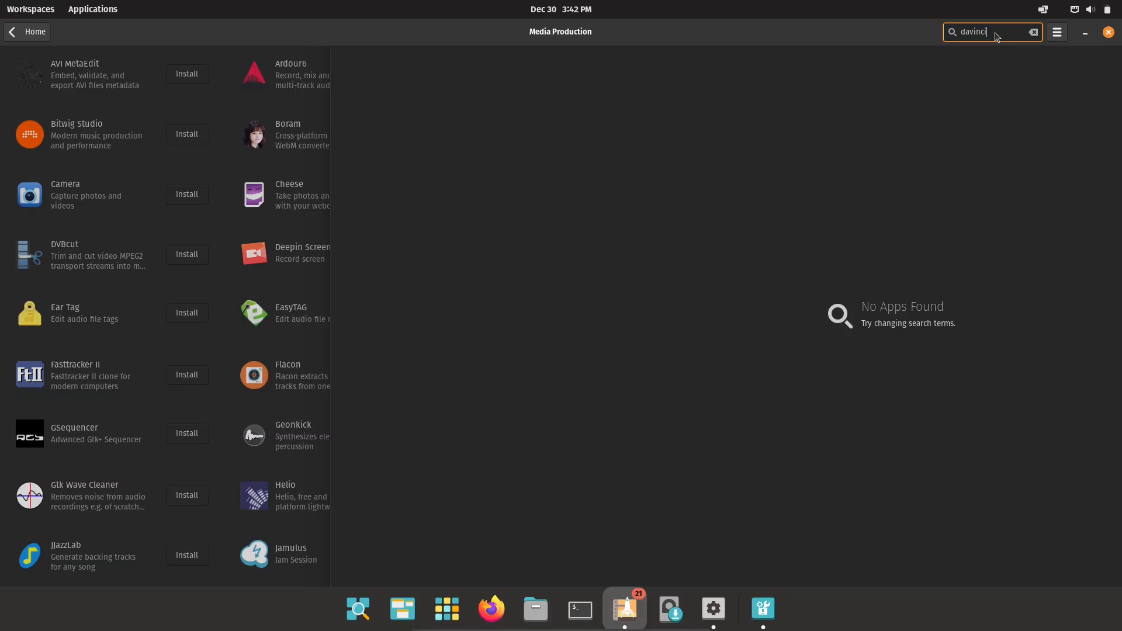
Clear the search, search 'video editor', and close the Eddy installer window.
click(1033, 31)
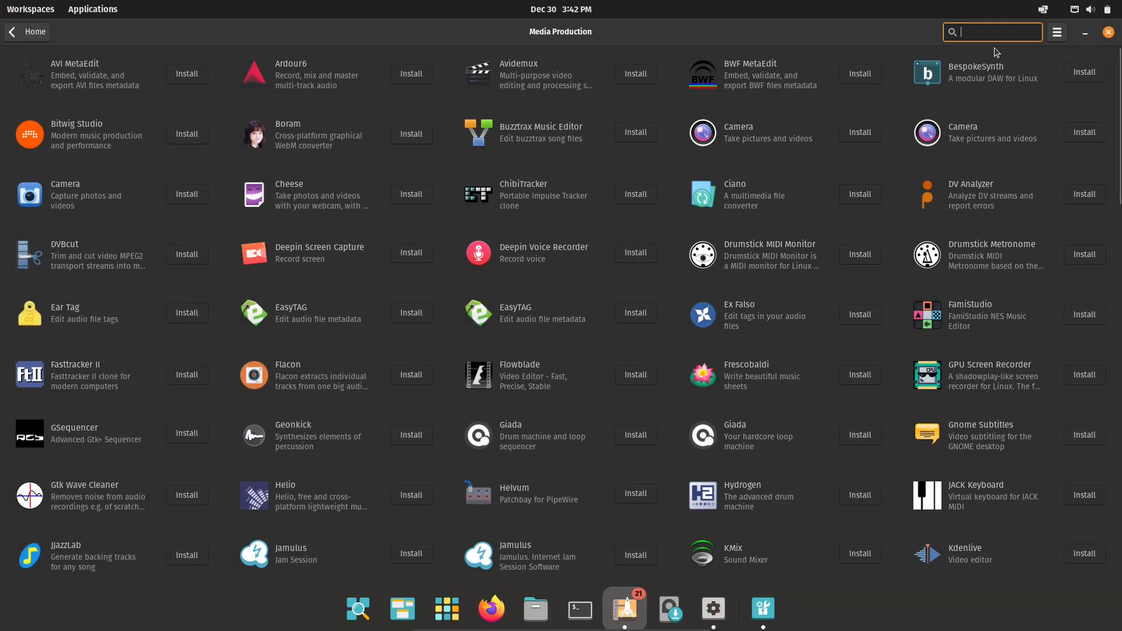
text(video eeditor)
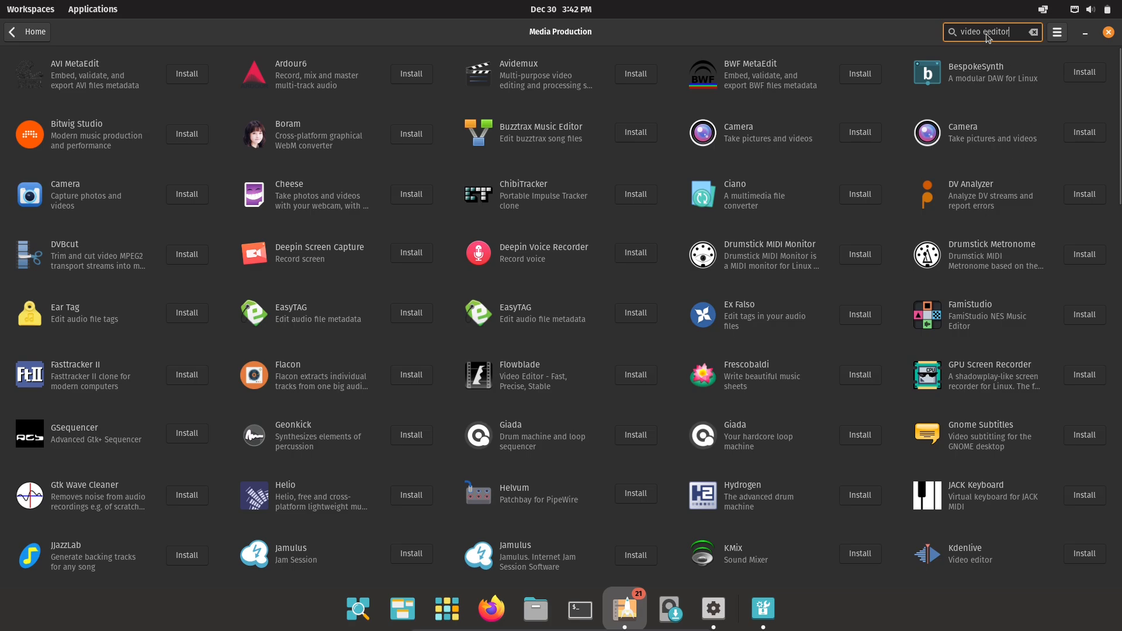
mouse_move(880, 120)
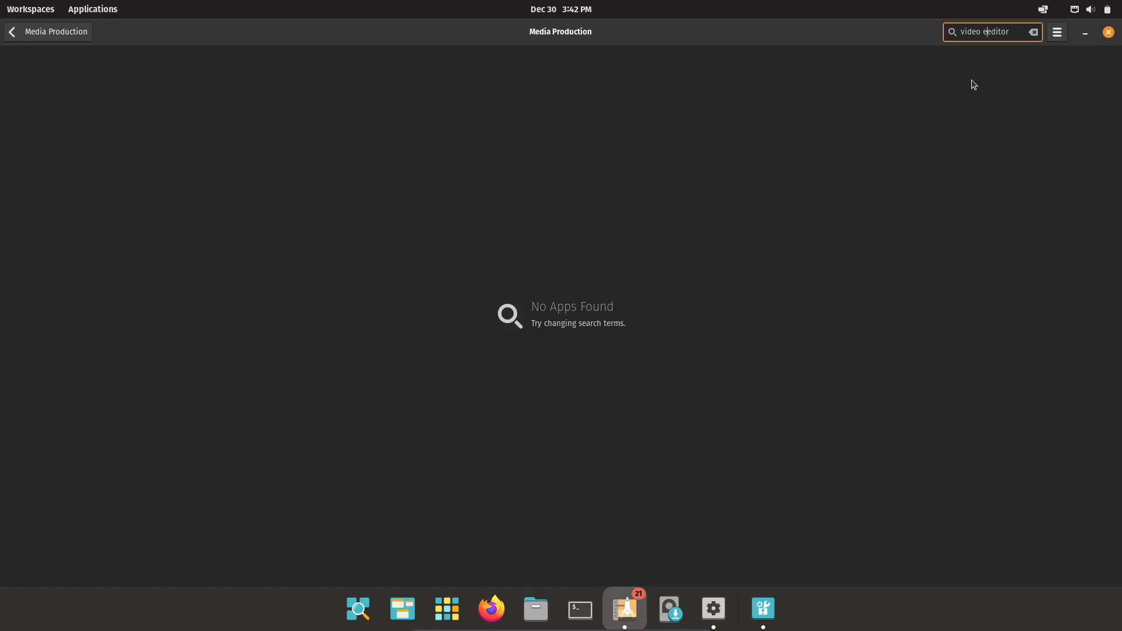
mouse_move(681, 572)
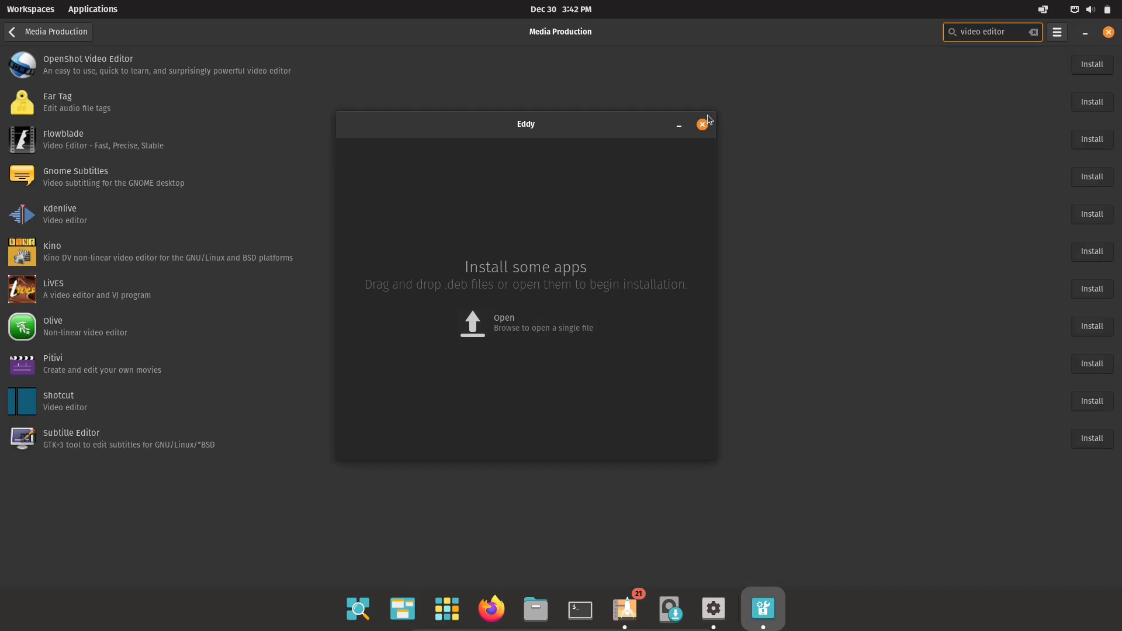
click(702, 125)
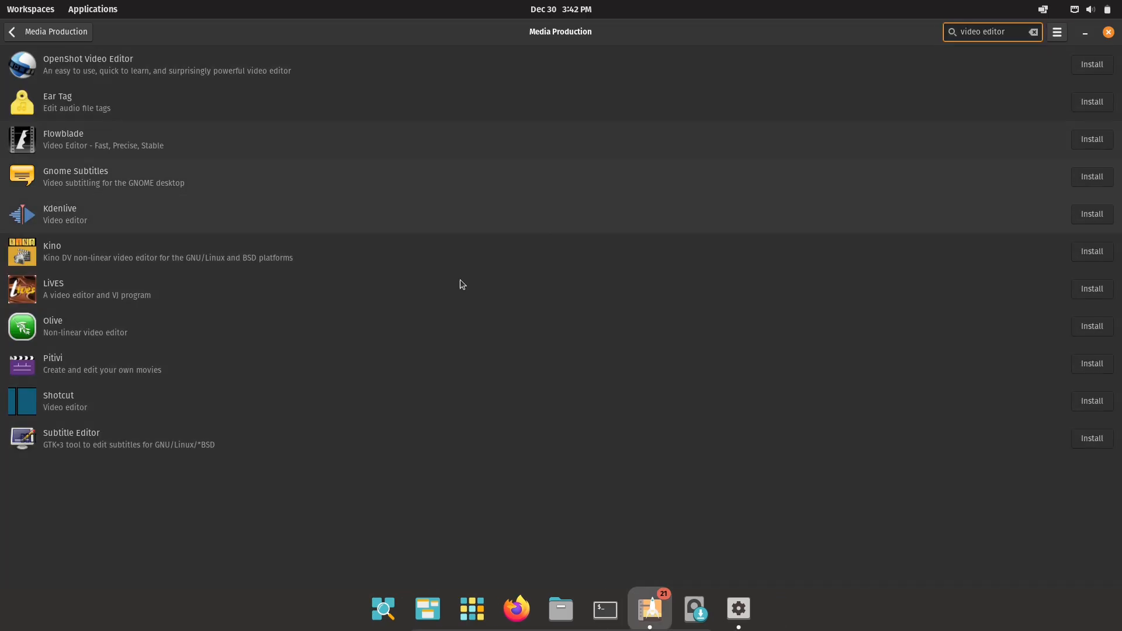
mouse_move(125, 109)
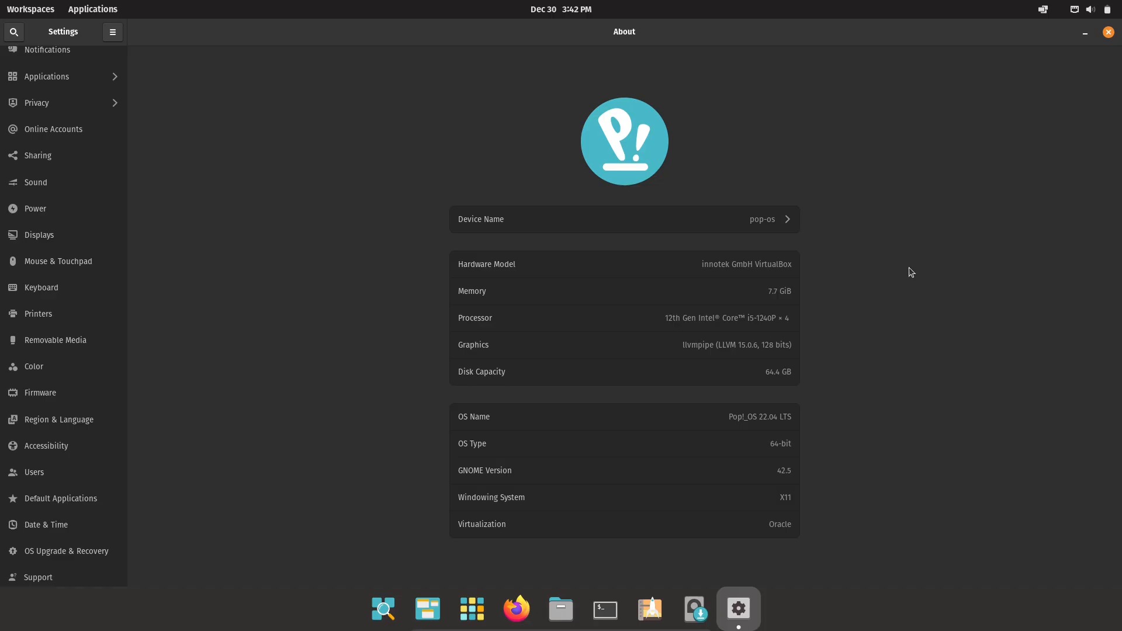
mouse_move(67, 213)
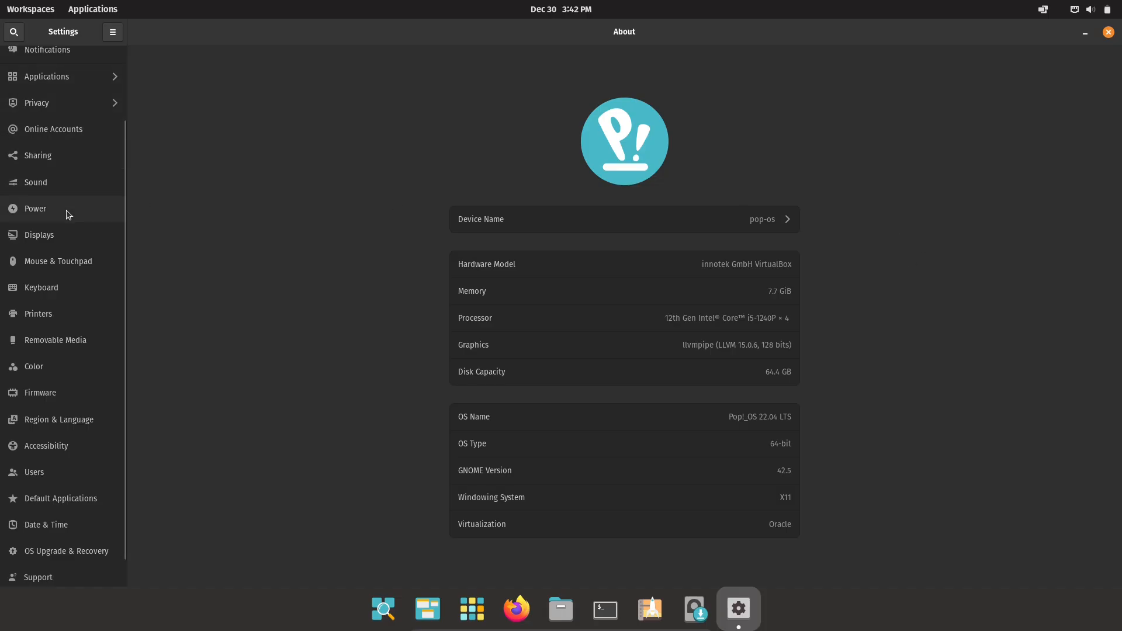
mouse_move(121, 199)
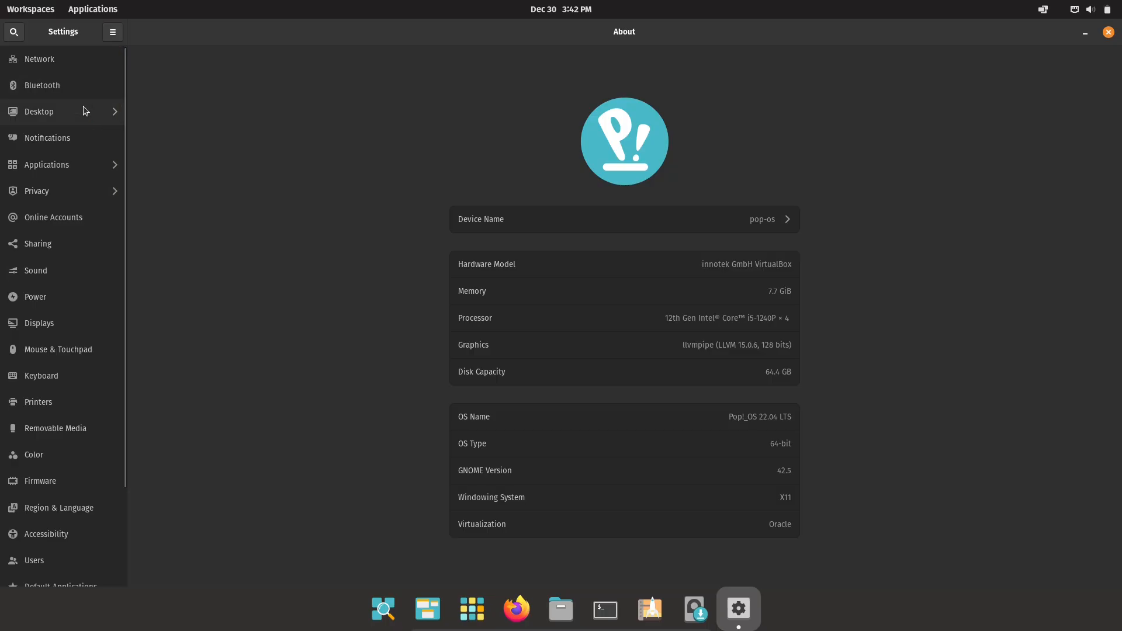
Browse Desktop settings, switch the appearance from Dark to Light, and close Settings.
click(39, 111)
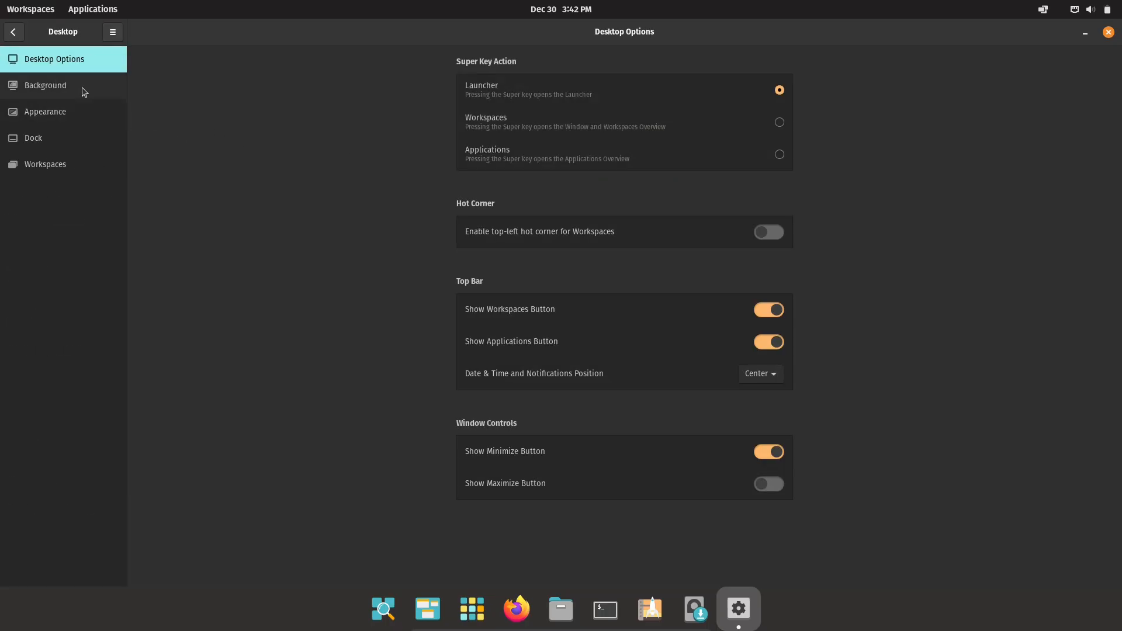
click(45, 85)
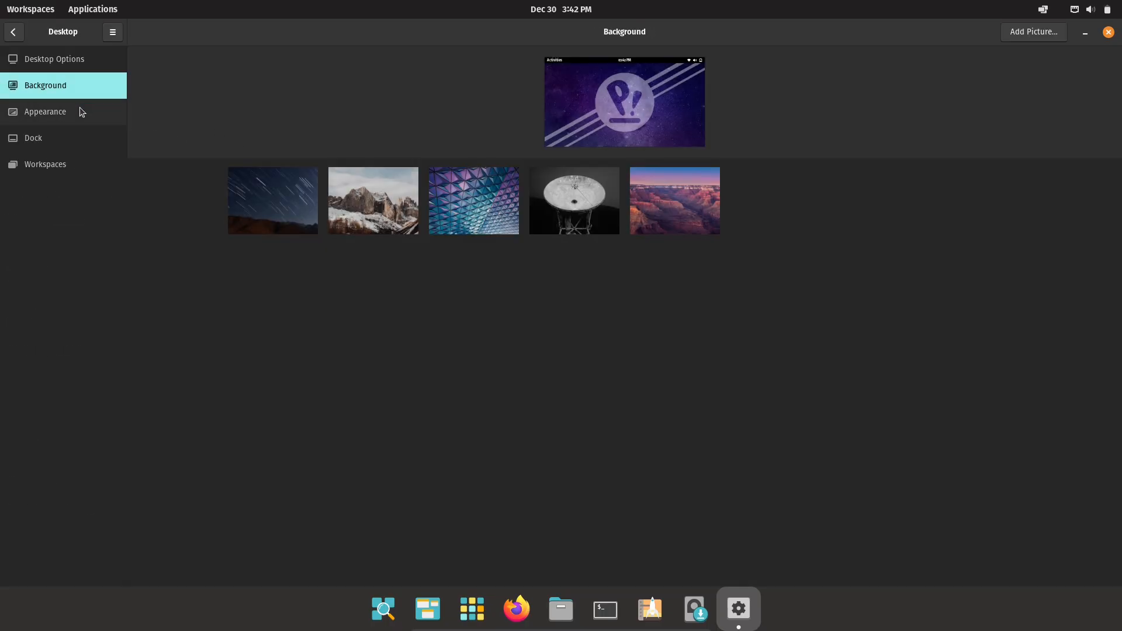
click(45, 112)
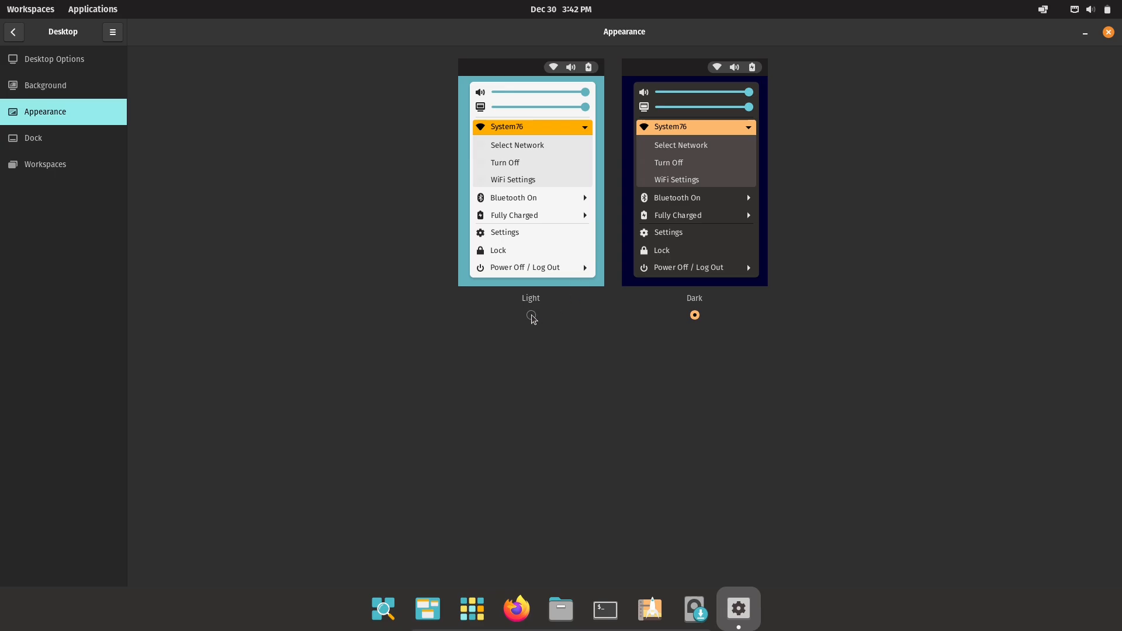
click(54, 59)
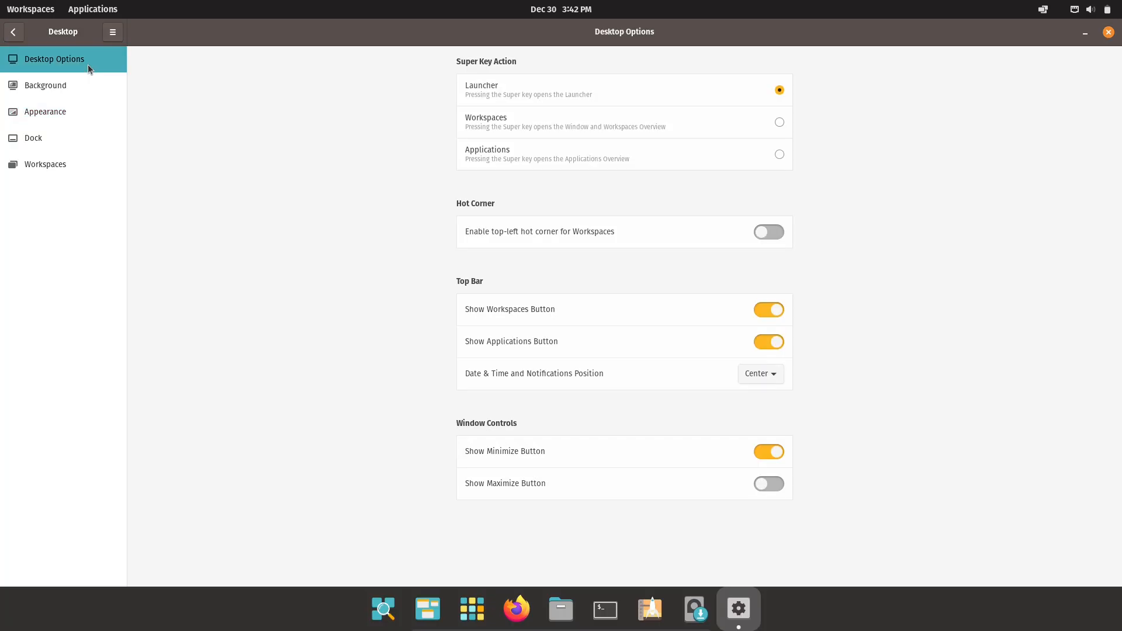
mouse_move(694, 609)
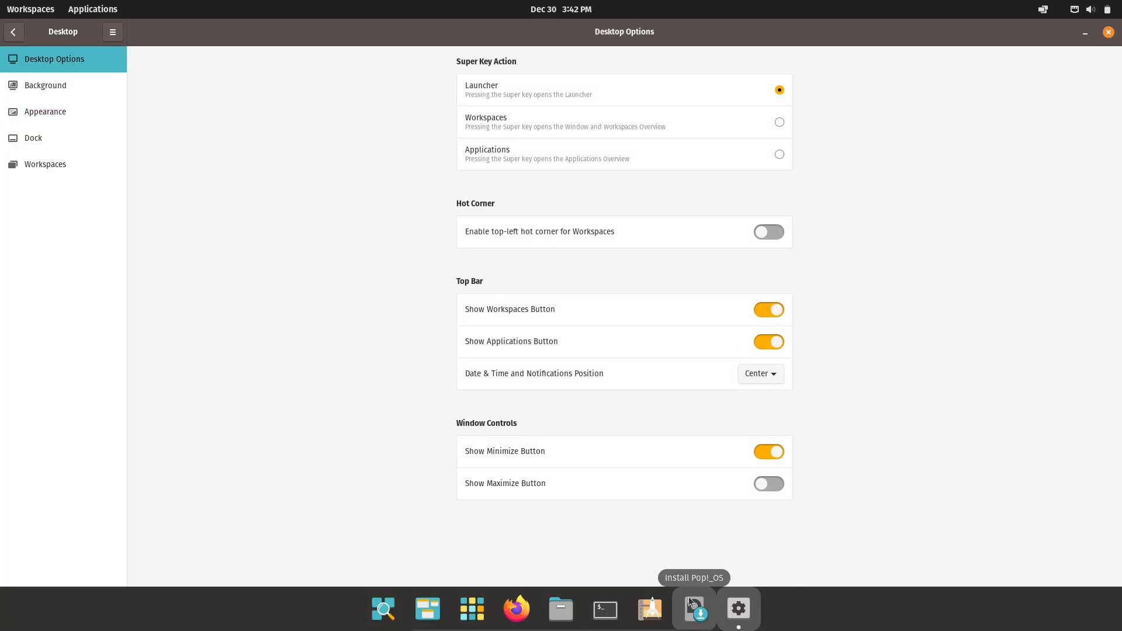
click(1108, 32)
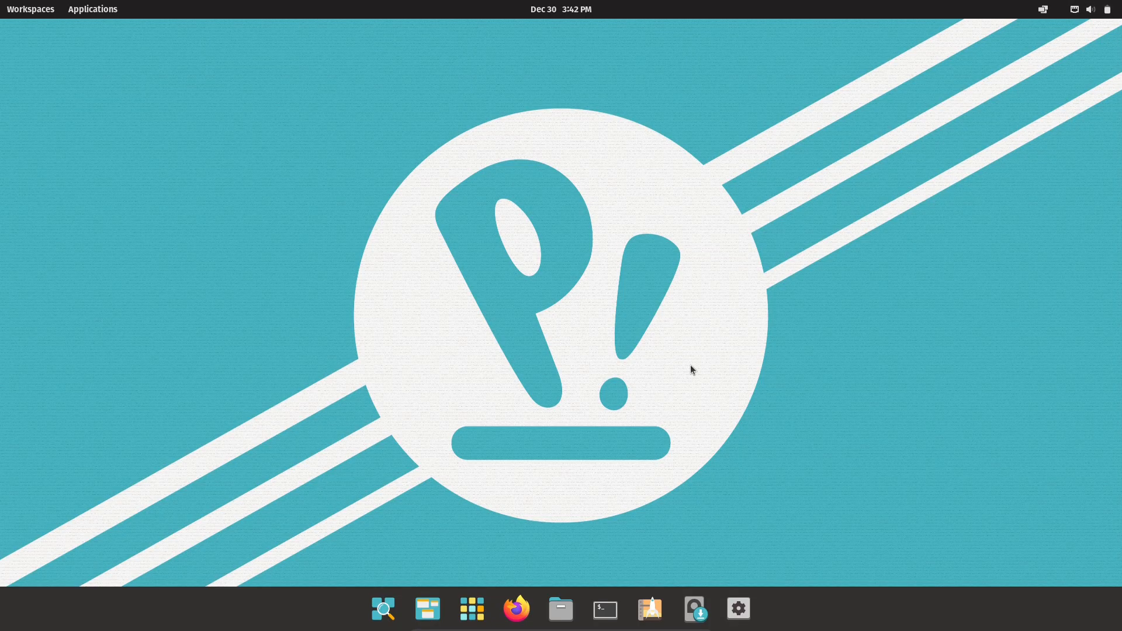
Launch Firefox and run a Google search for 'davinci resolve' from the address bar.
click(516, 609)
text(dav)
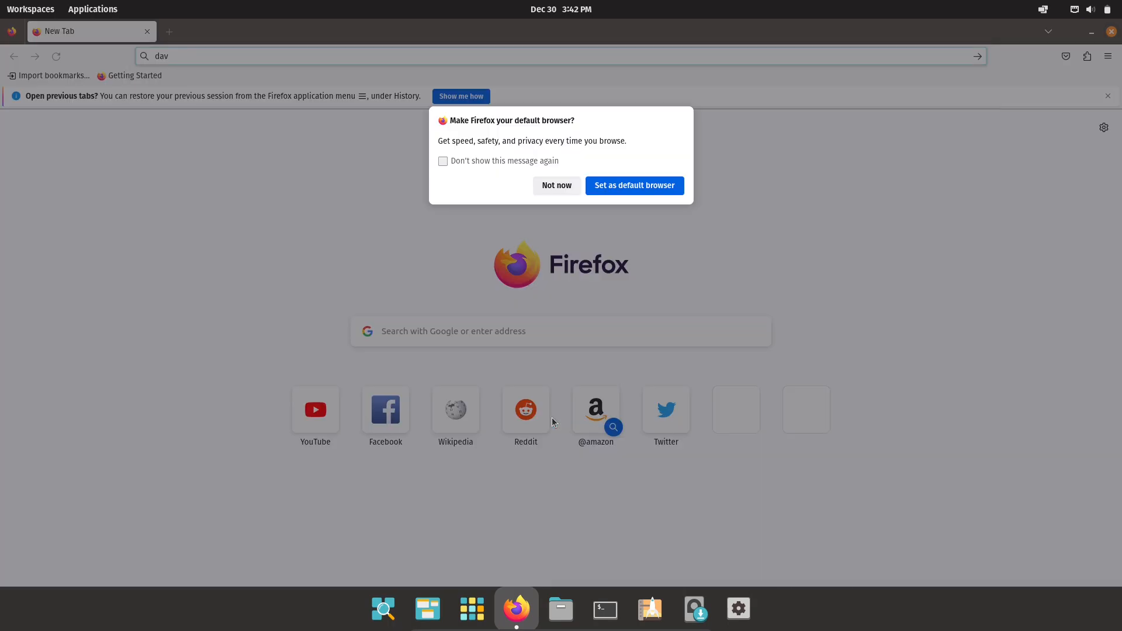
mouse_move(585, 181)
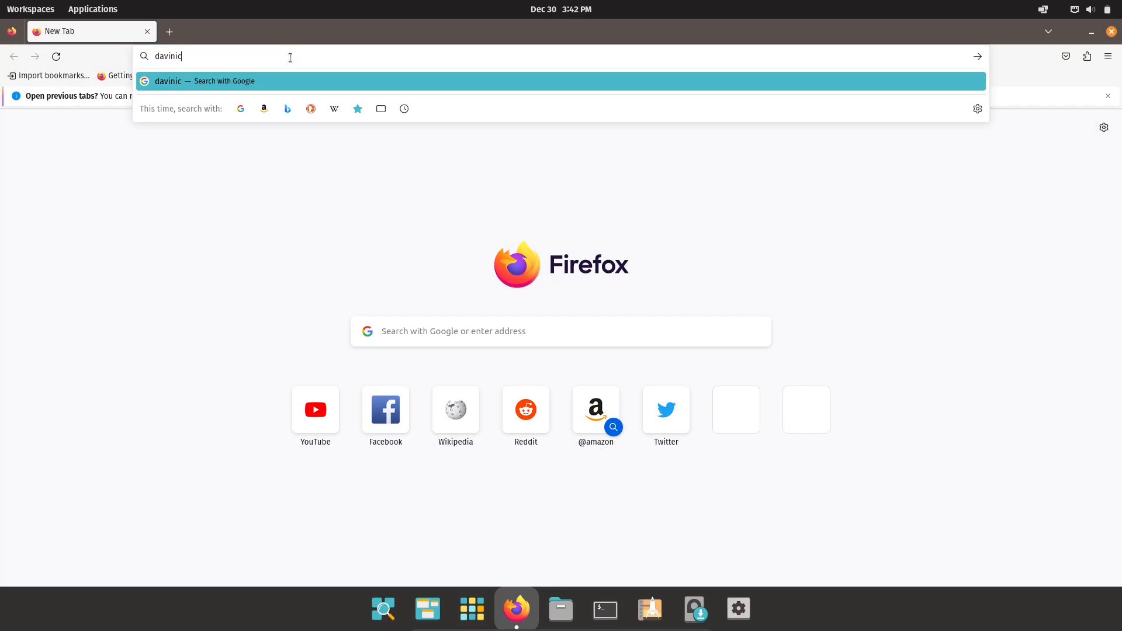
text(res)
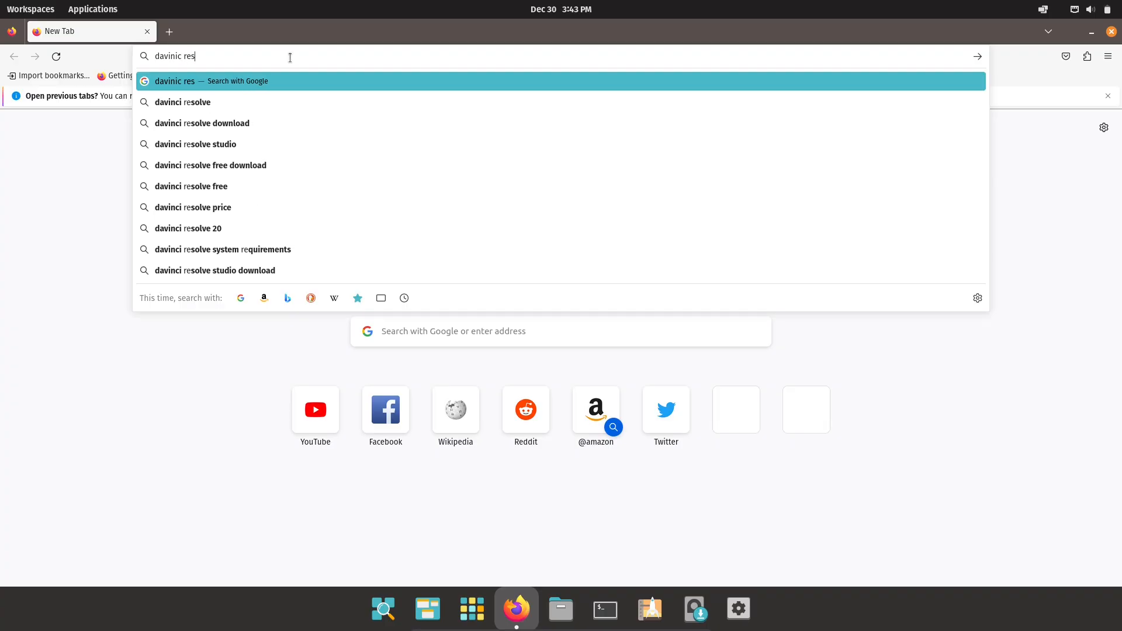
click(182, 102)
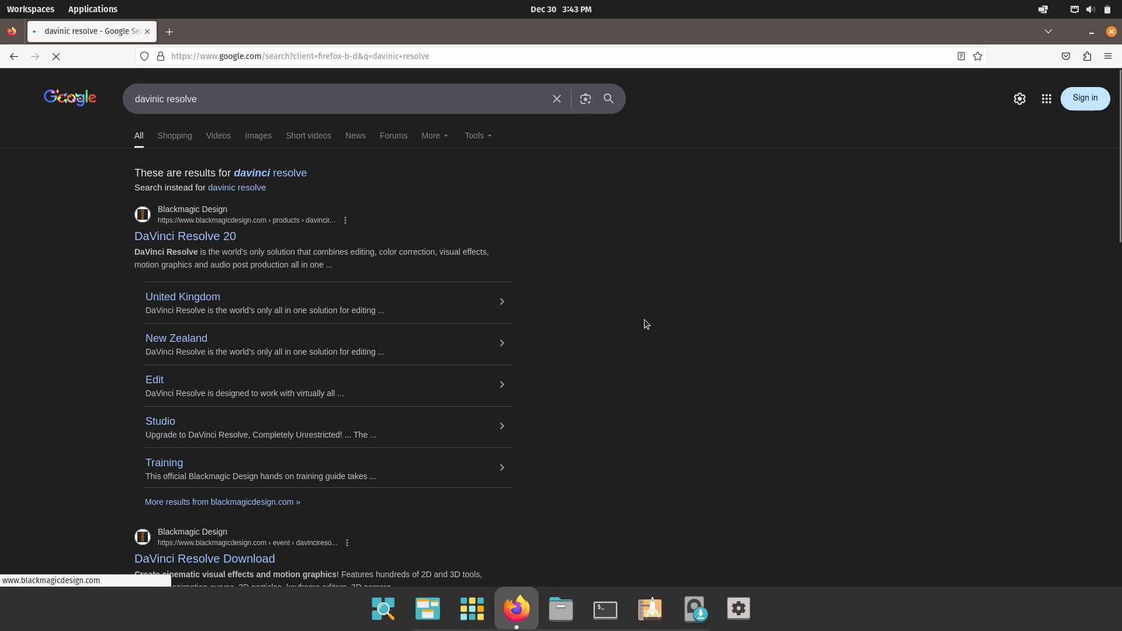
Open the DaVinci Resolve 20 result and scroll to the free and $295 Studio cards.
click(185, 236)
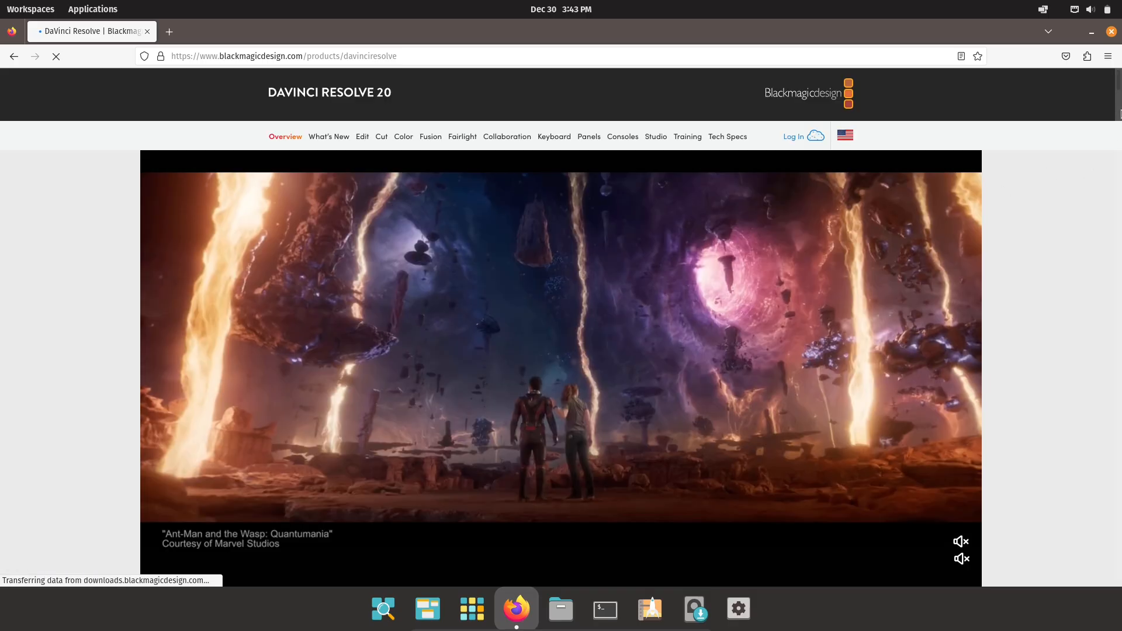
scroll(down, 3)
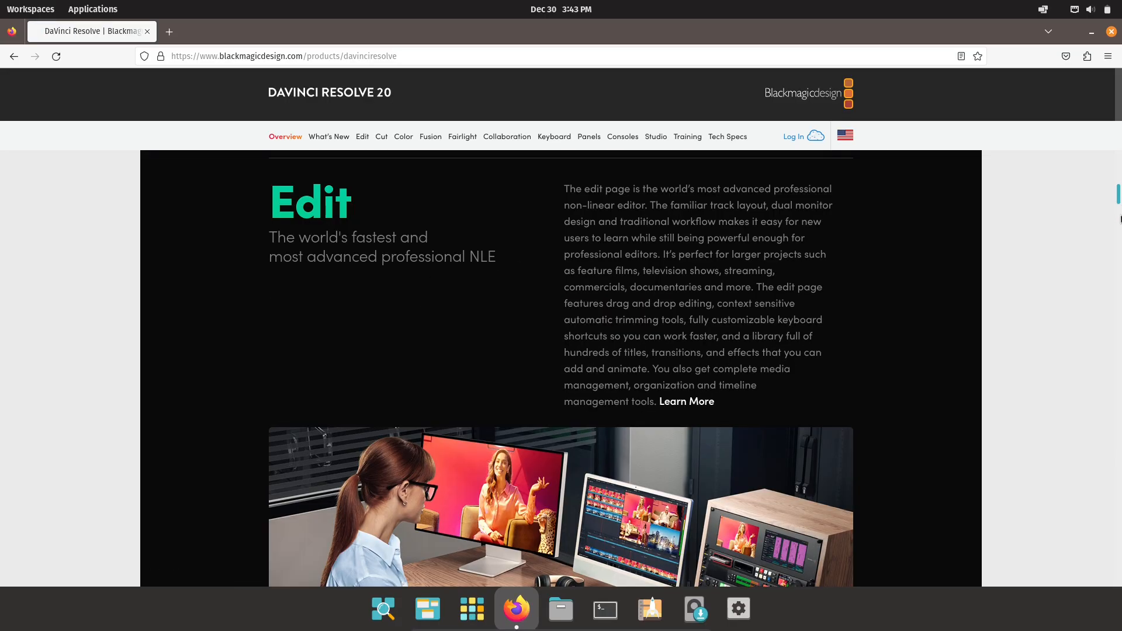
scroll(down, 3)
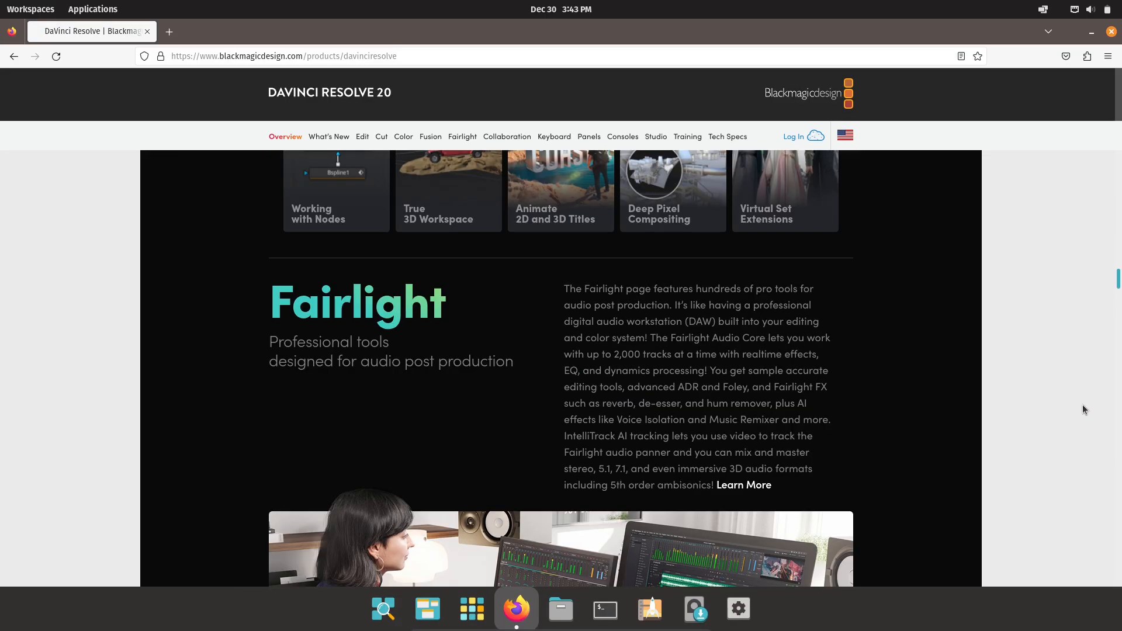
scroll(down, 3)
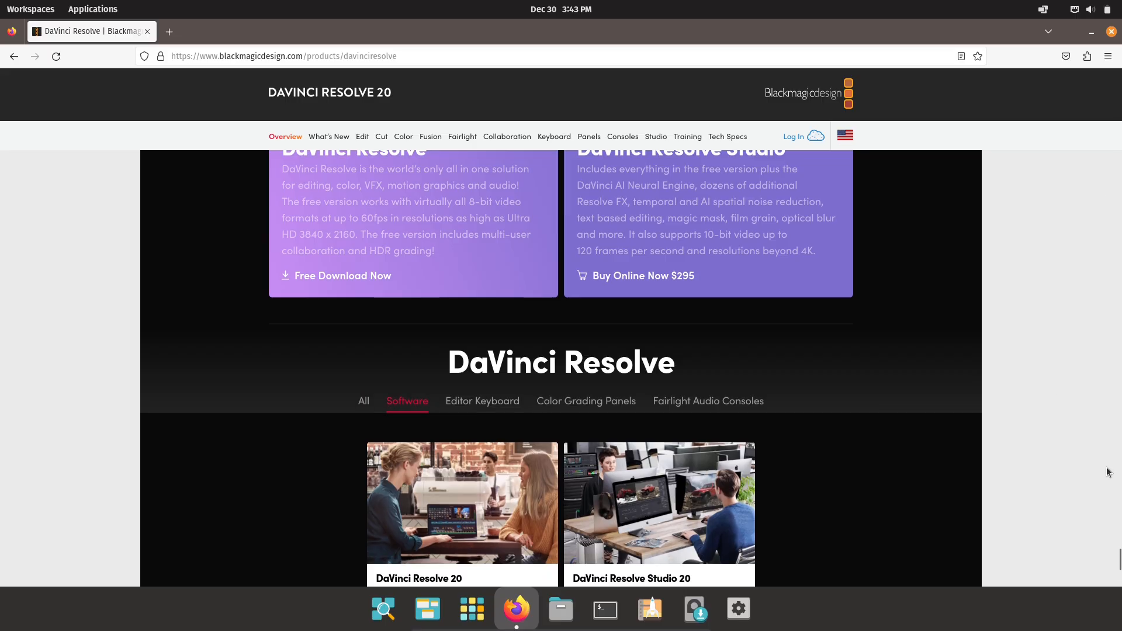
scroll(down, 3)
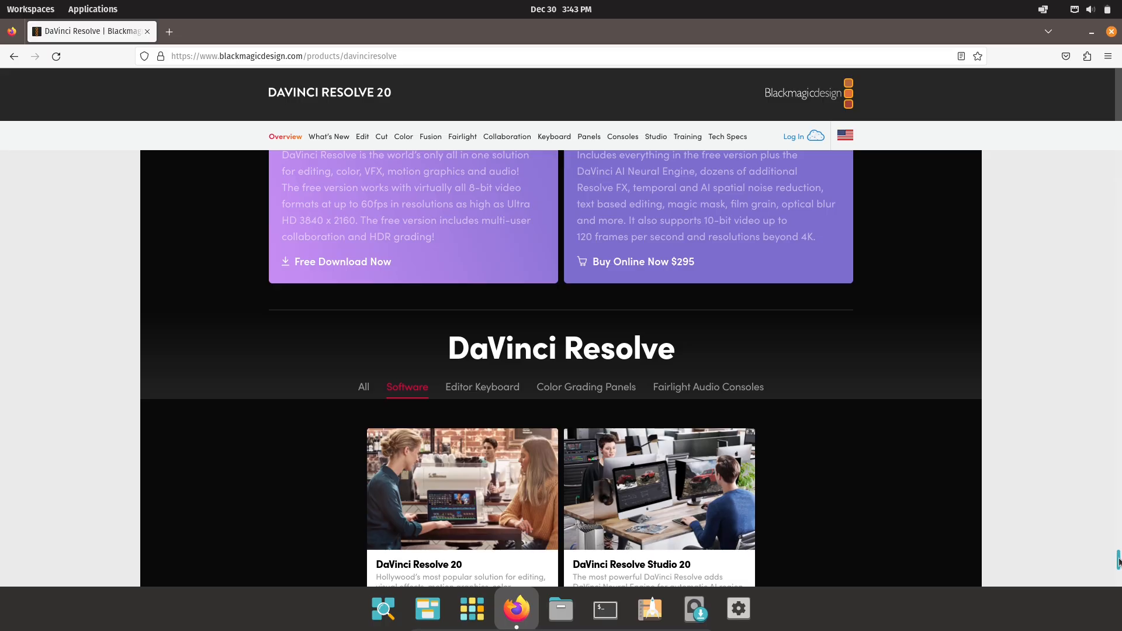
scroll(down, 3)
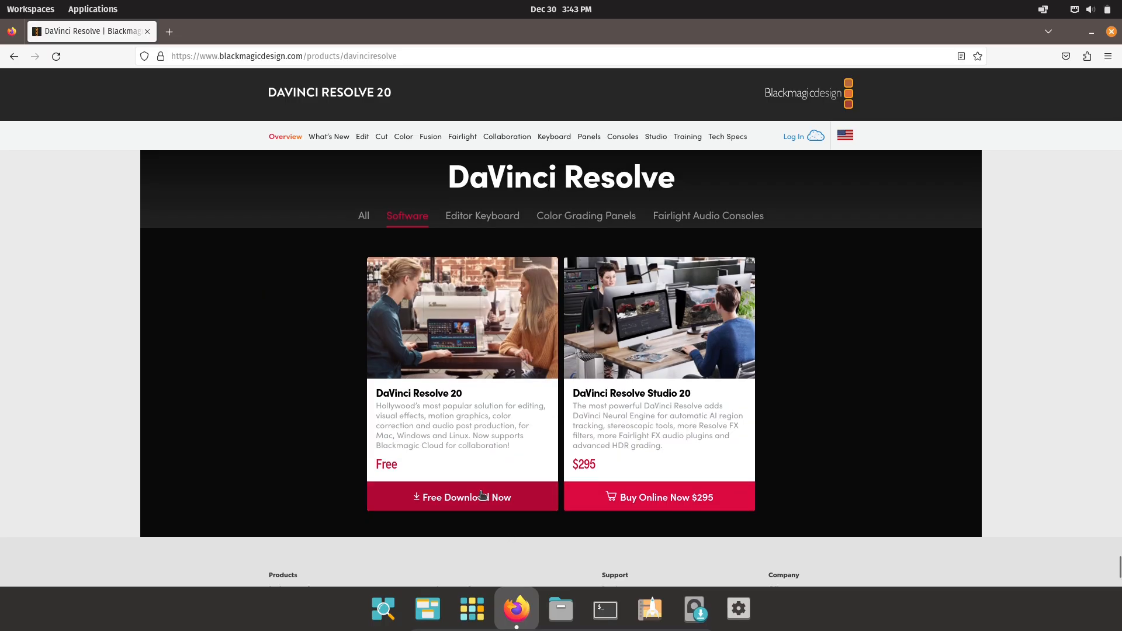
Pick the free Linux download of DaVinci Resolve 20.3.1, view its registration form, then close Firefox.
click(462, 497)
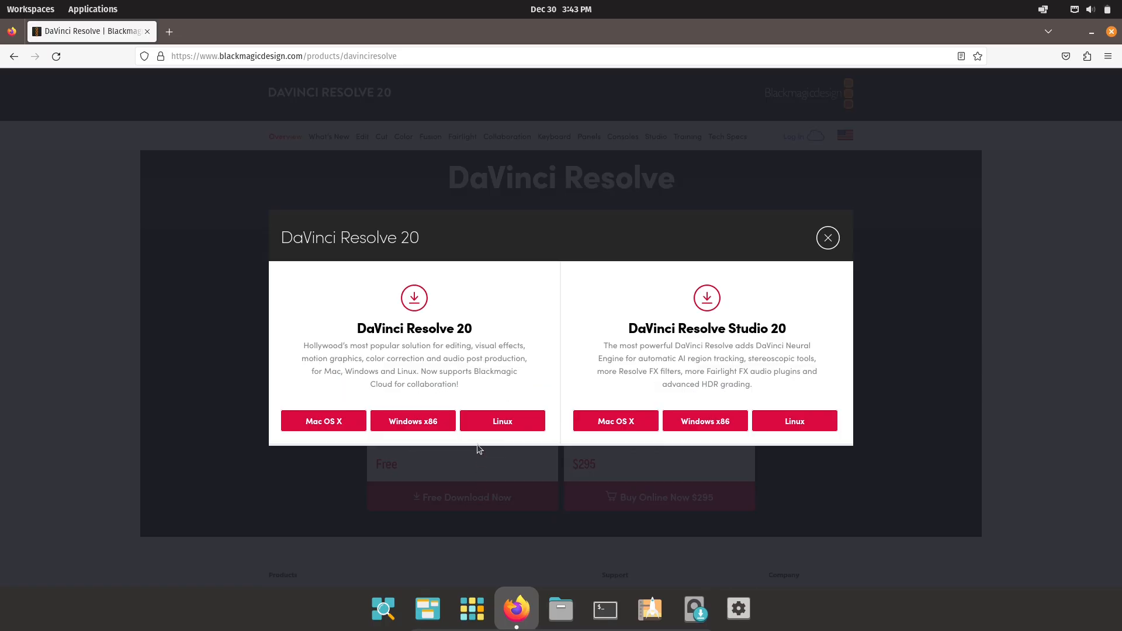
mouse_move(825, 342)
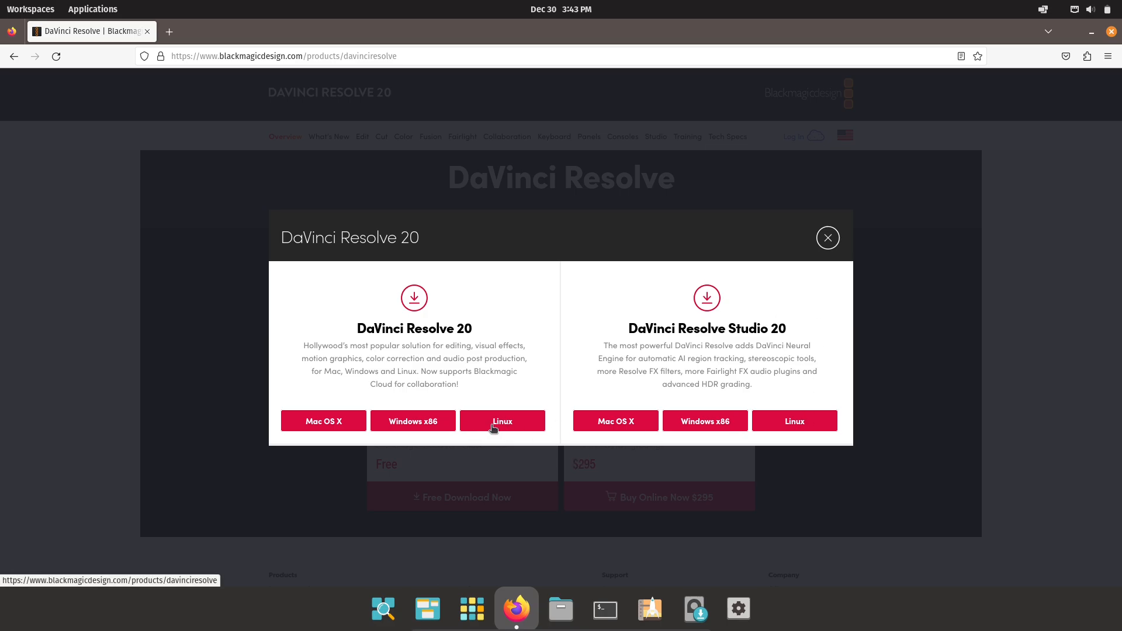
click(828, 238)
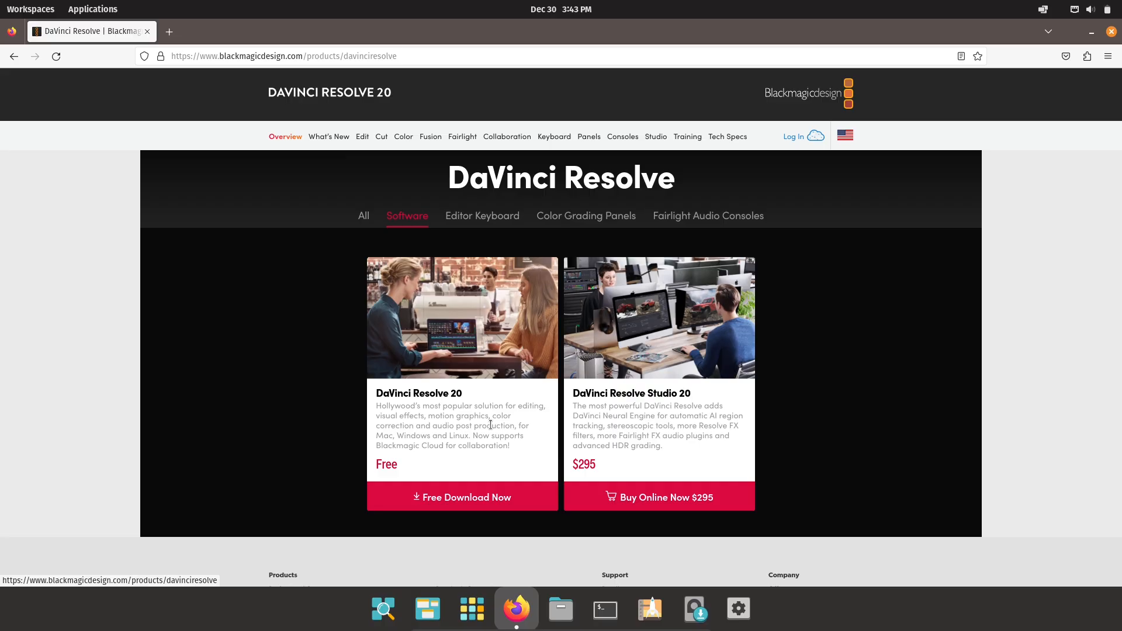
click(461, 497)
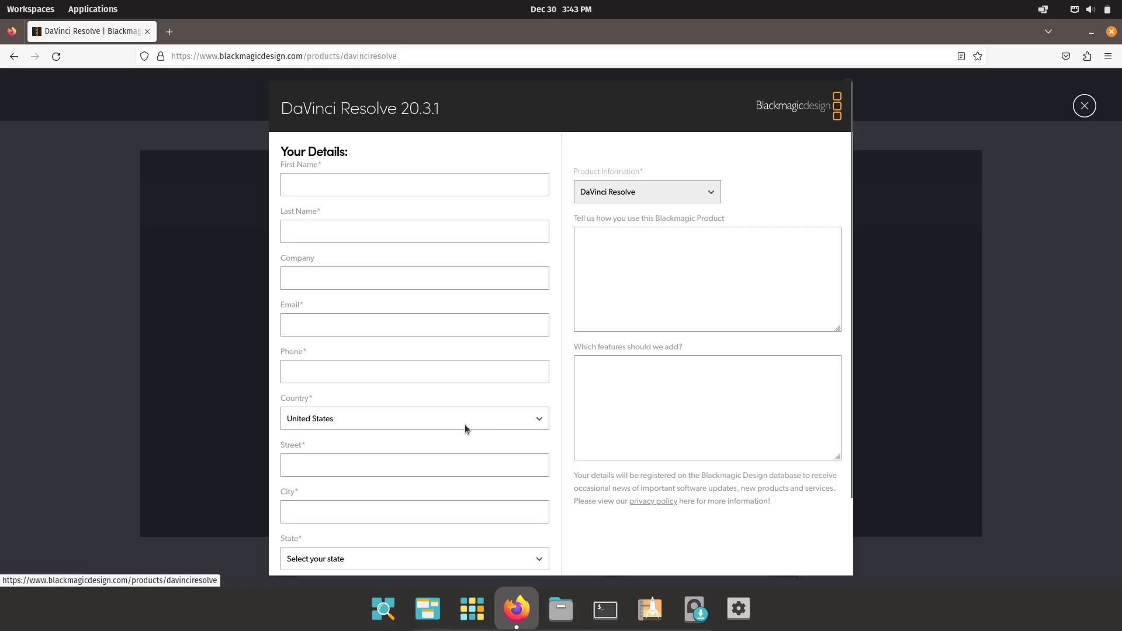
mouse_move(712, 198)
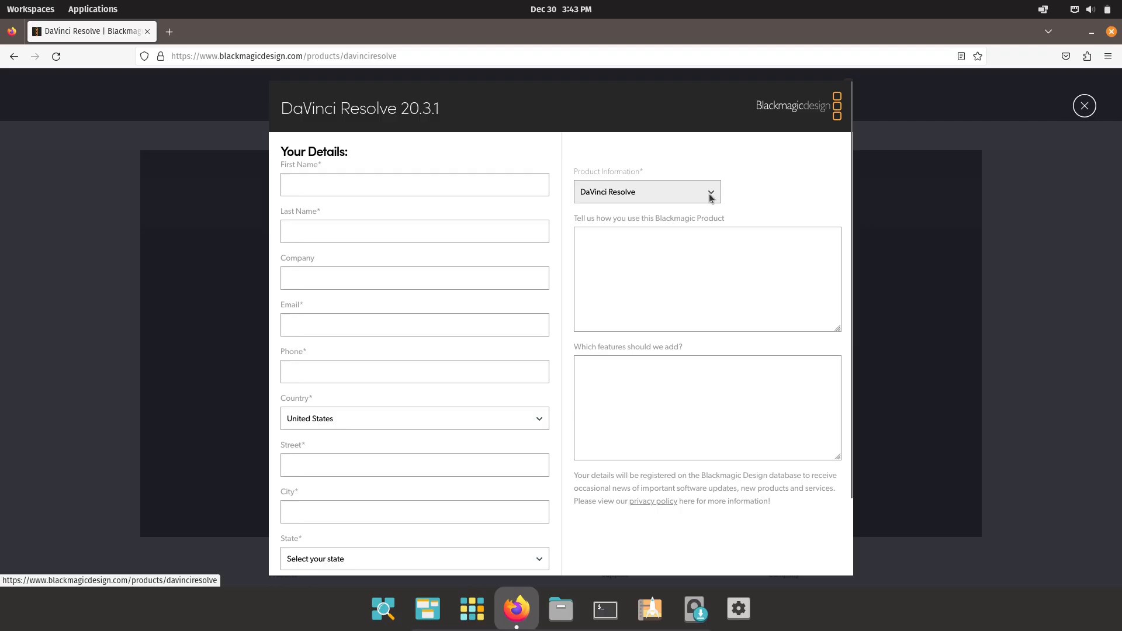
mouse_move(684, 195)
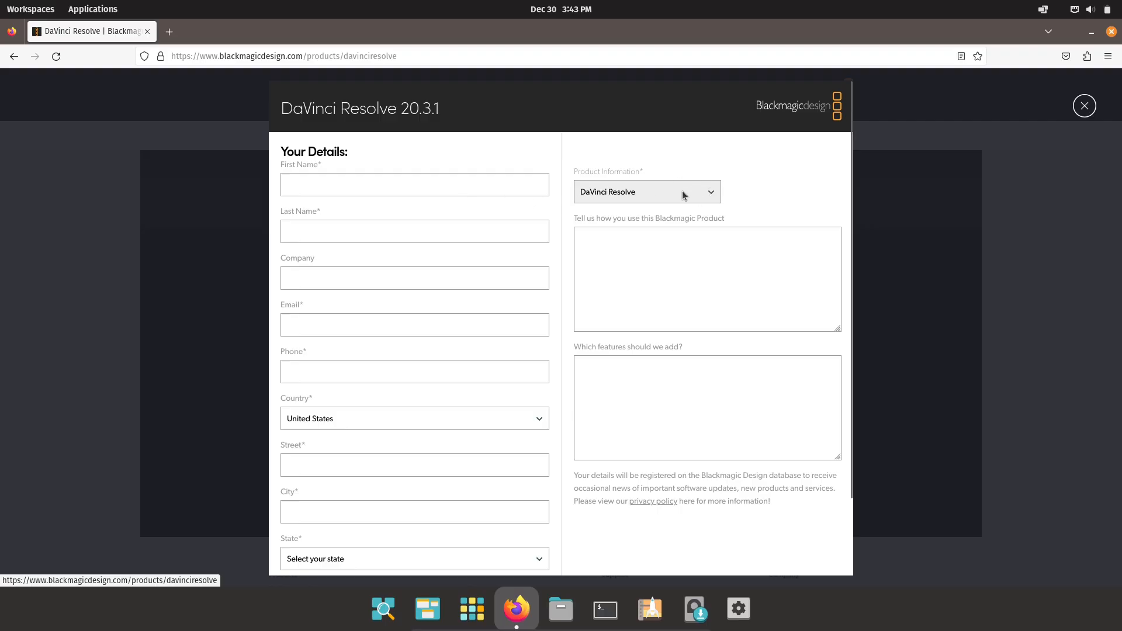
mouse_move(390, 557)
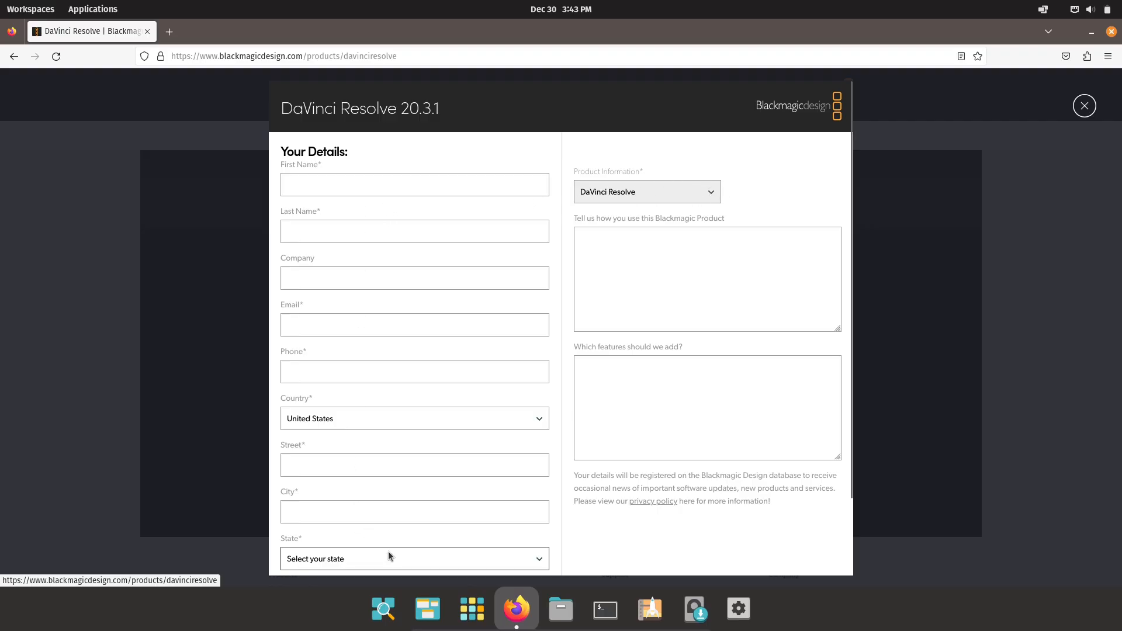
click(414, 558)
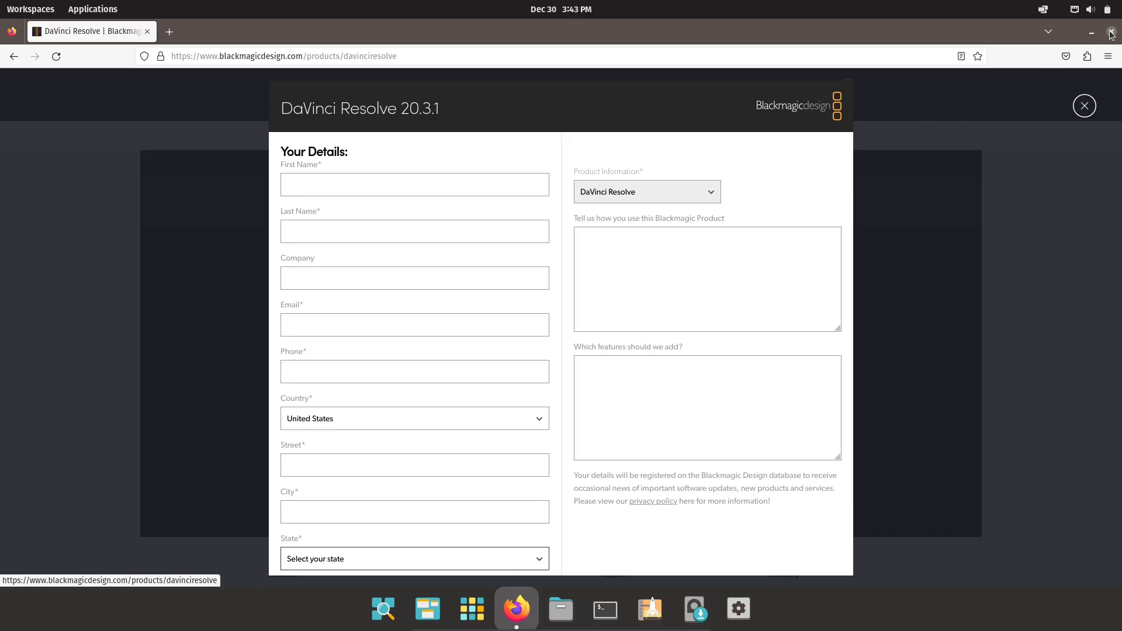
click(1112, 32)
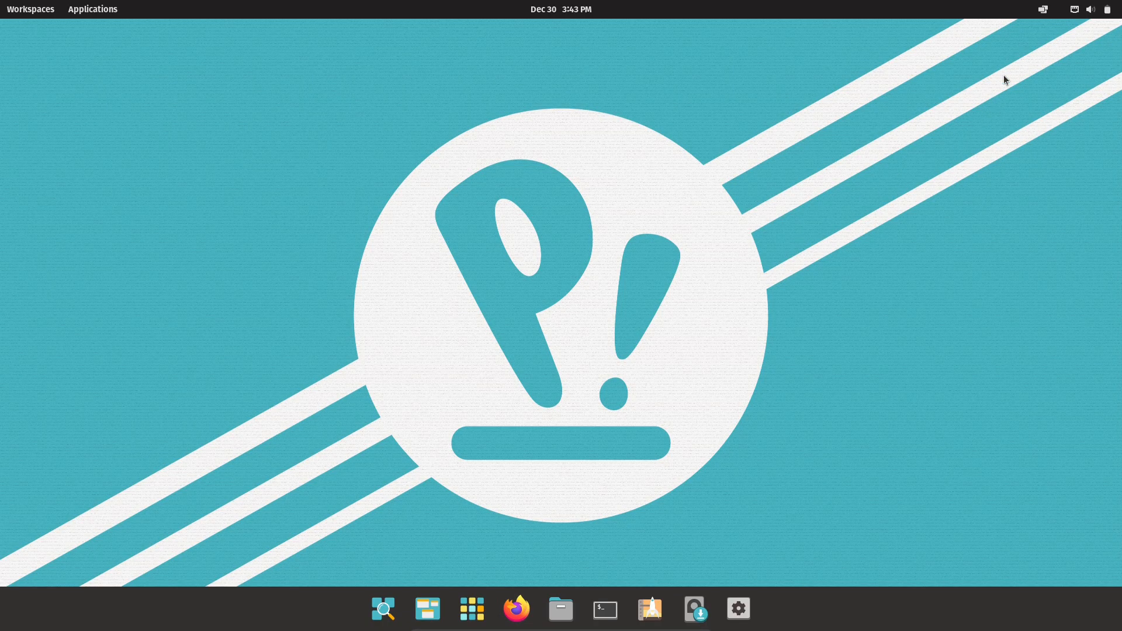
Show the Applications grid listing Calculator, Files, Firefox, Terminal and other apps.
click(1042, 9)
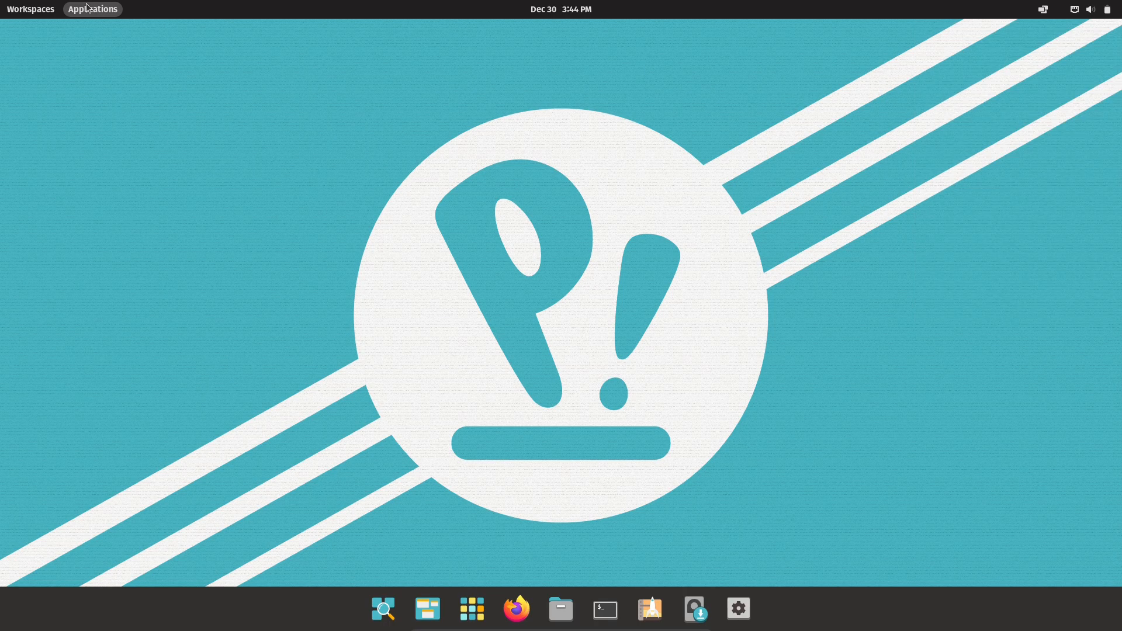
click(92, 9)
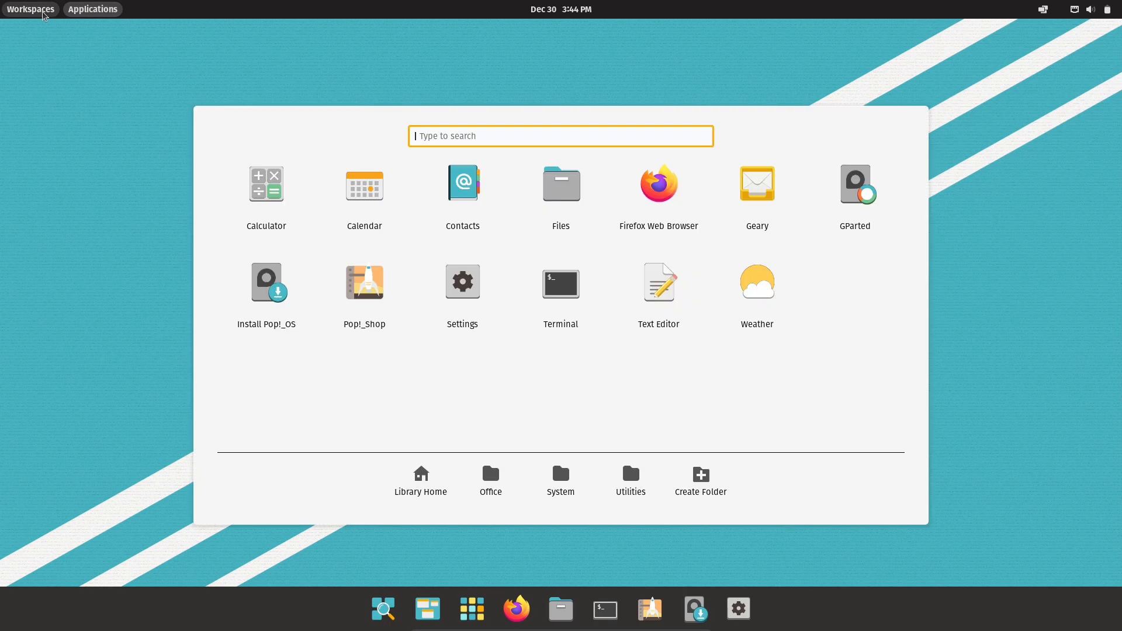
mouse_move(1058, 83)
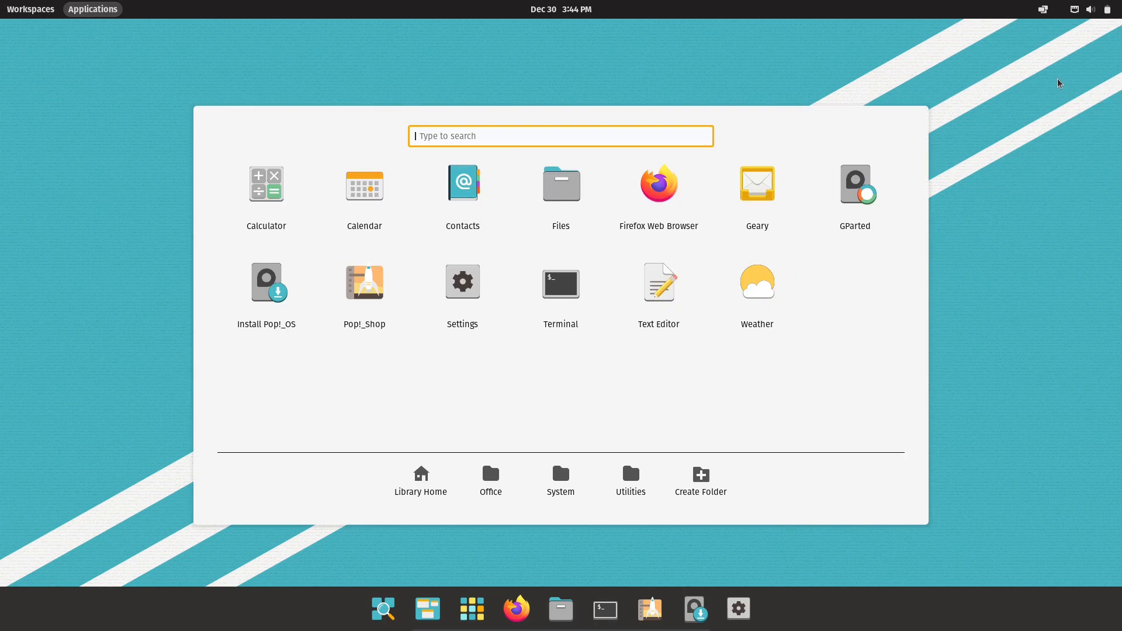